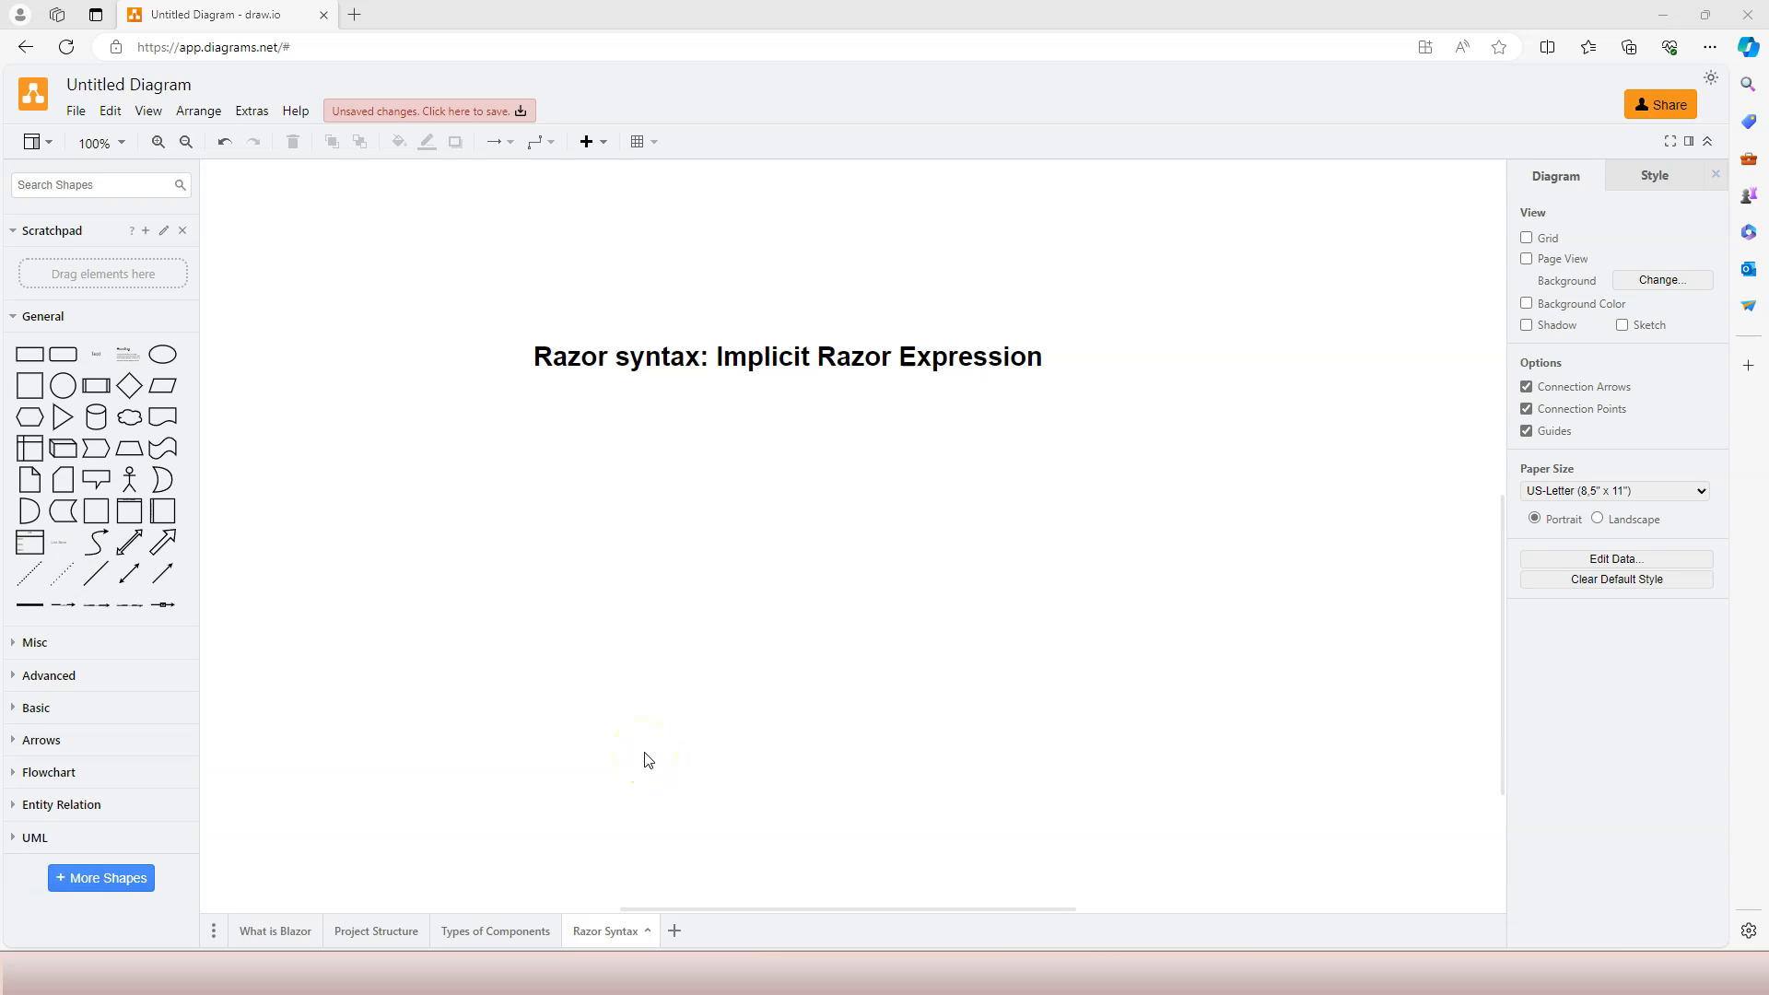
Switch to the 'What is Blazor' page, inspect its 'Component based SPA' subtitle, then the Razor Syntax page
click(275, 931)
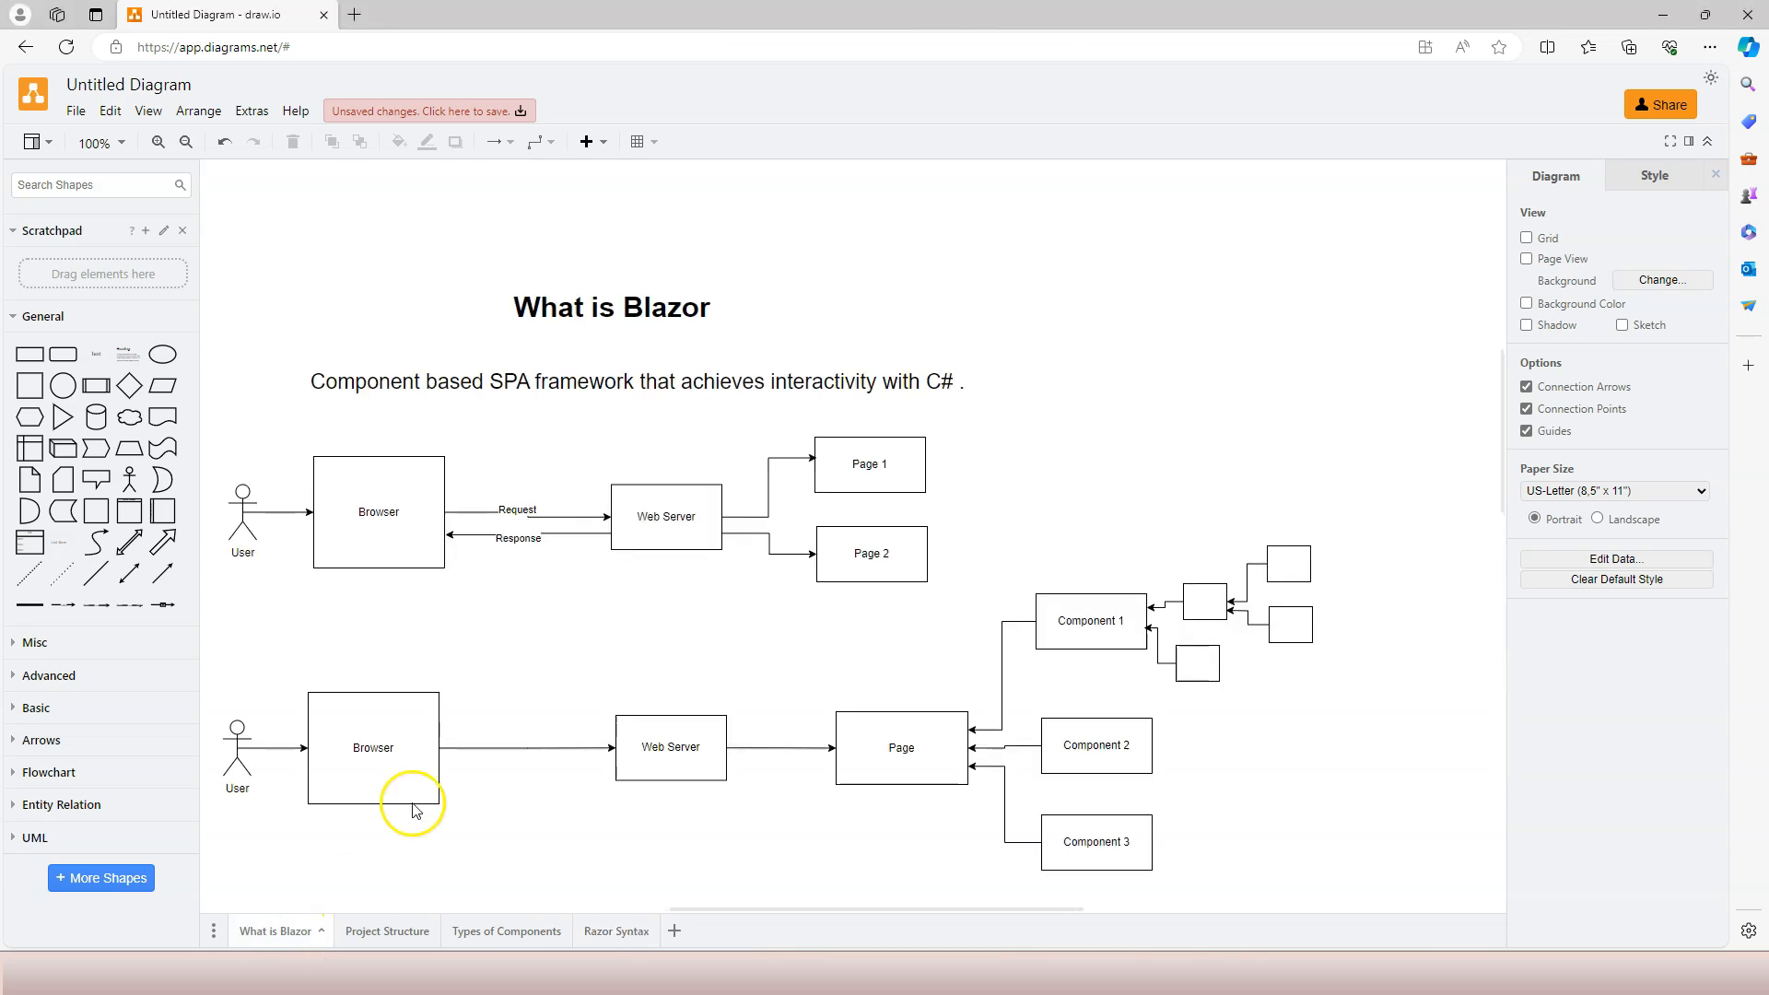
click(663, 381)
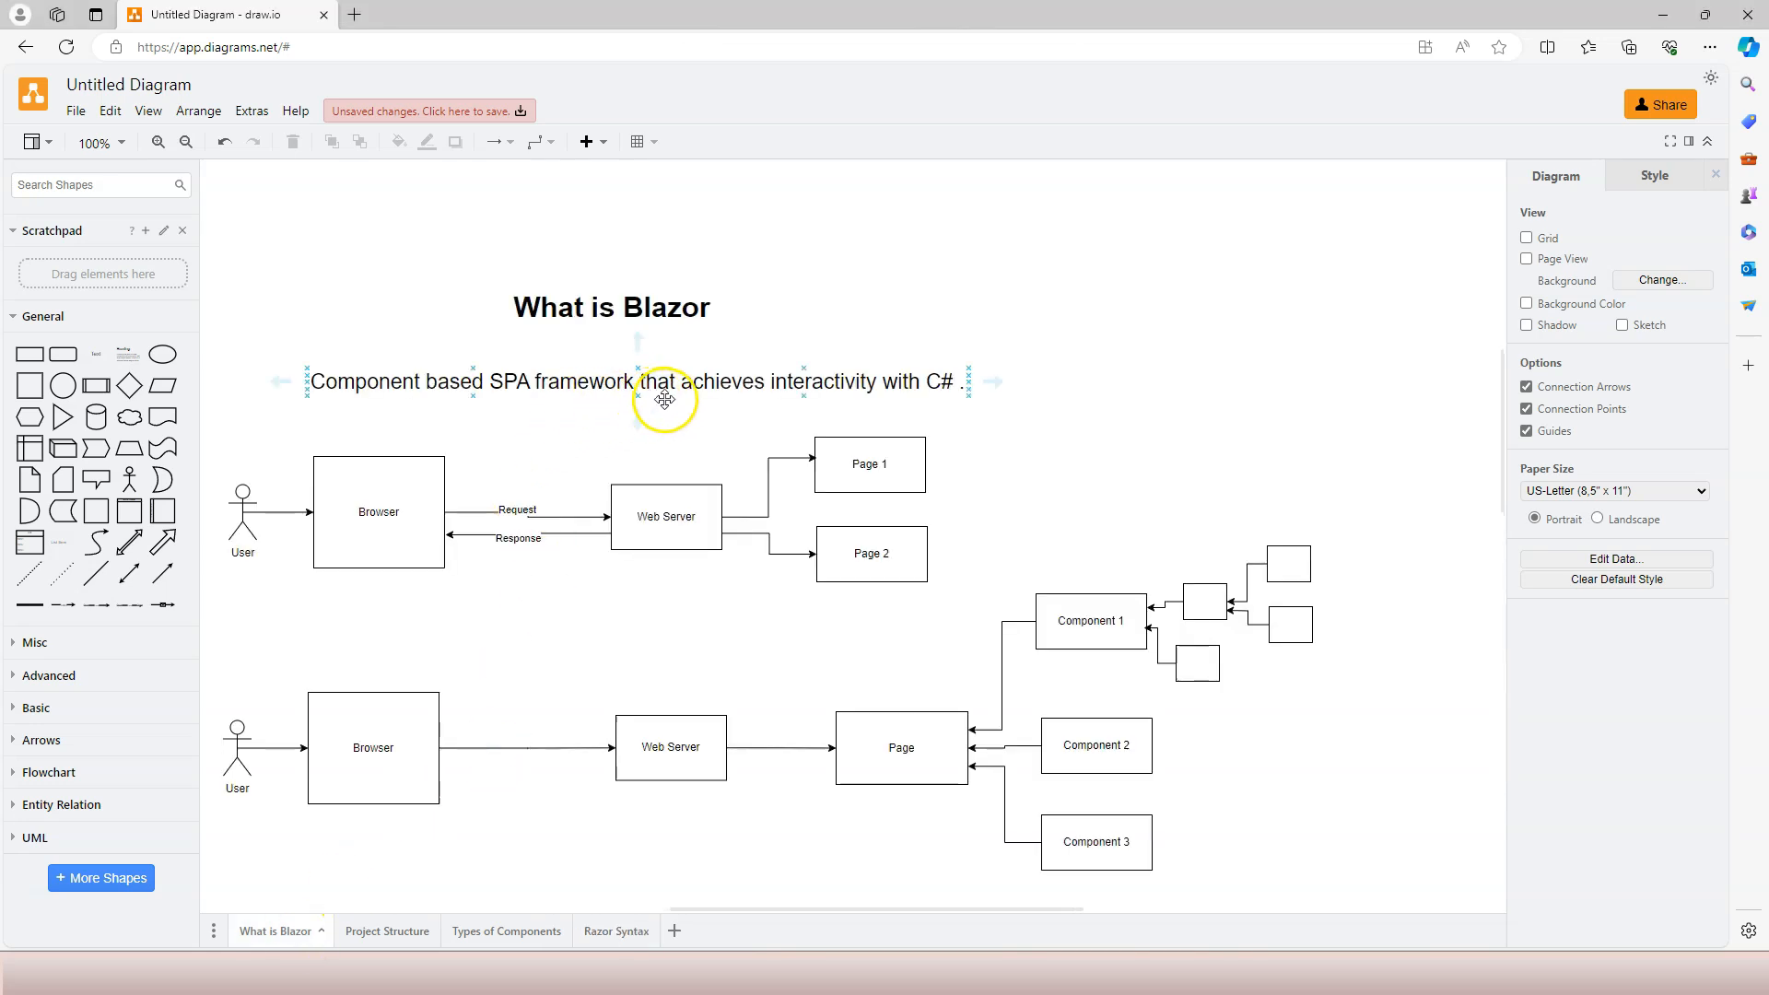
mouse_move(933, 387)
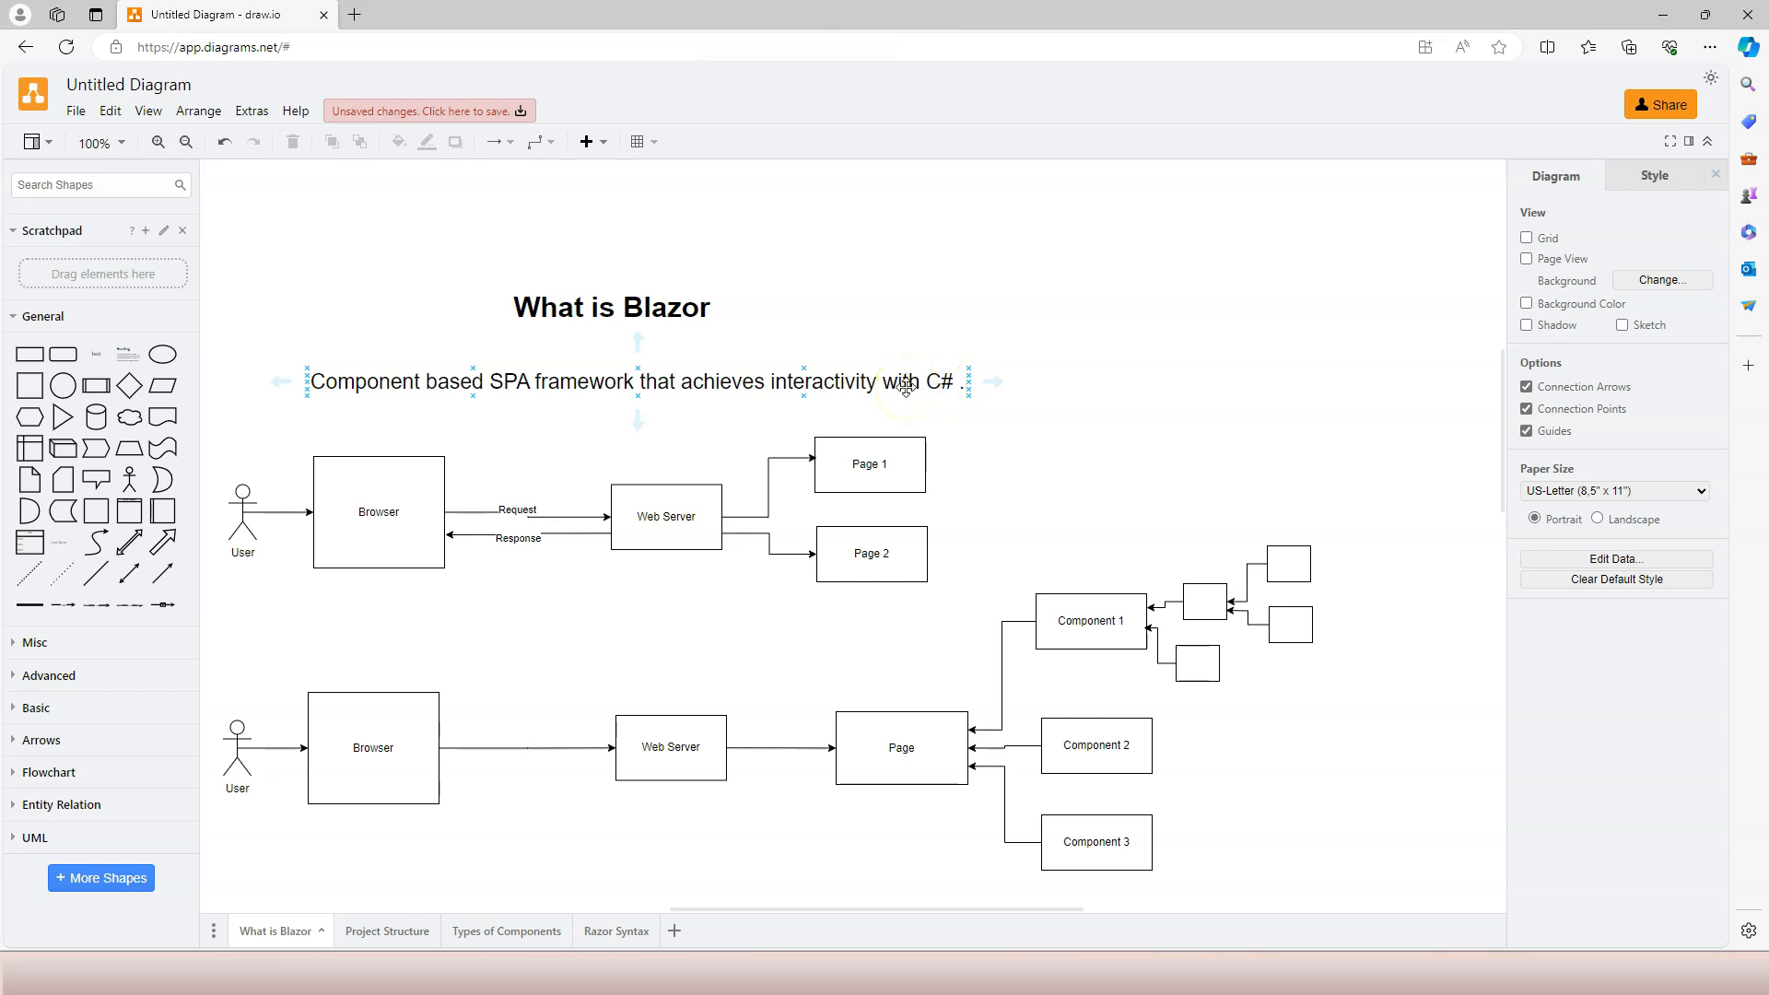
click(822, 859)
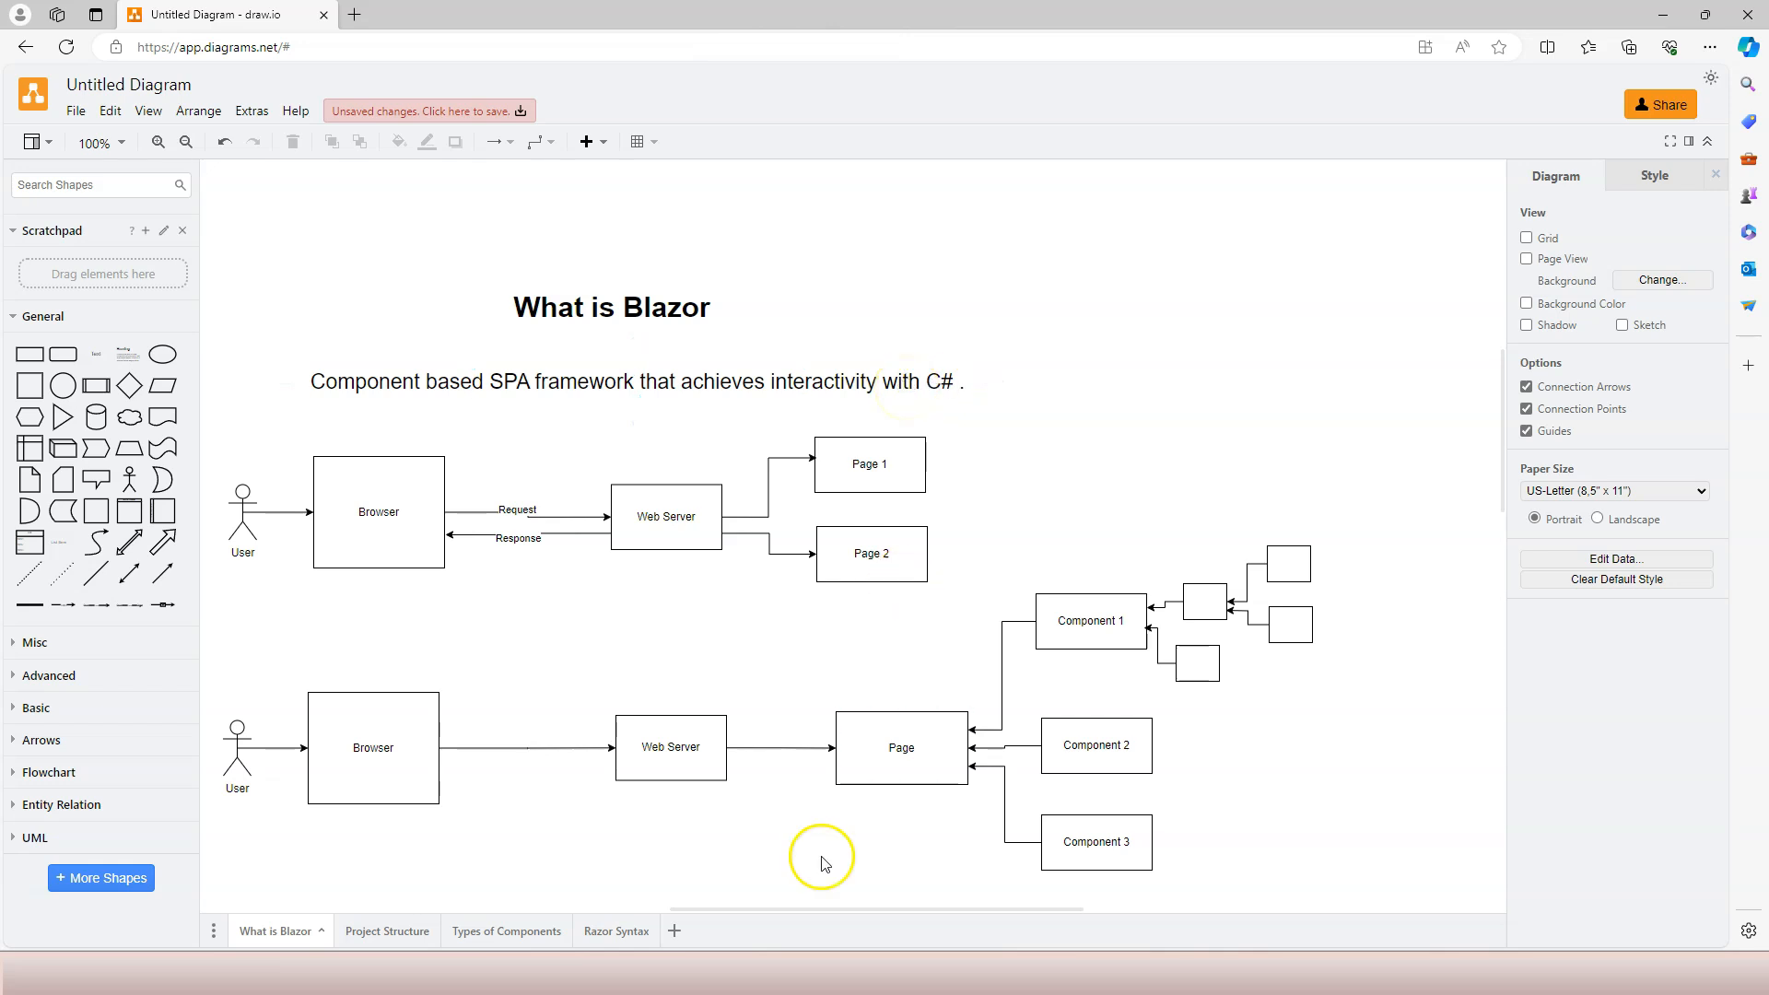
click(616, 931)
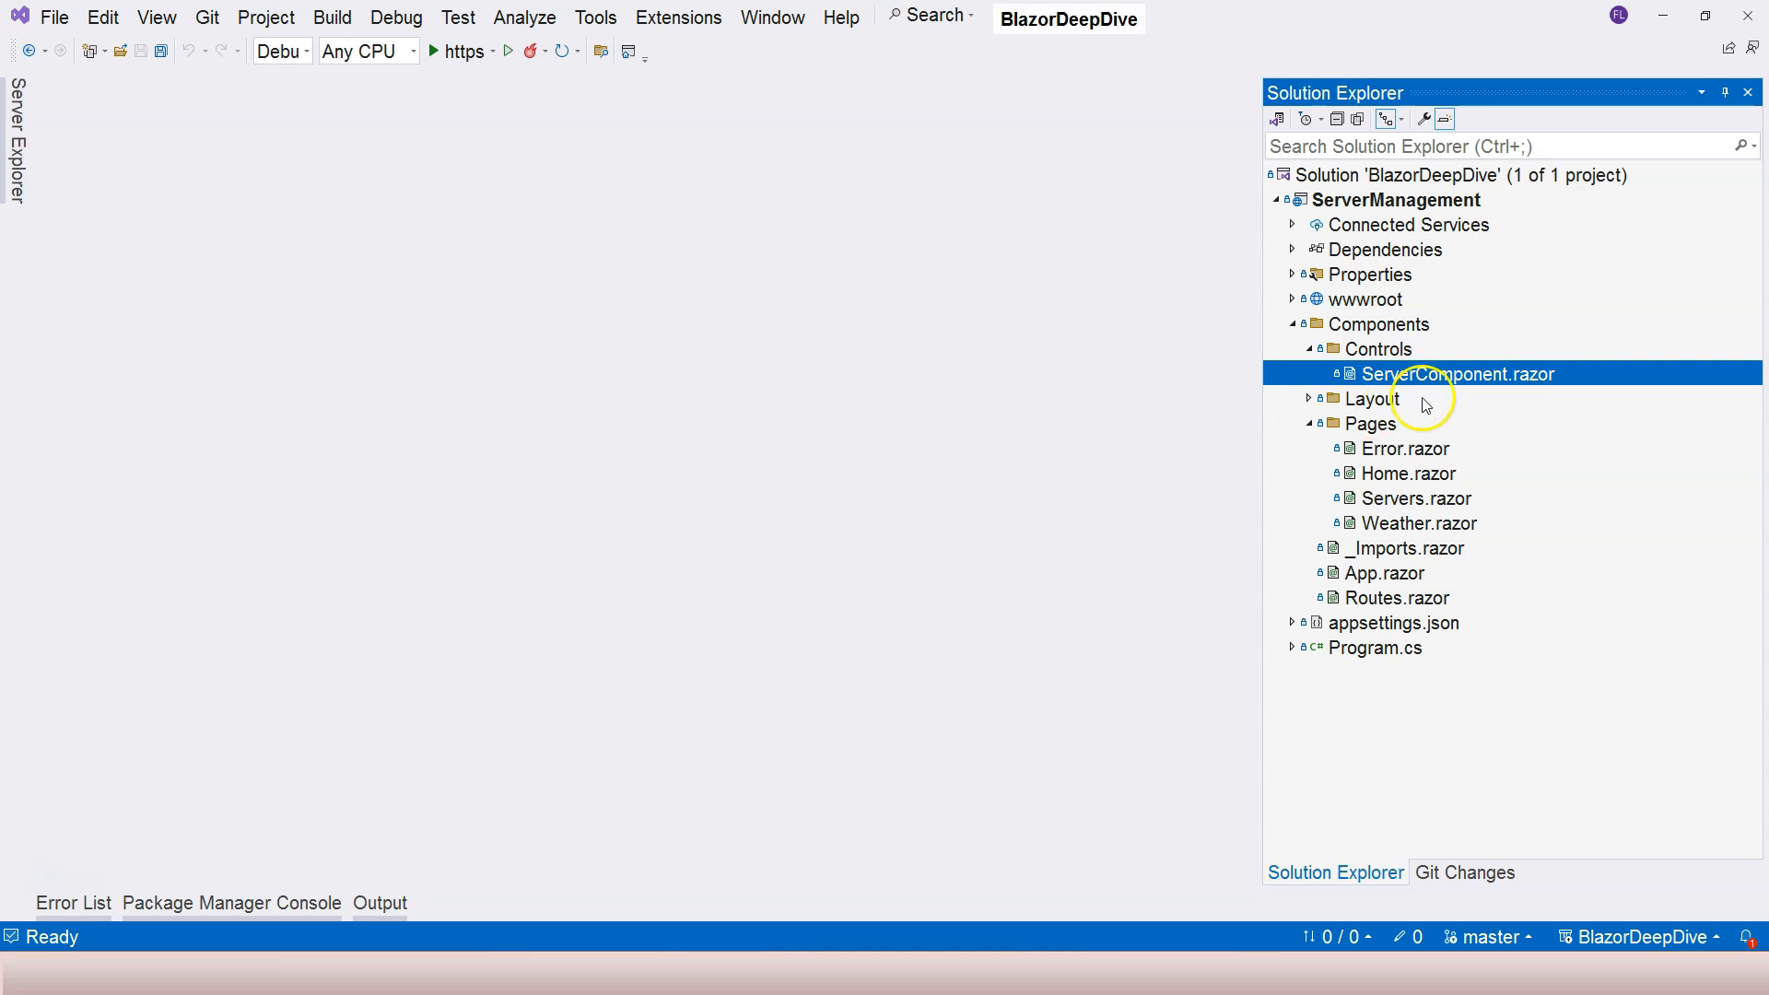
double_click(1459, 374)
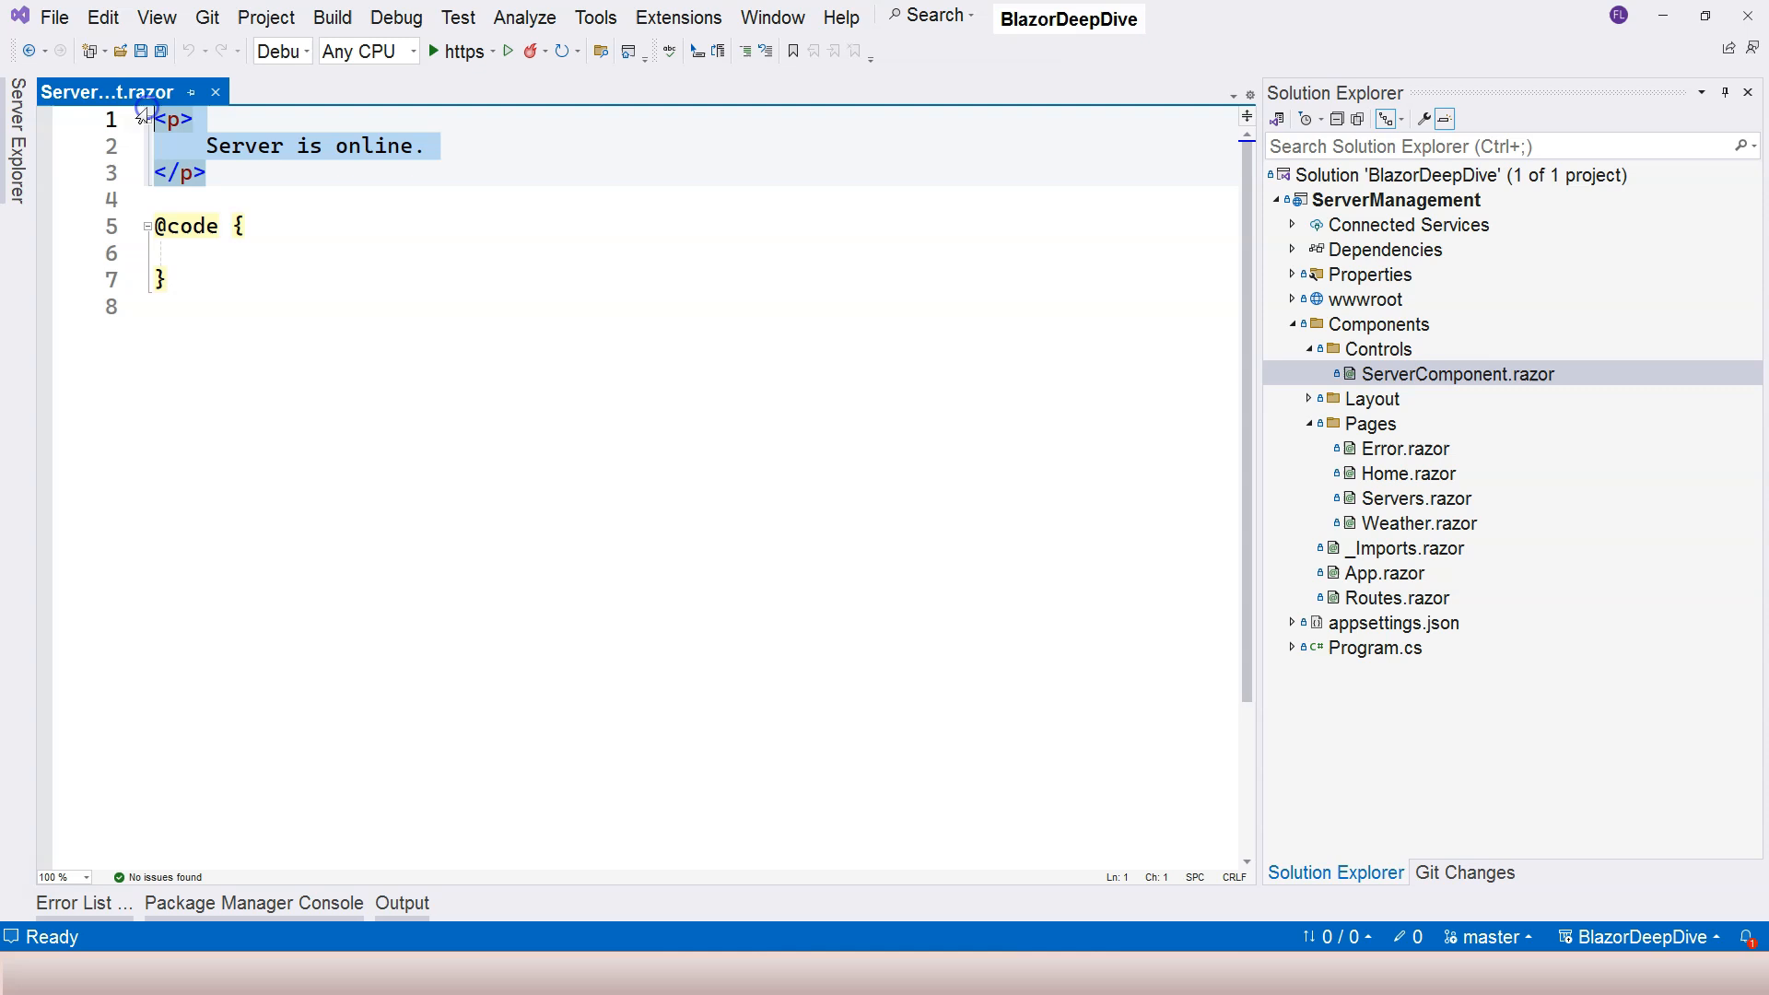
click(427, 145)
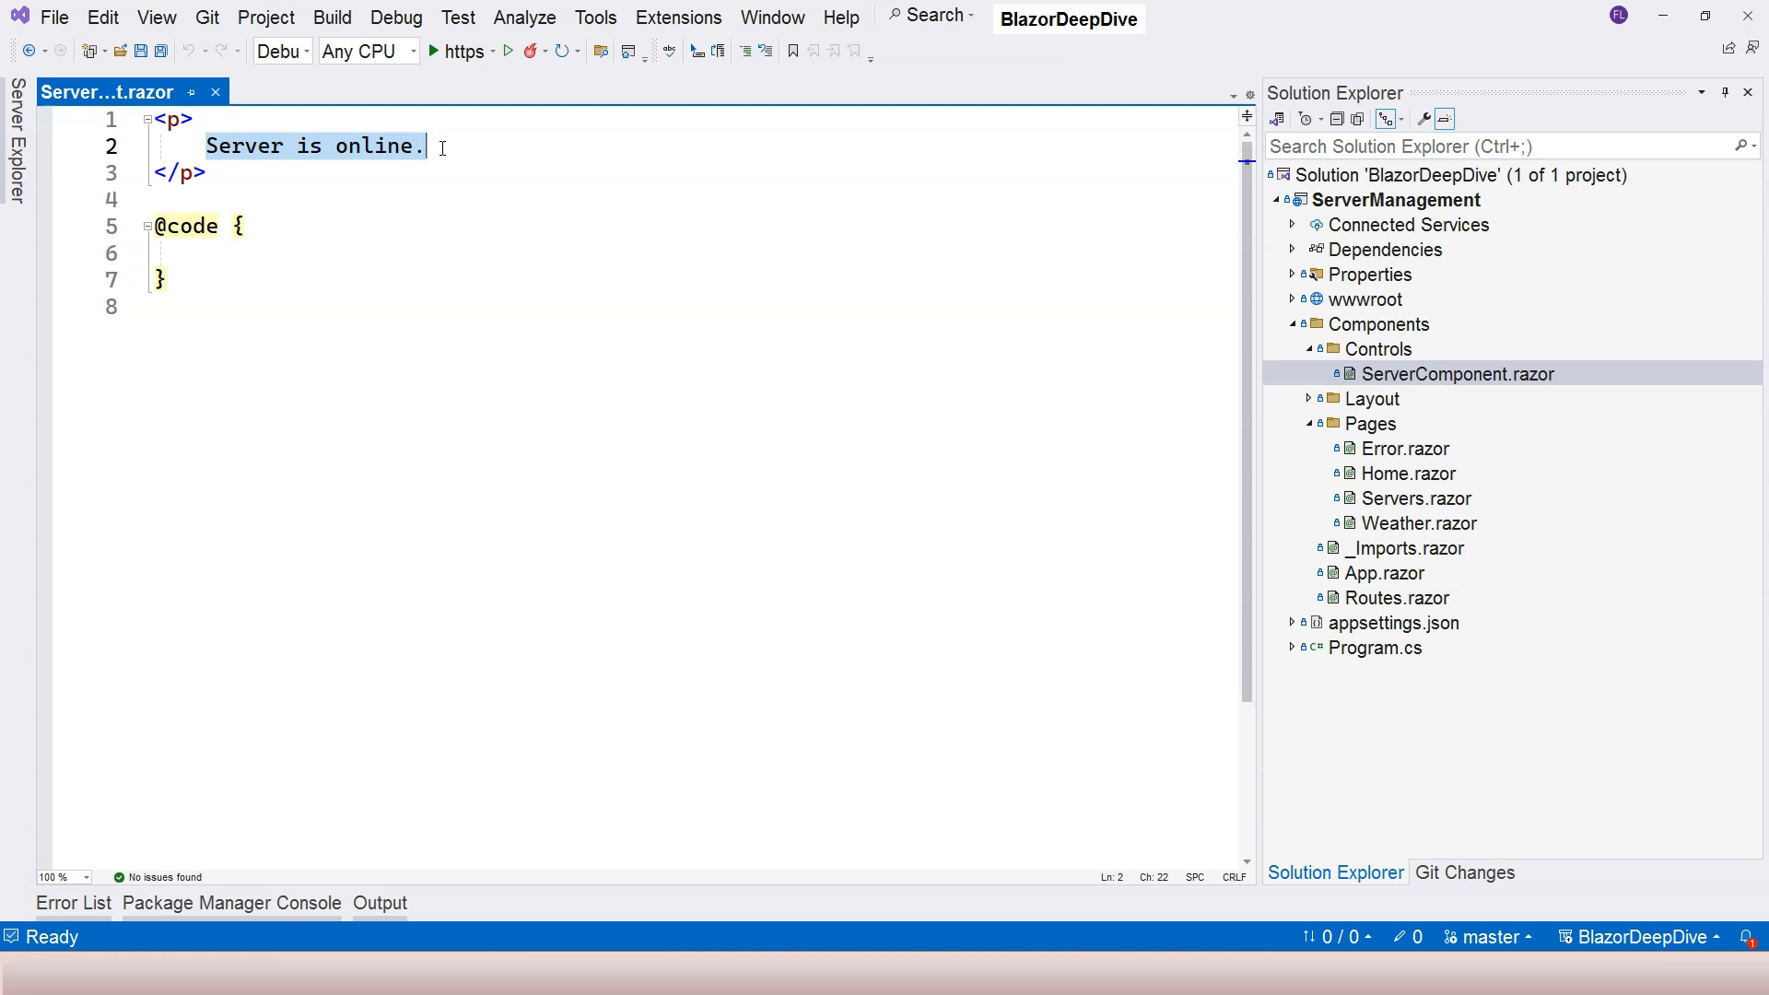
click(437, 153)
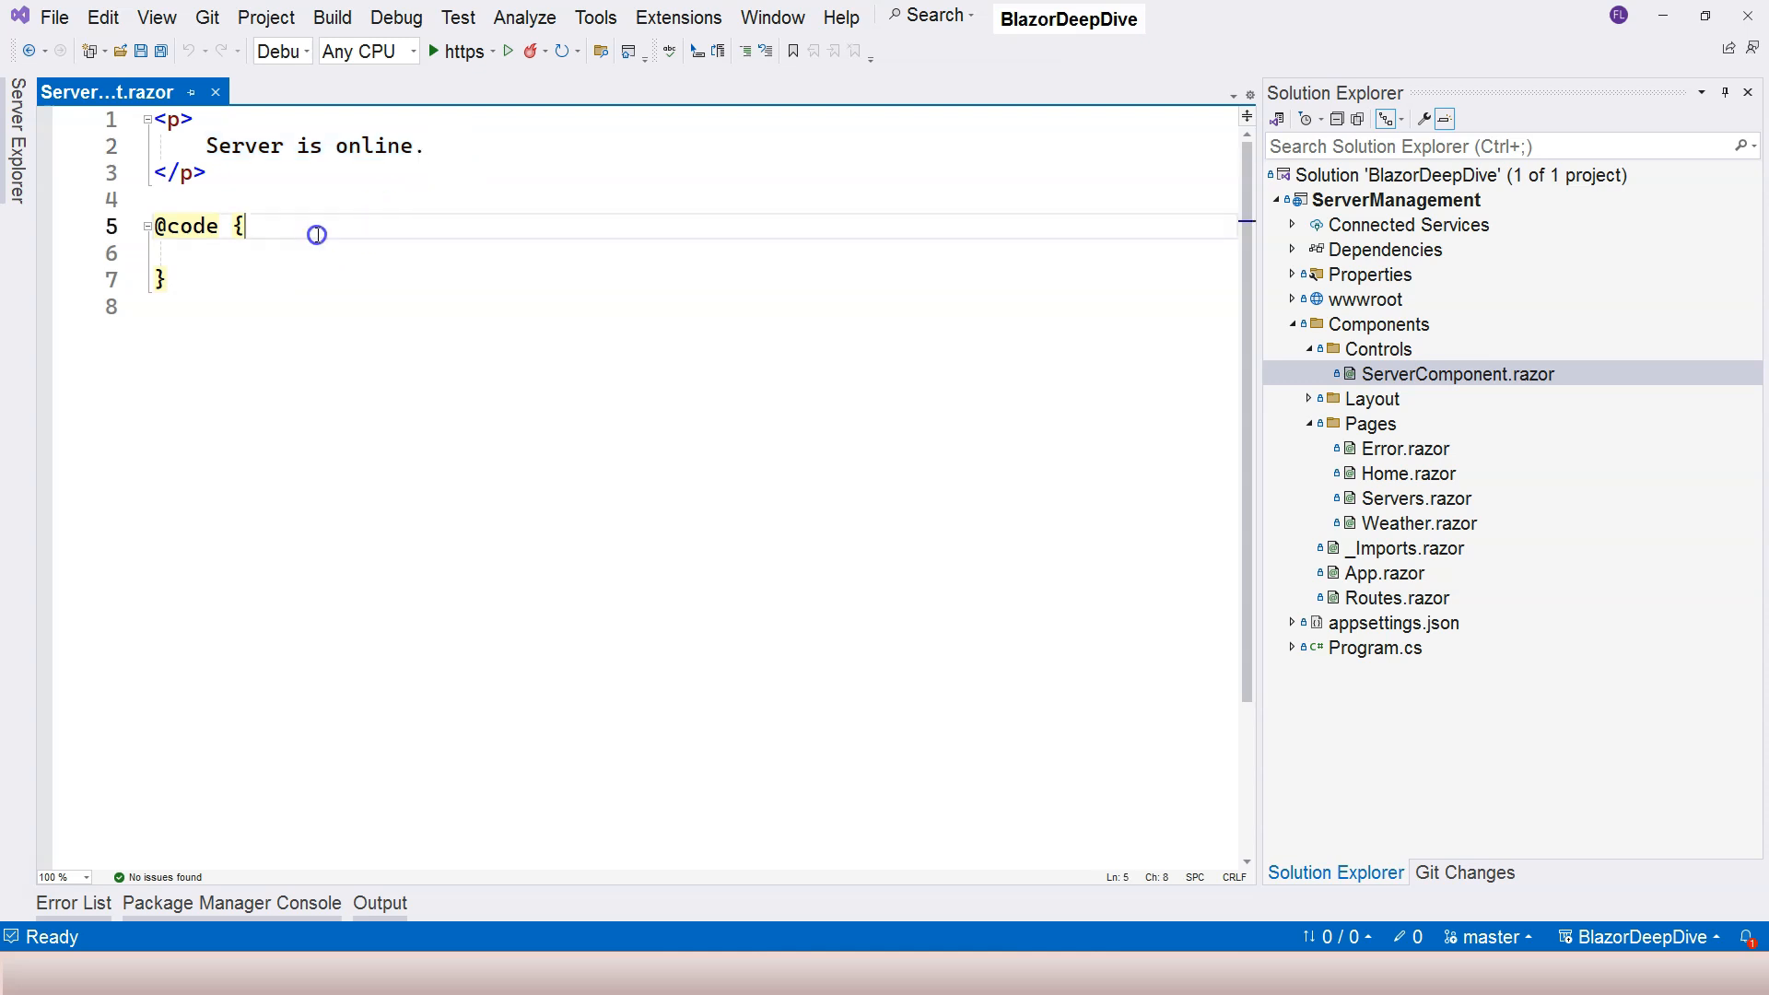
key(Enter)
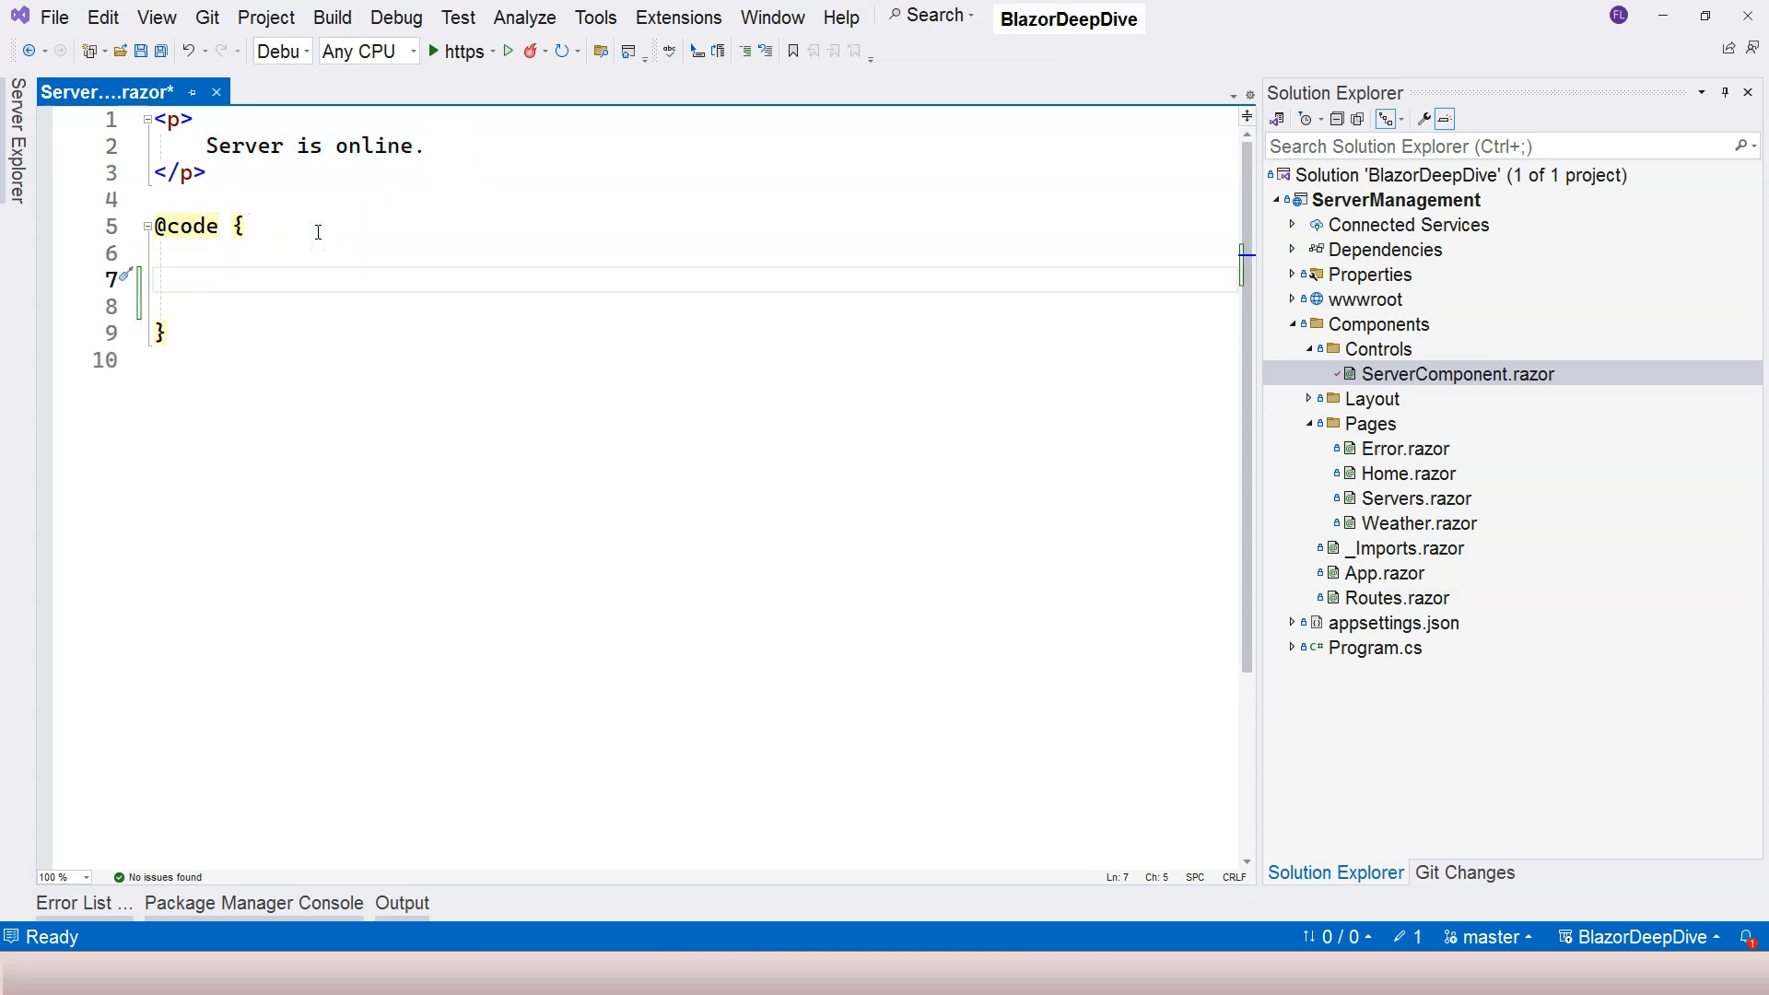
text(private string)
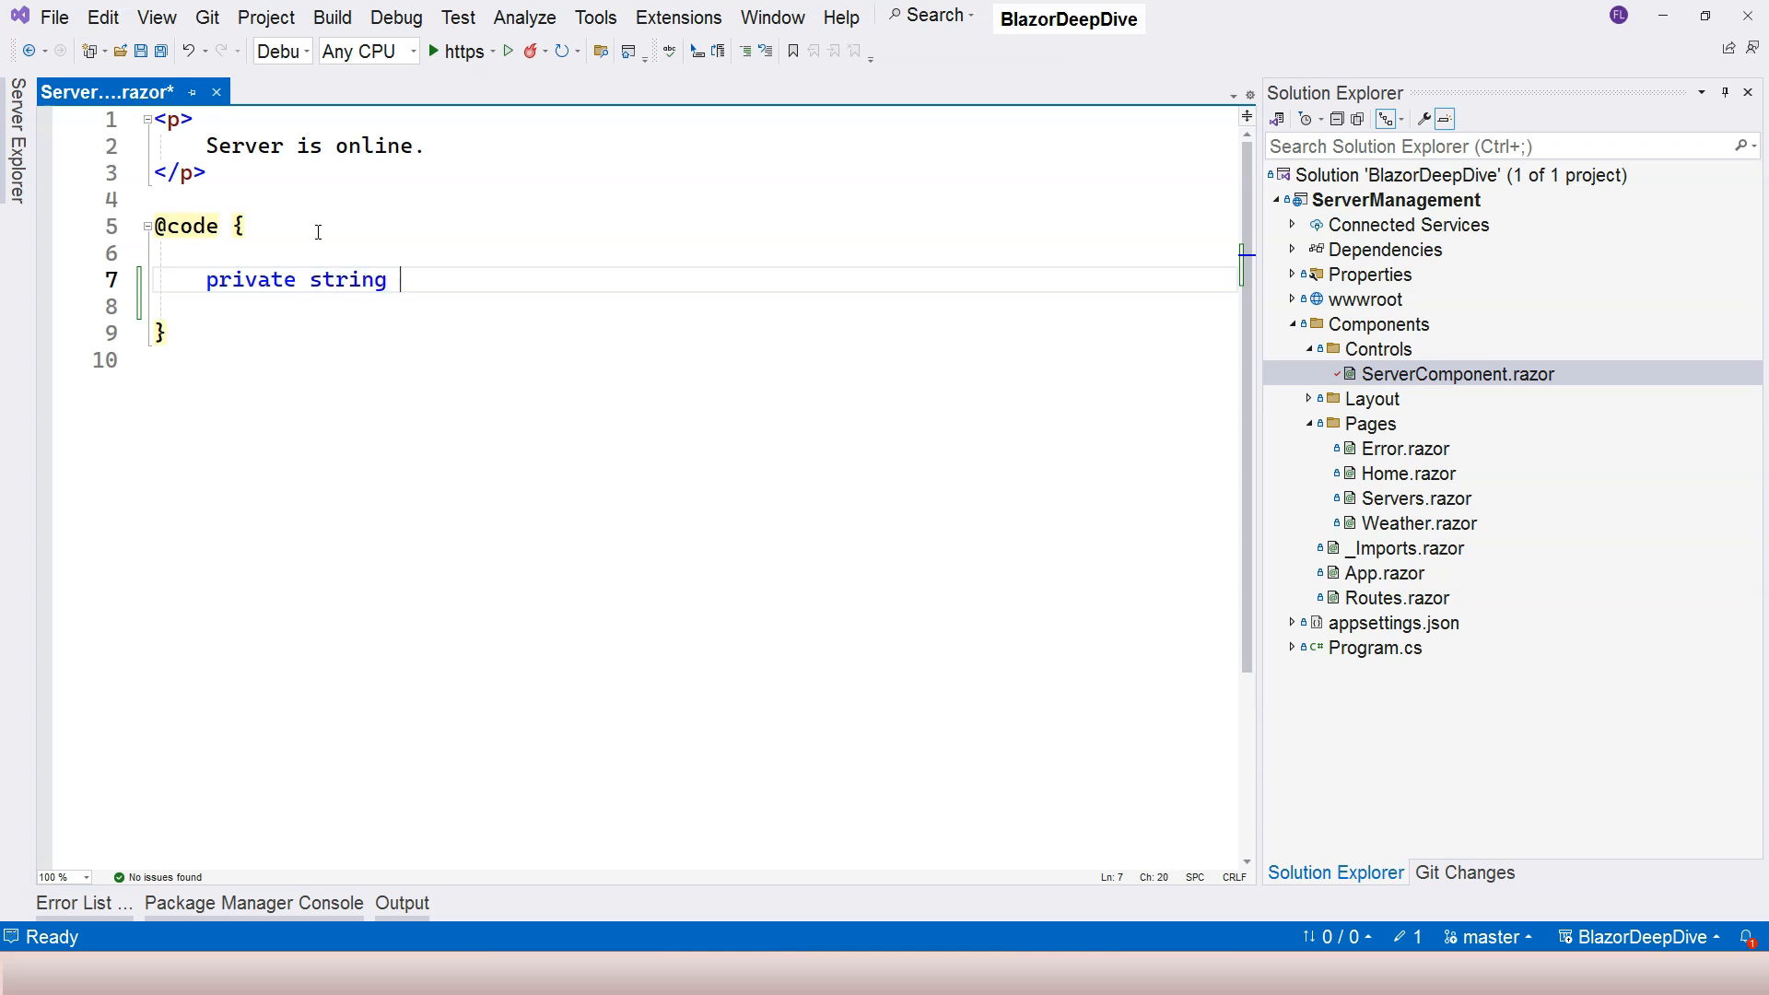
text(status)
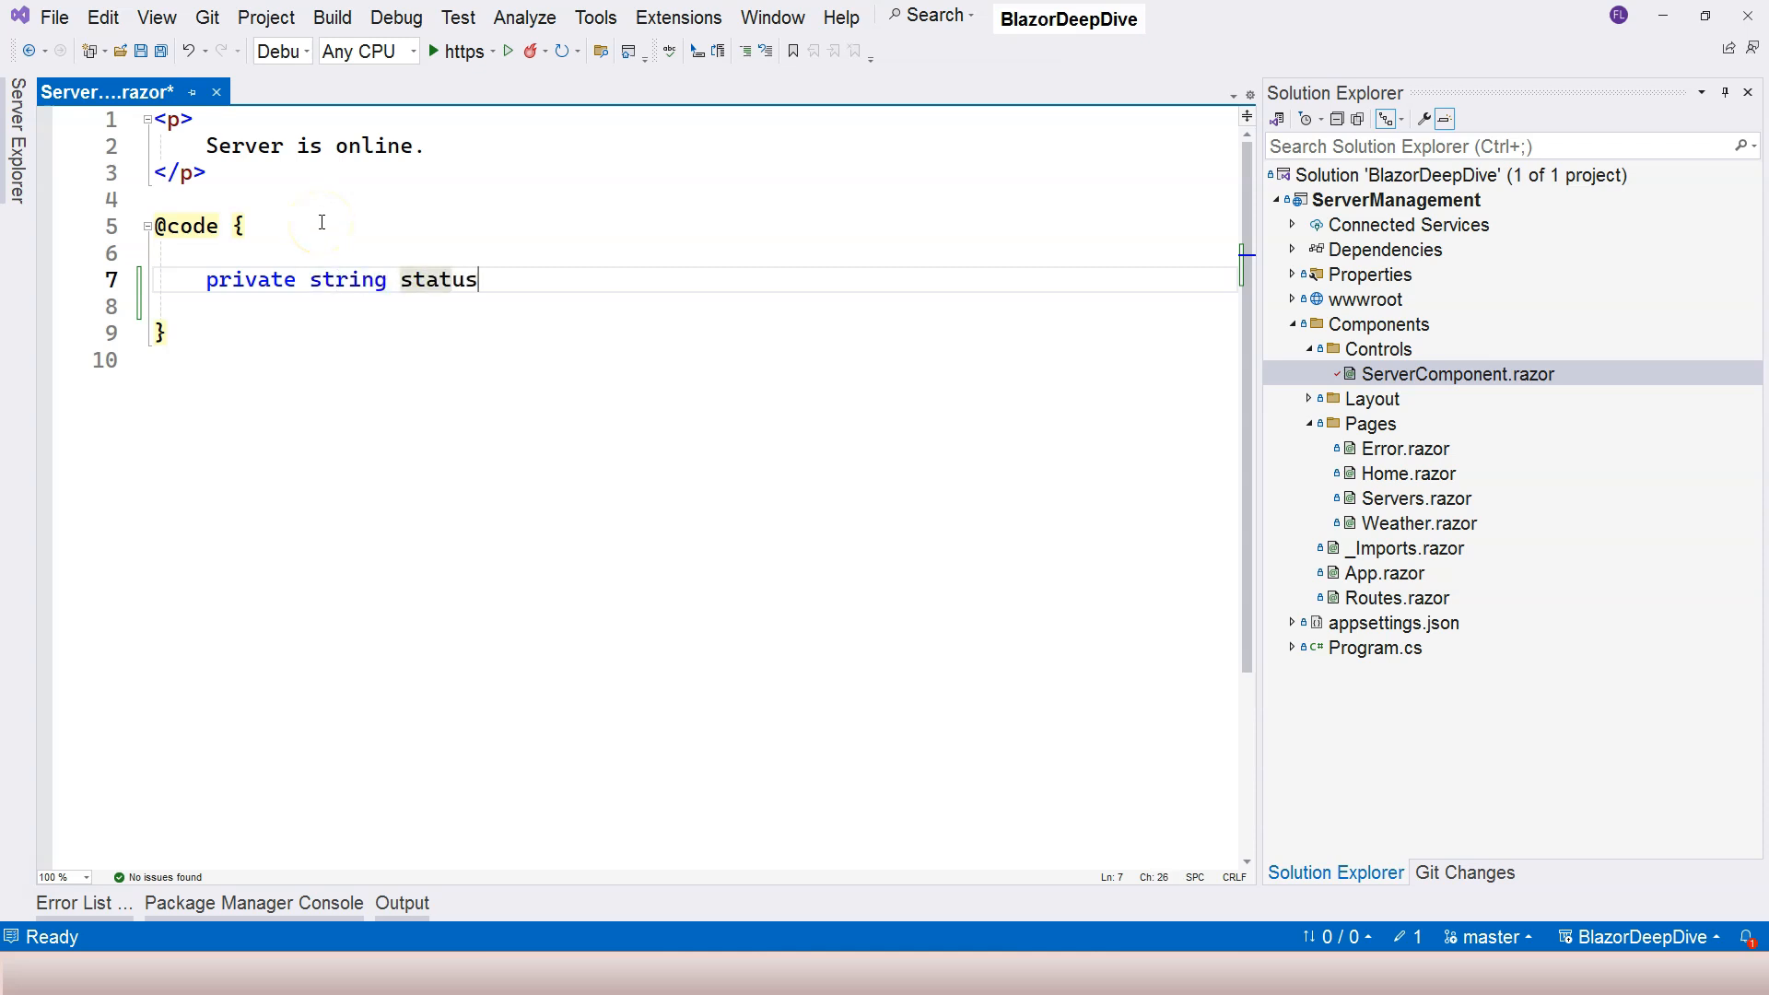
text(= "Server ")
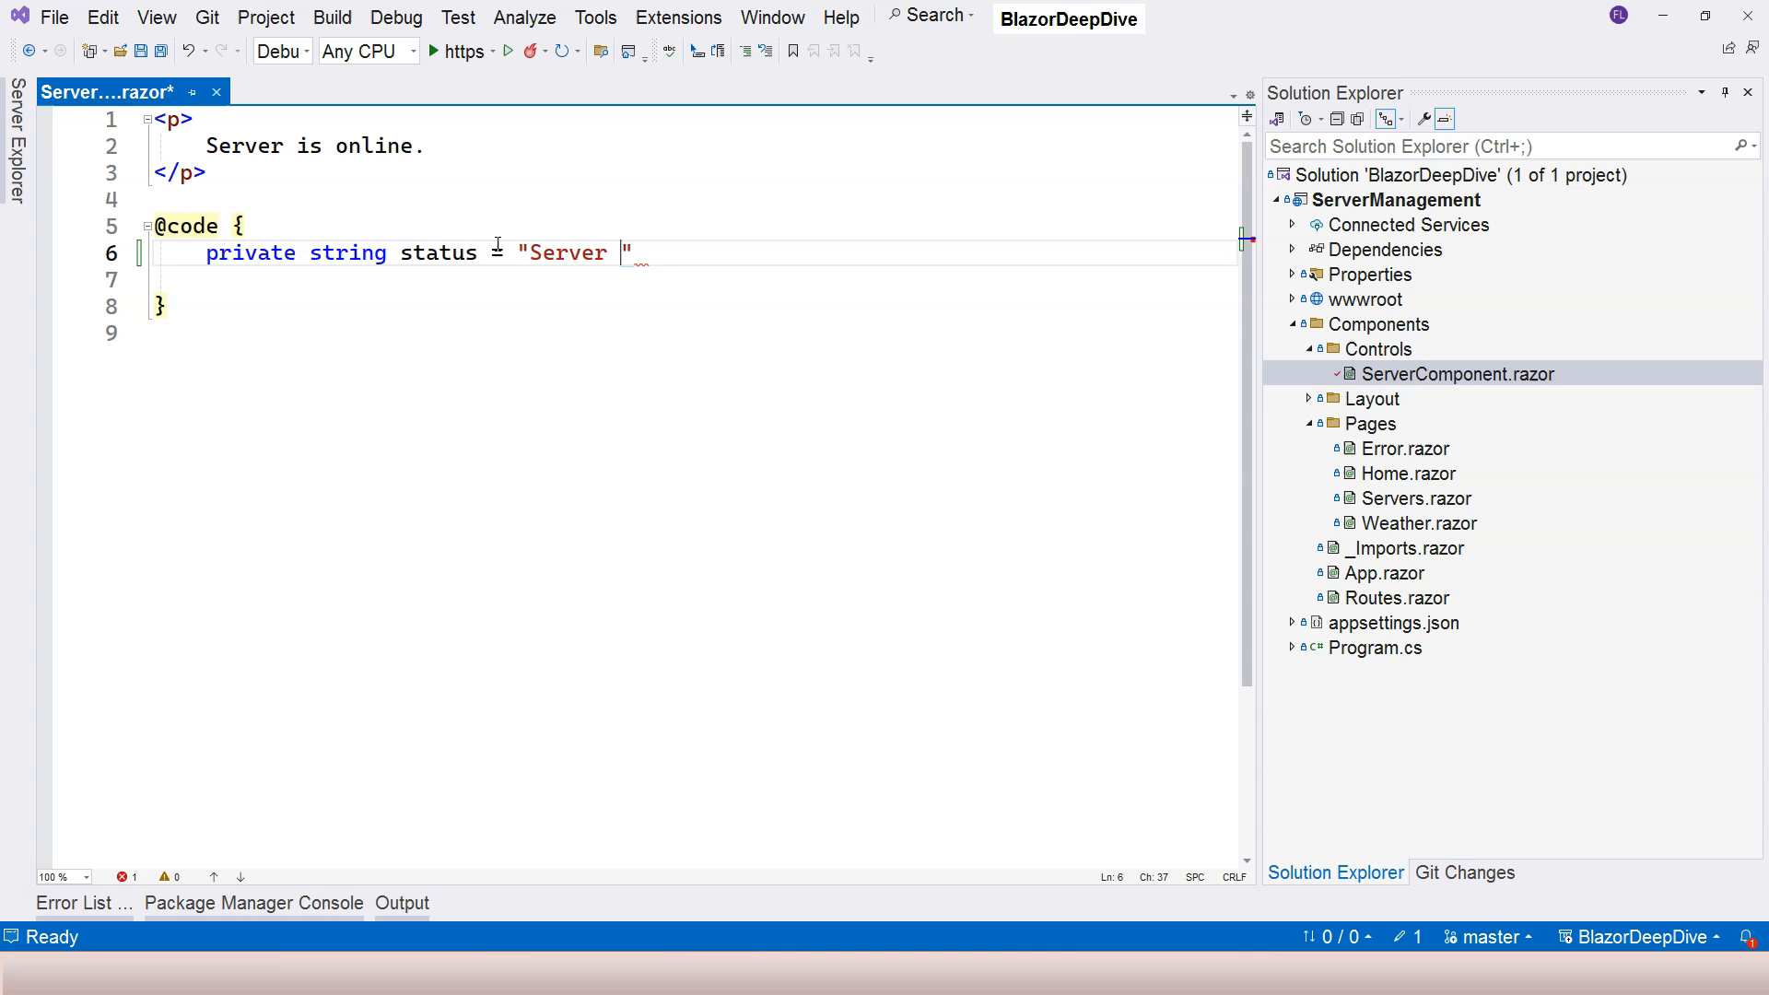
text(is offline.)
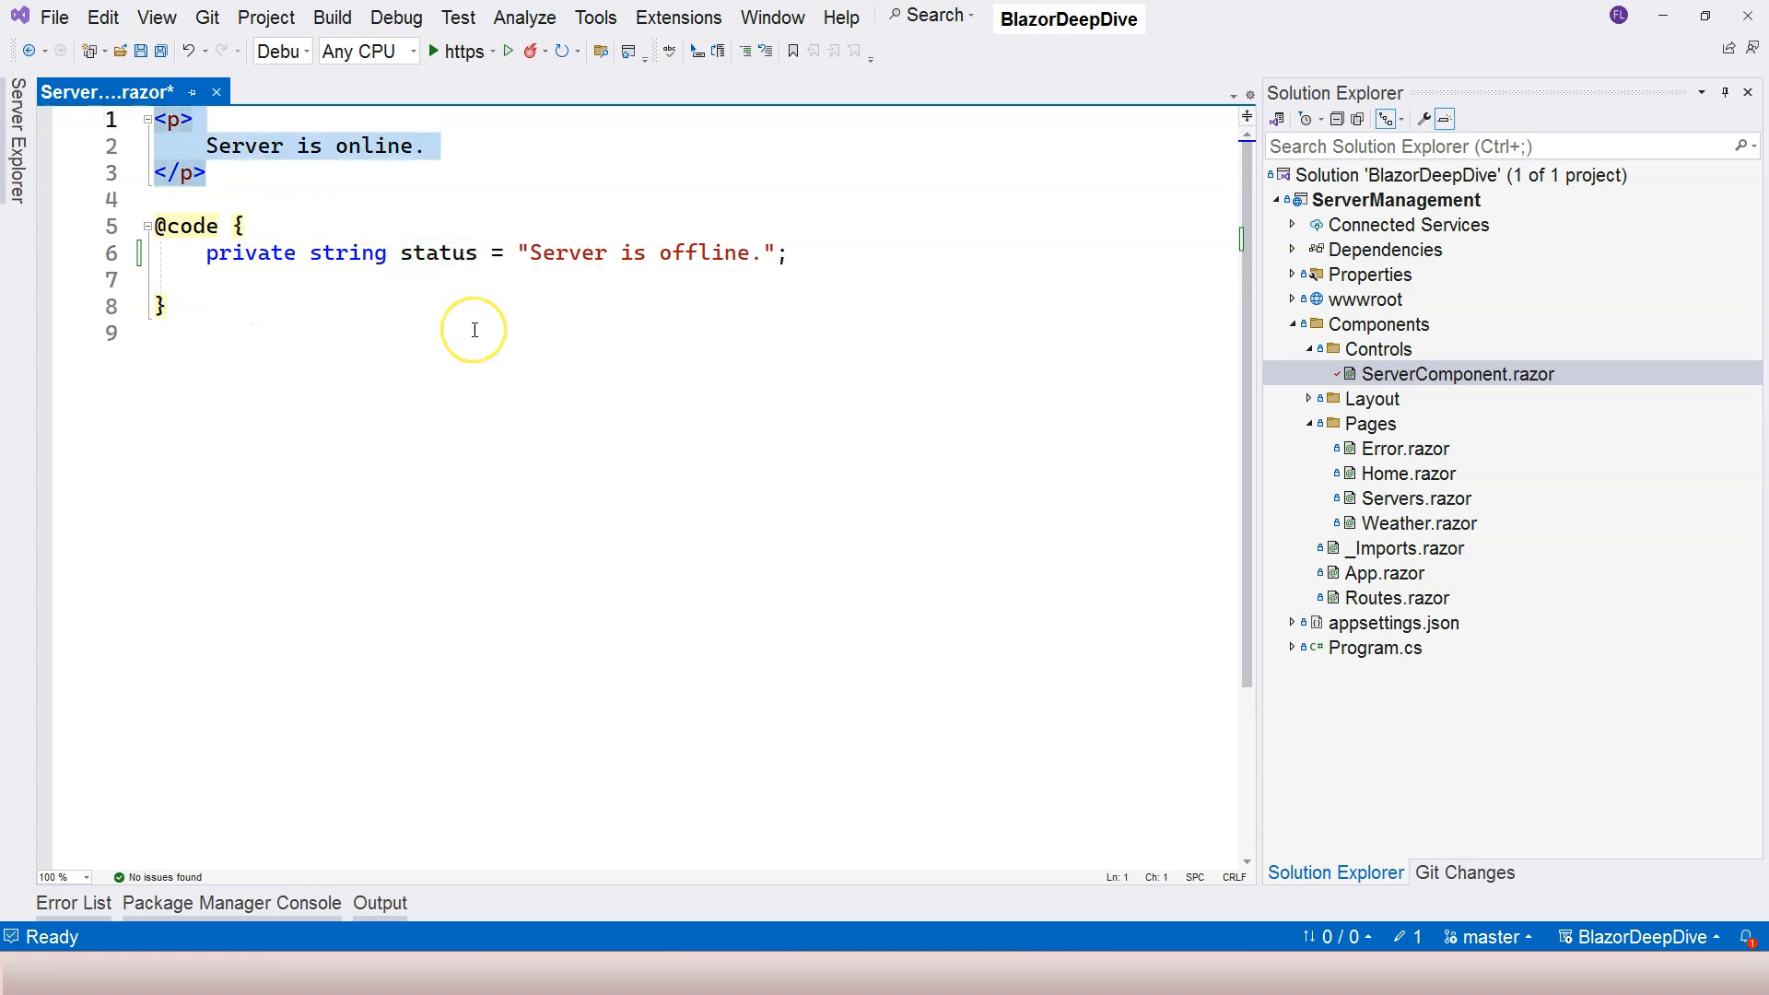
mouse_move(416, 201)
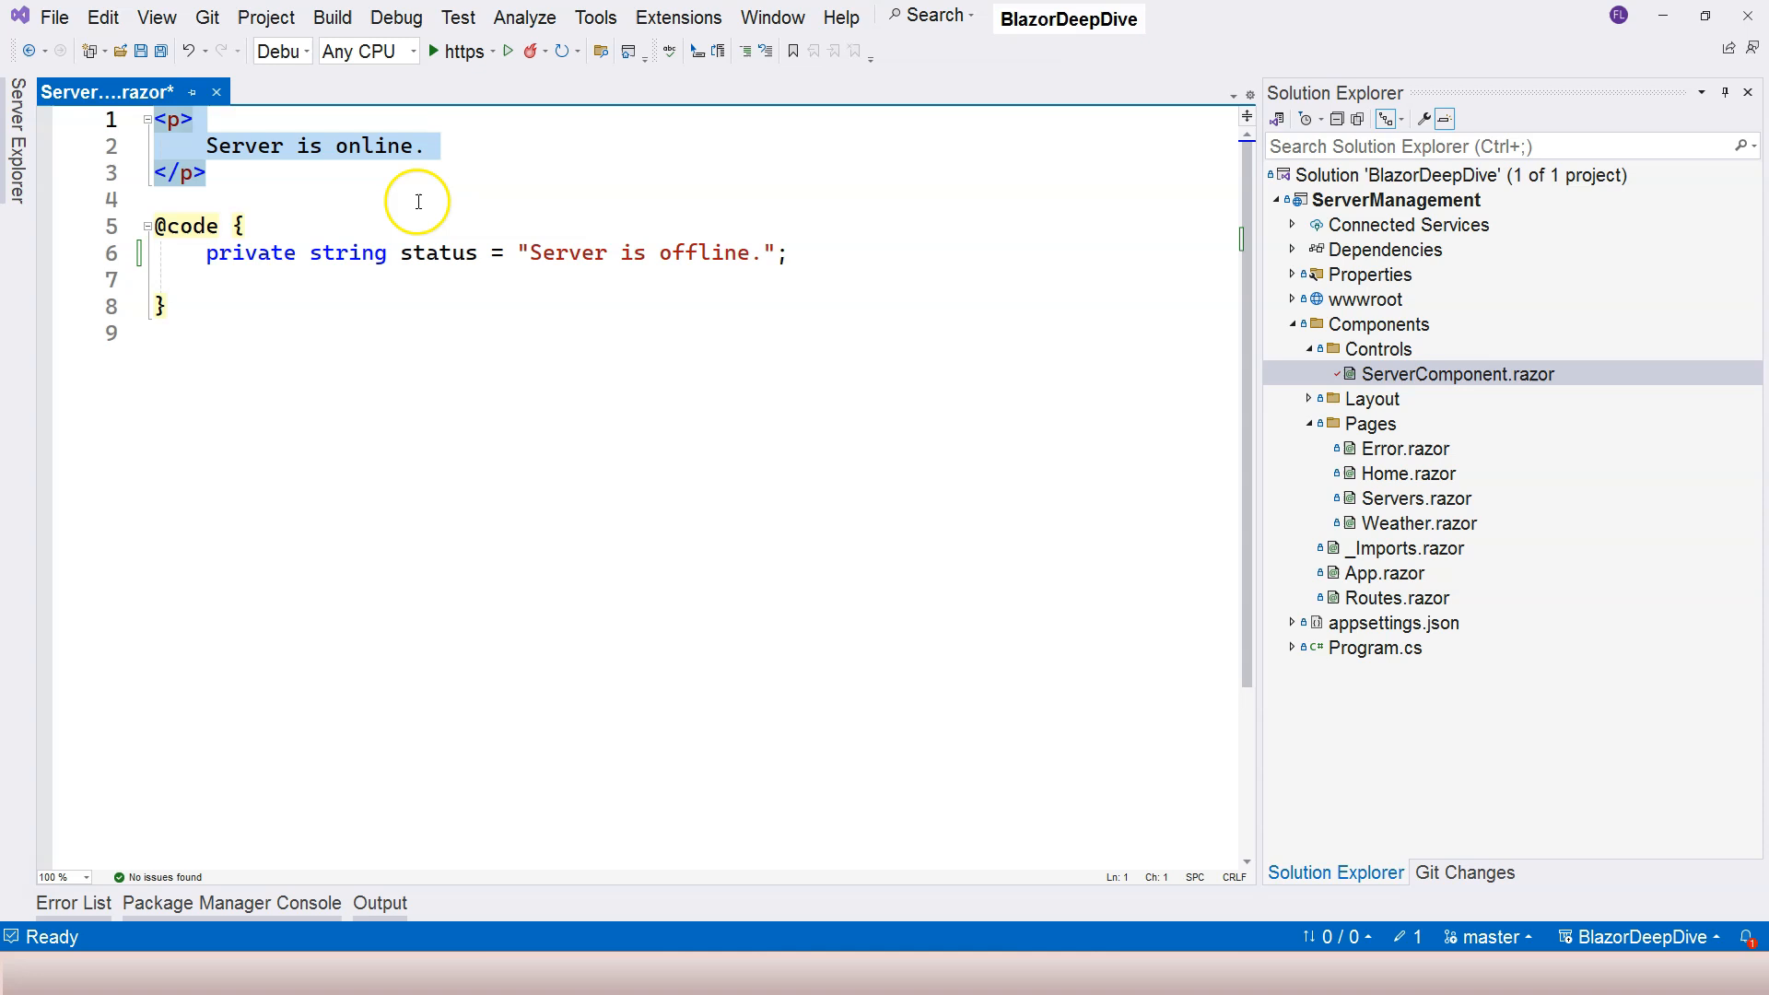
click(438, 145)
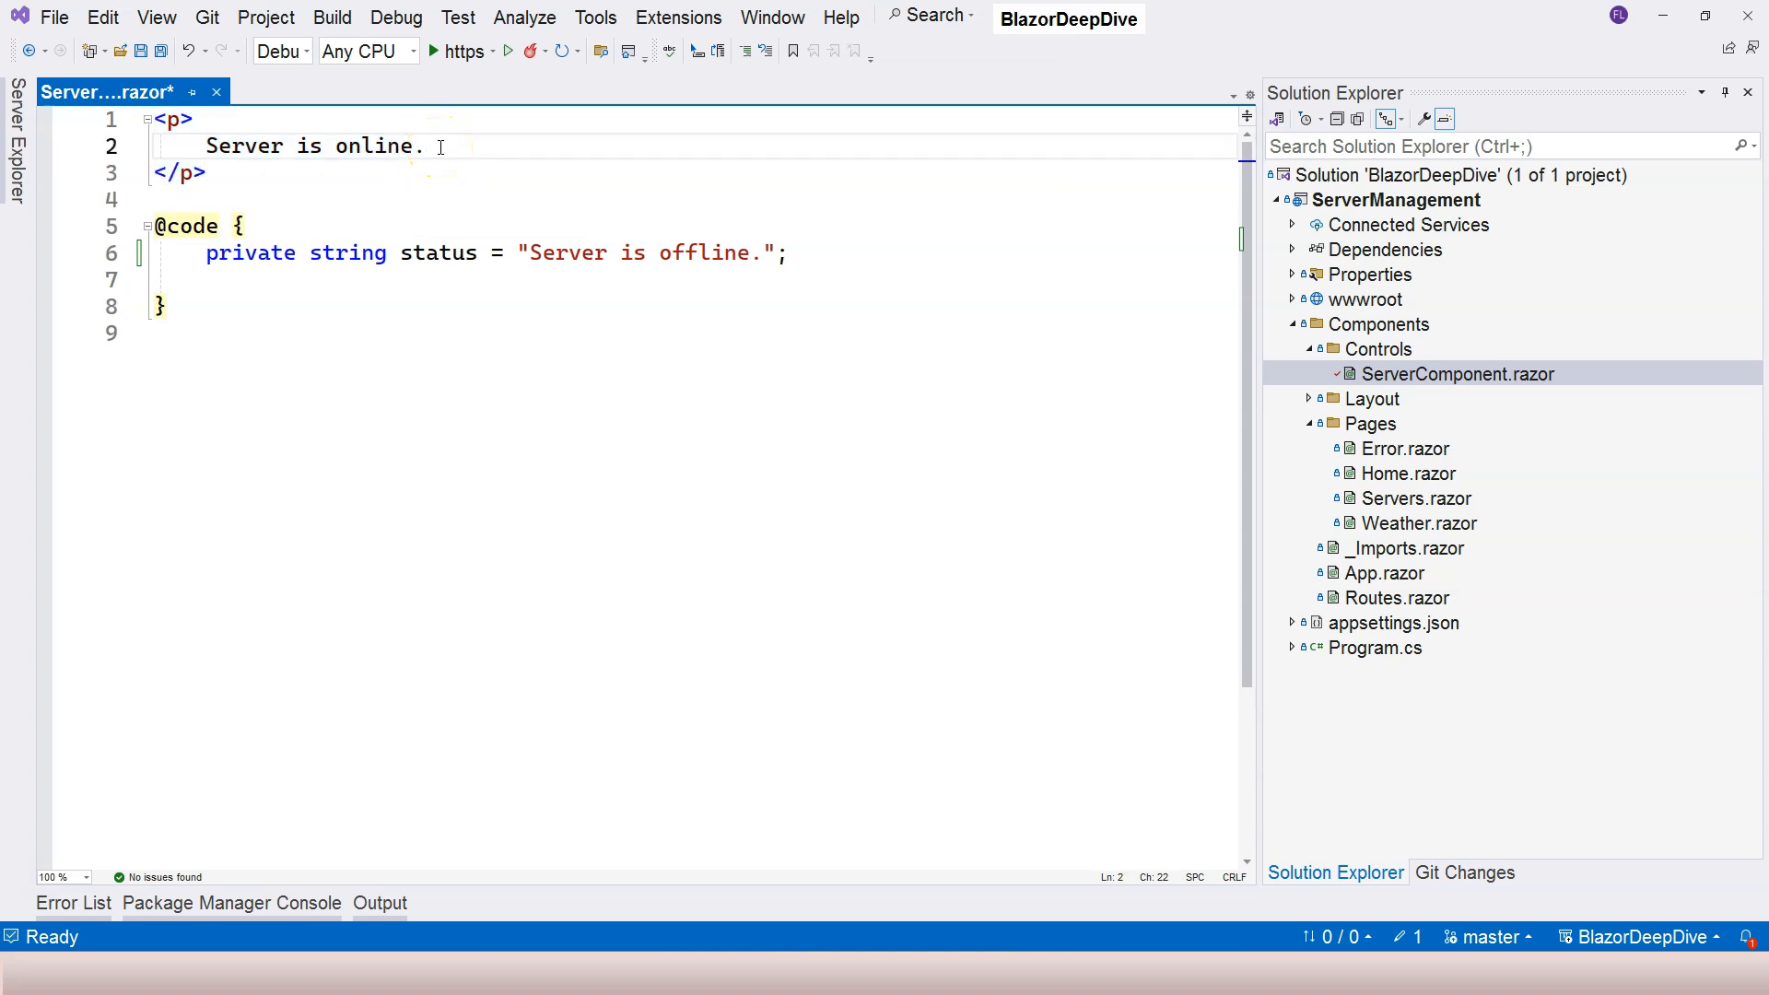
double_click(310, 145)
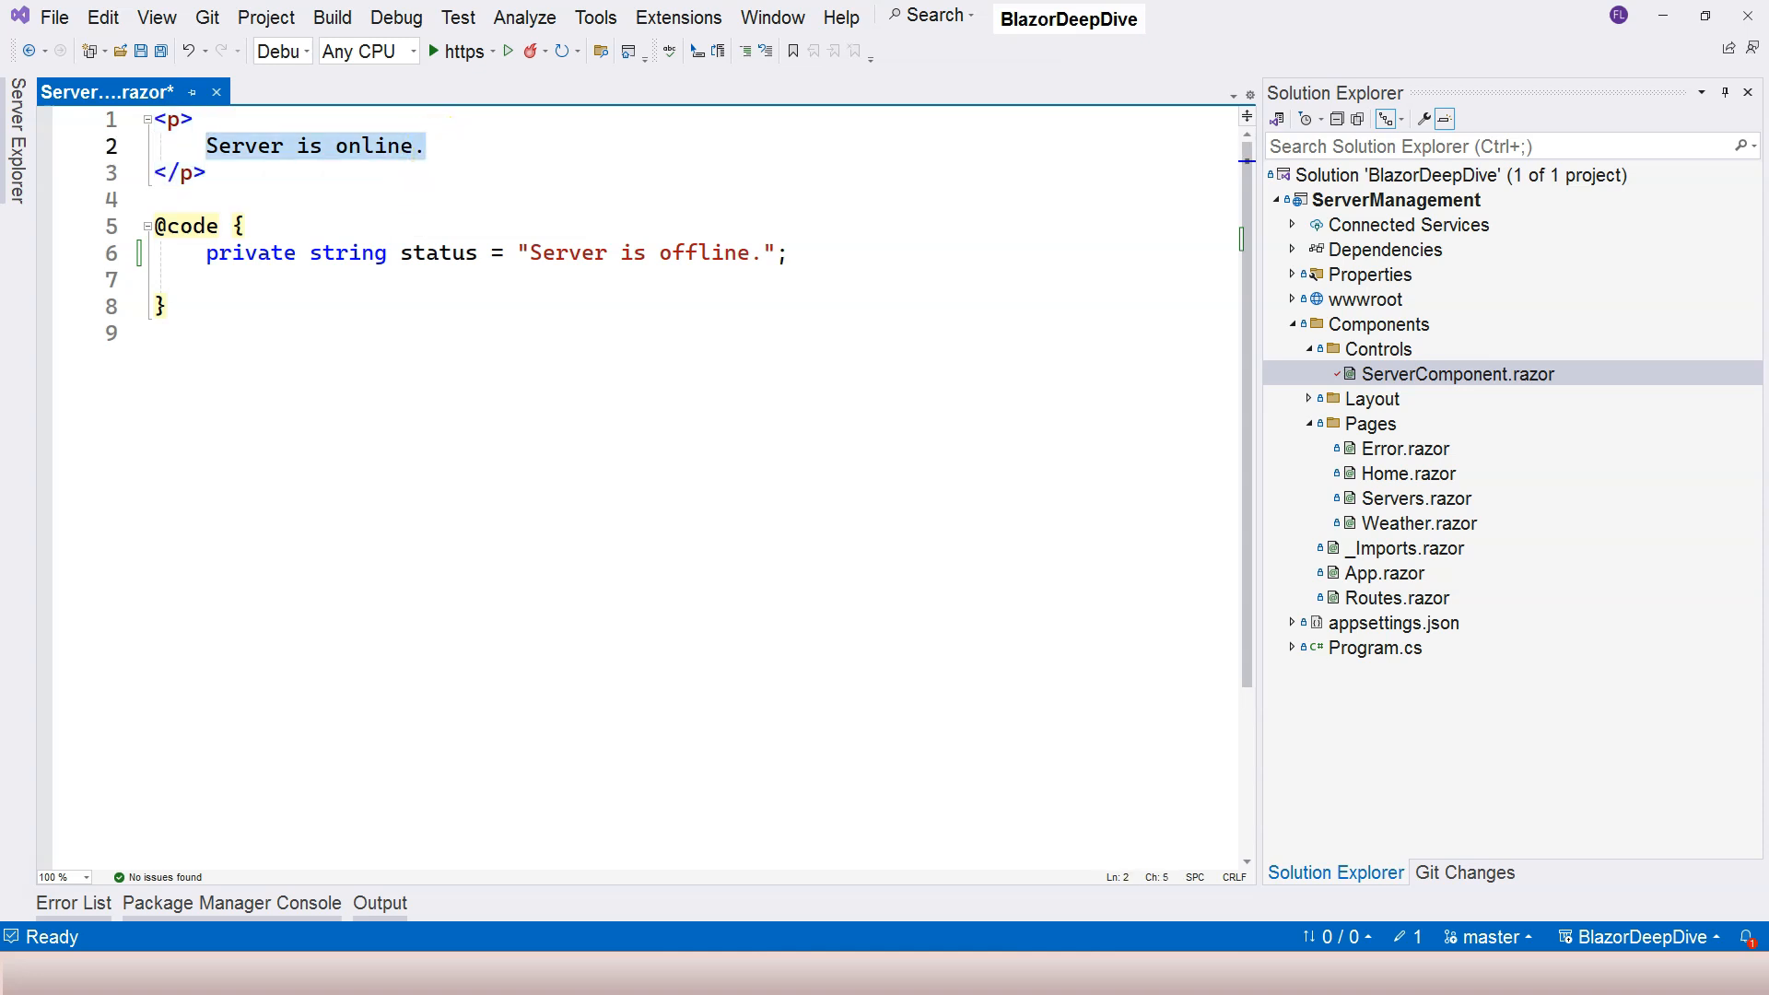
key(Delete)
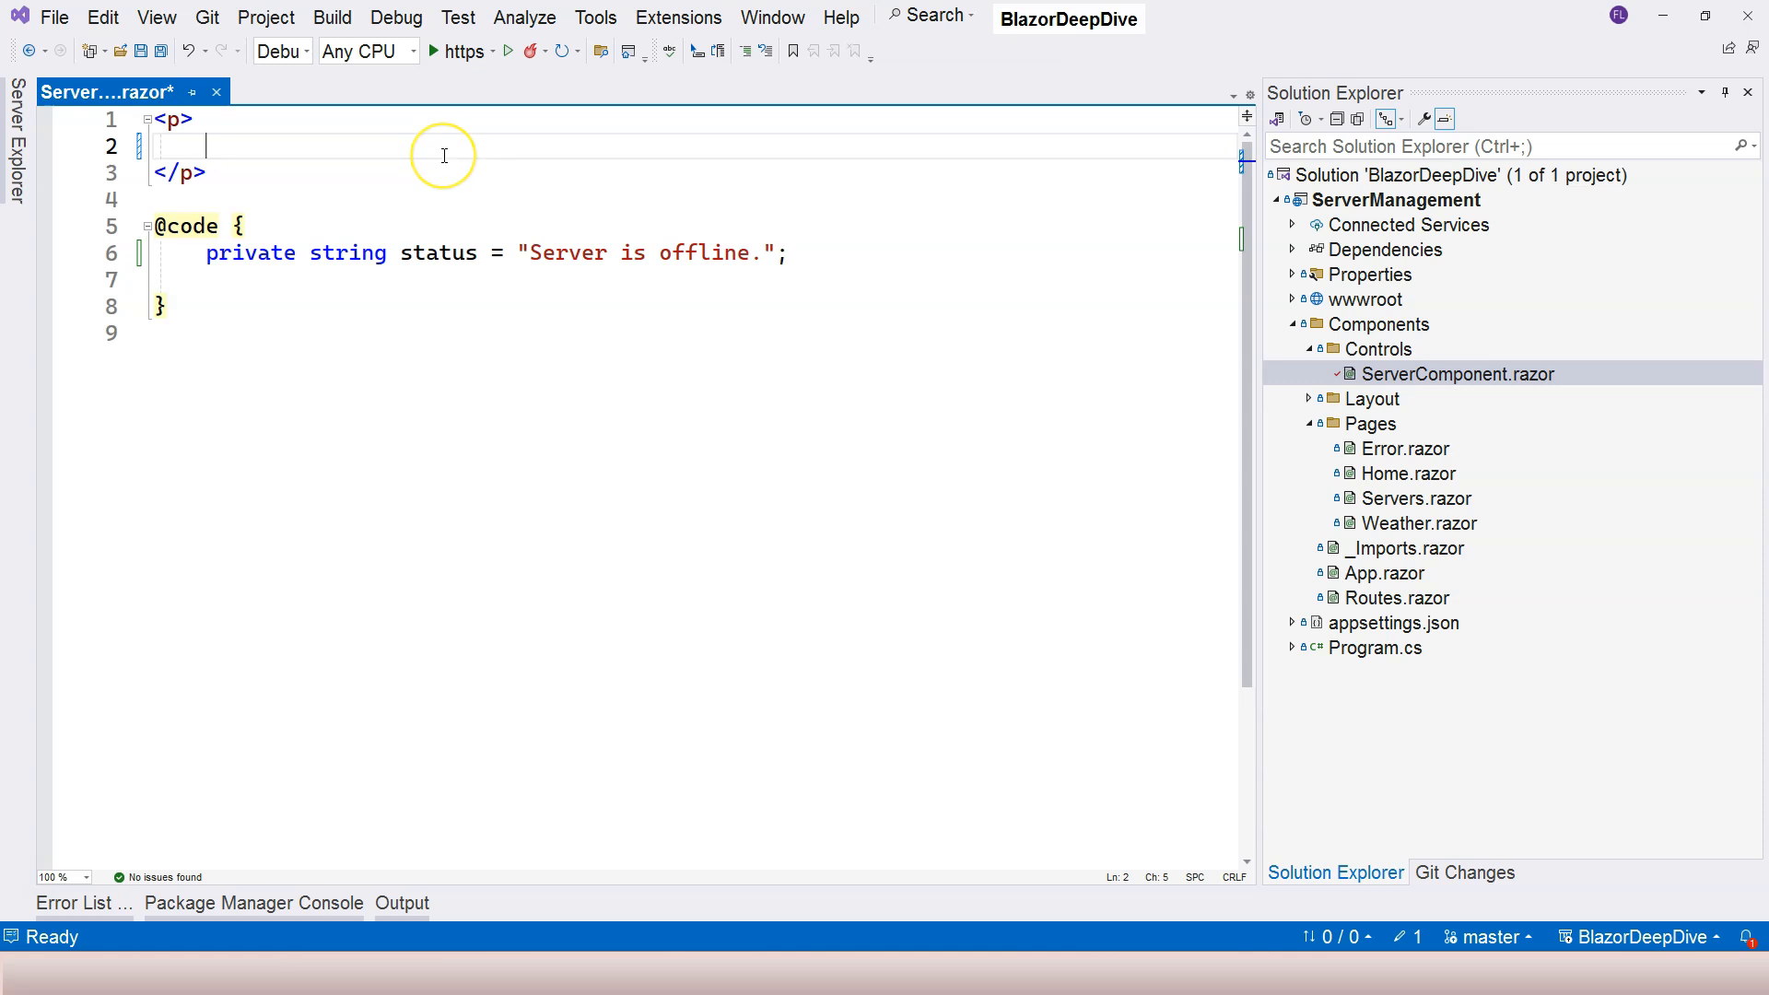
text(@)
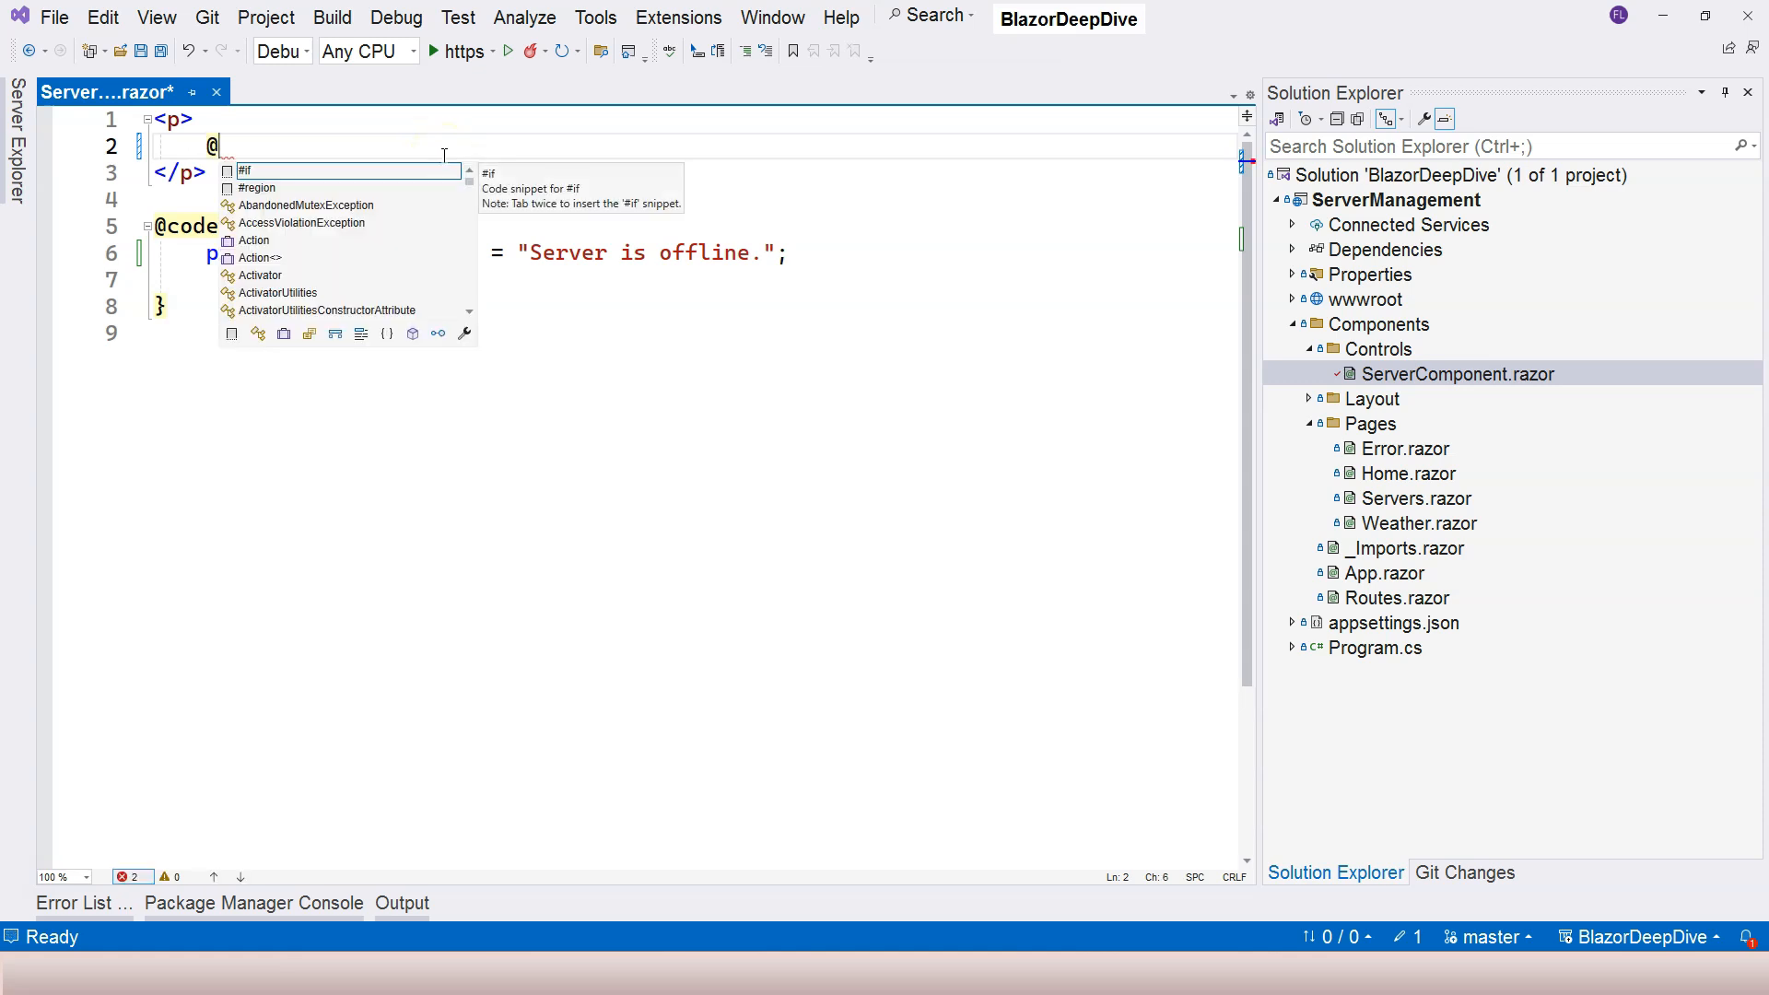
key(Escape)
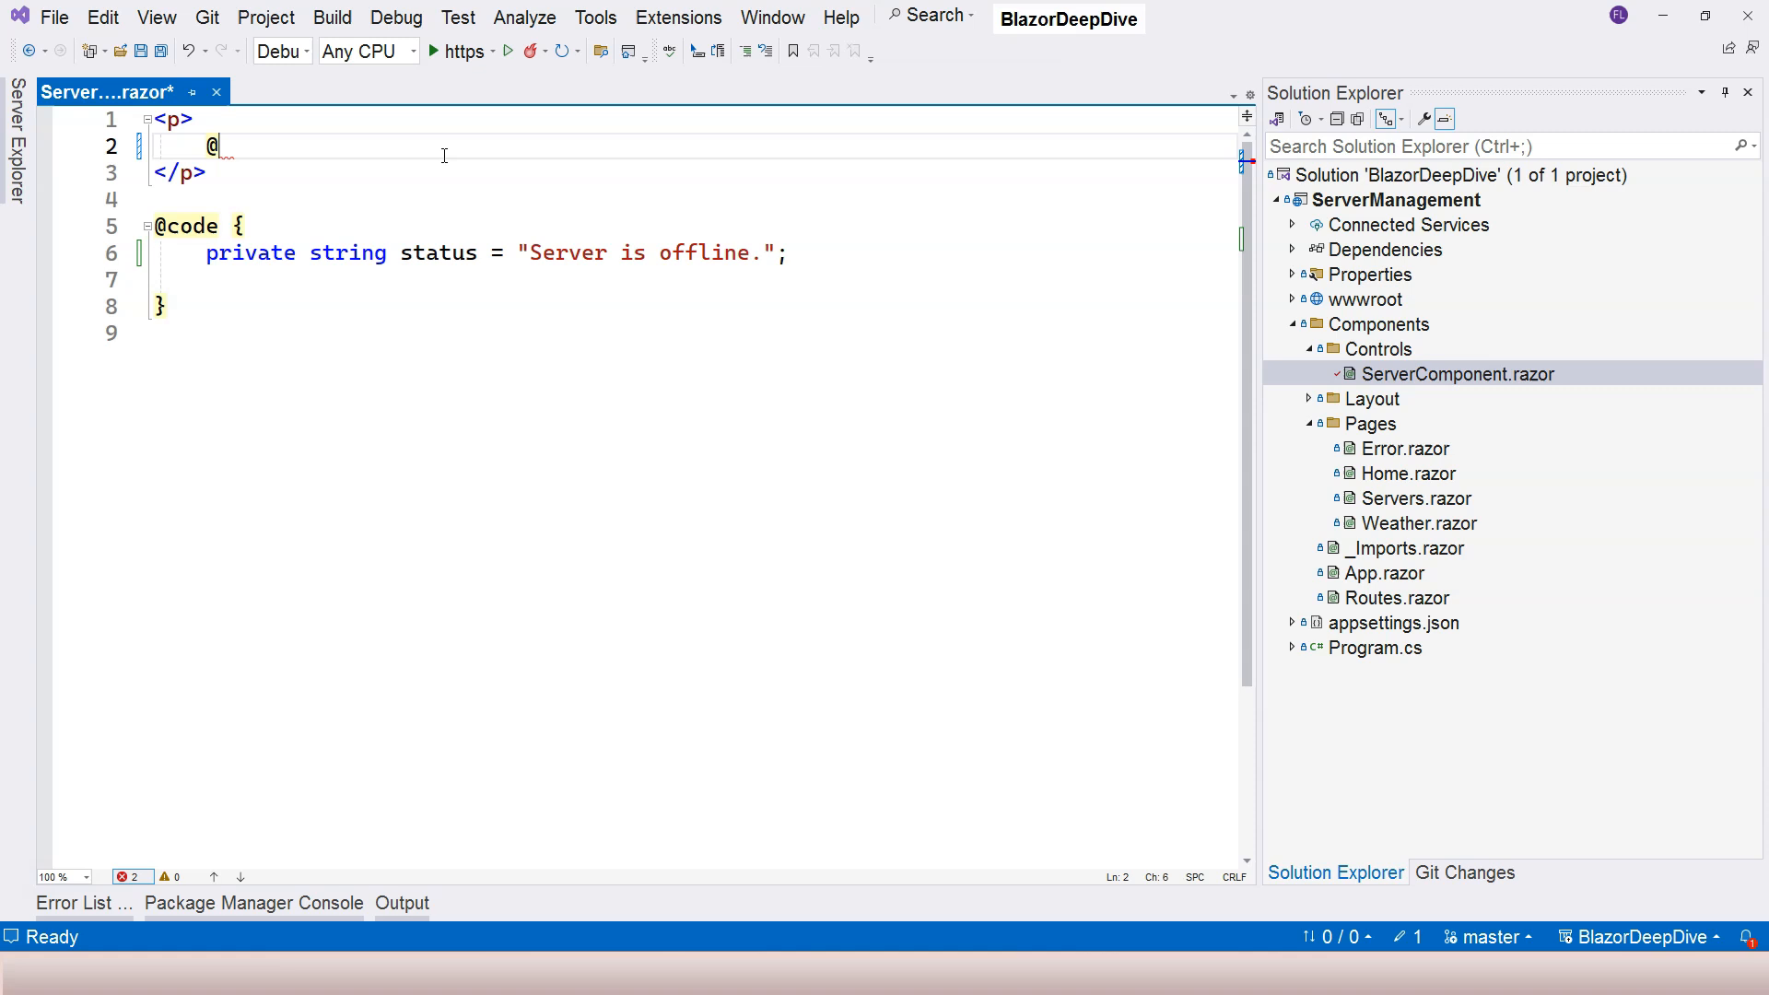
double_click(438, 253)
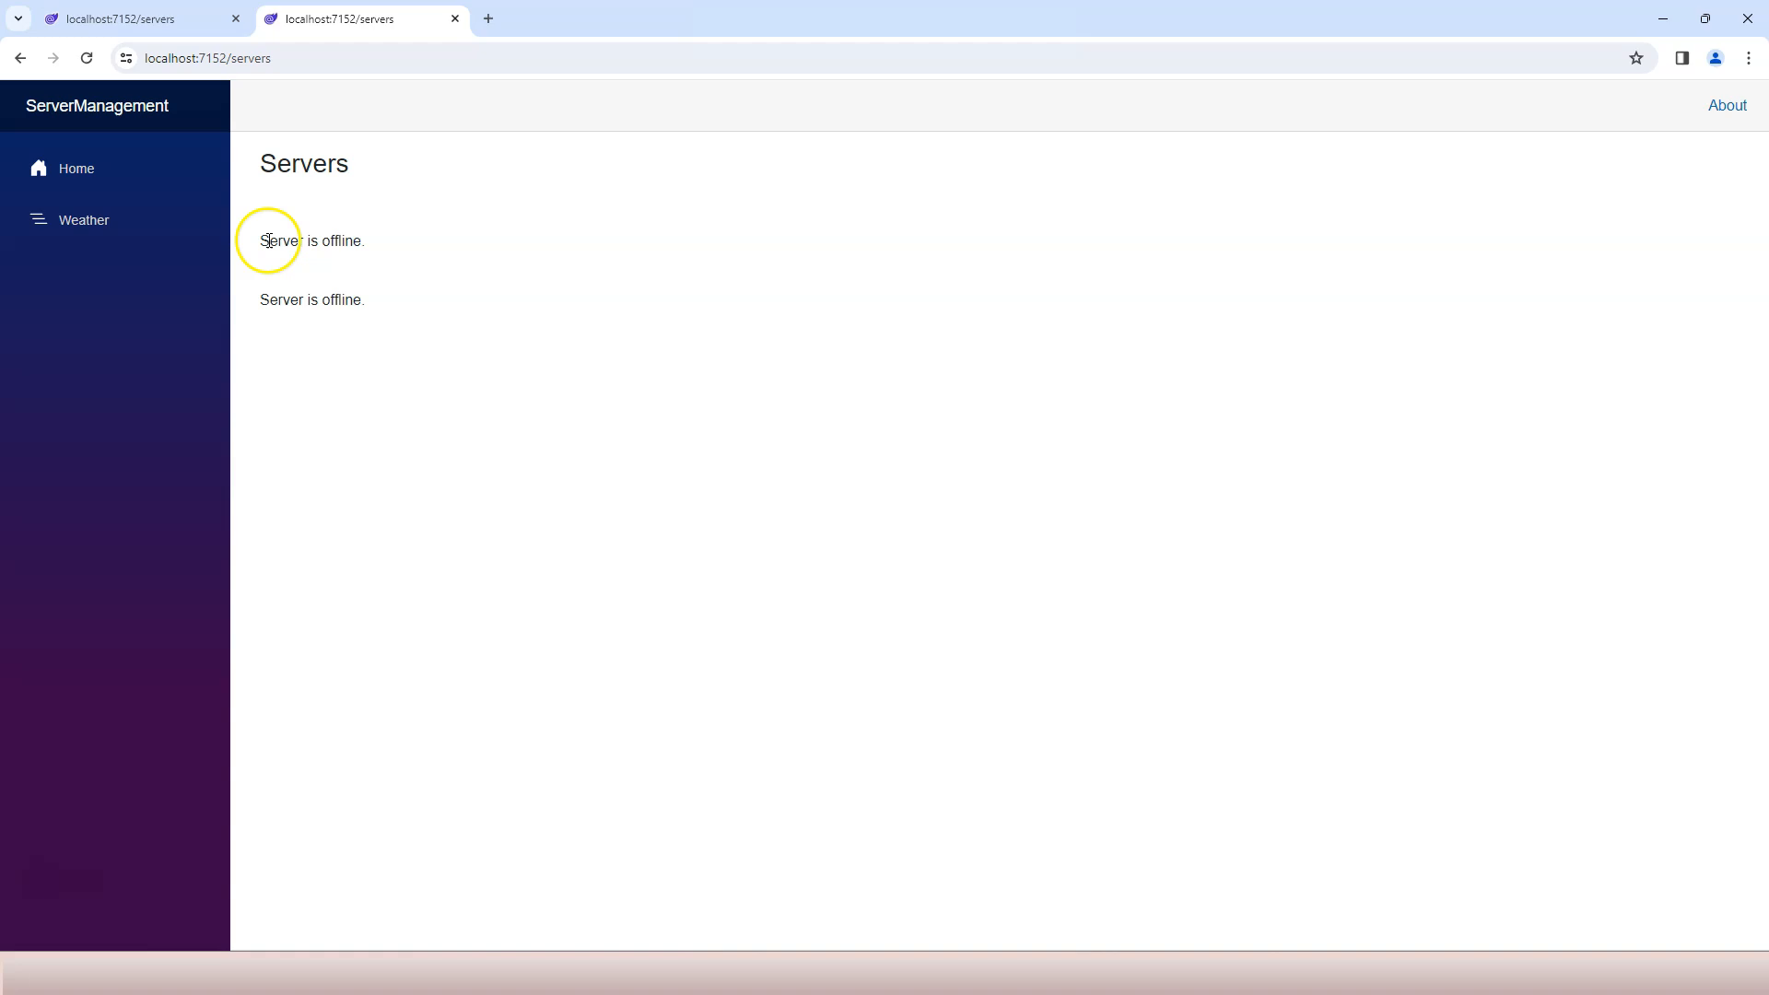
Highlight the first 'Server is offline.' message on the Servers page at localhost:7152/servers
drag(271, 240, 363, 240)
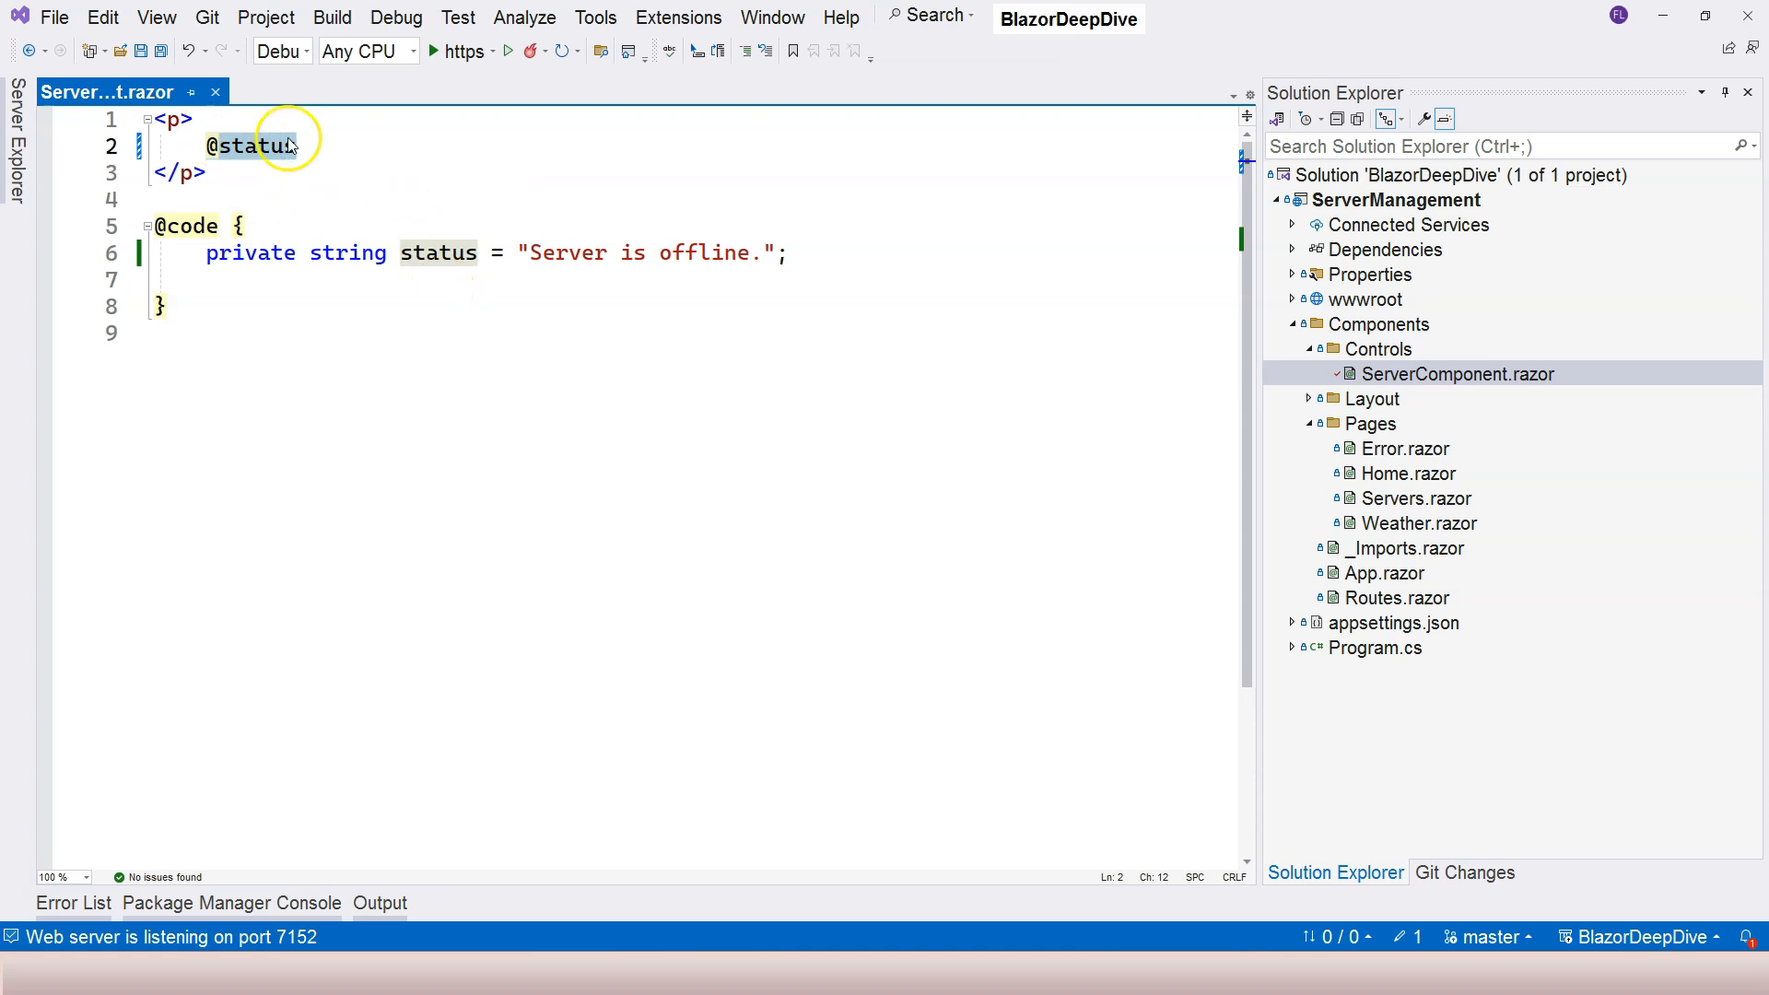
mouse_move(335, 151)
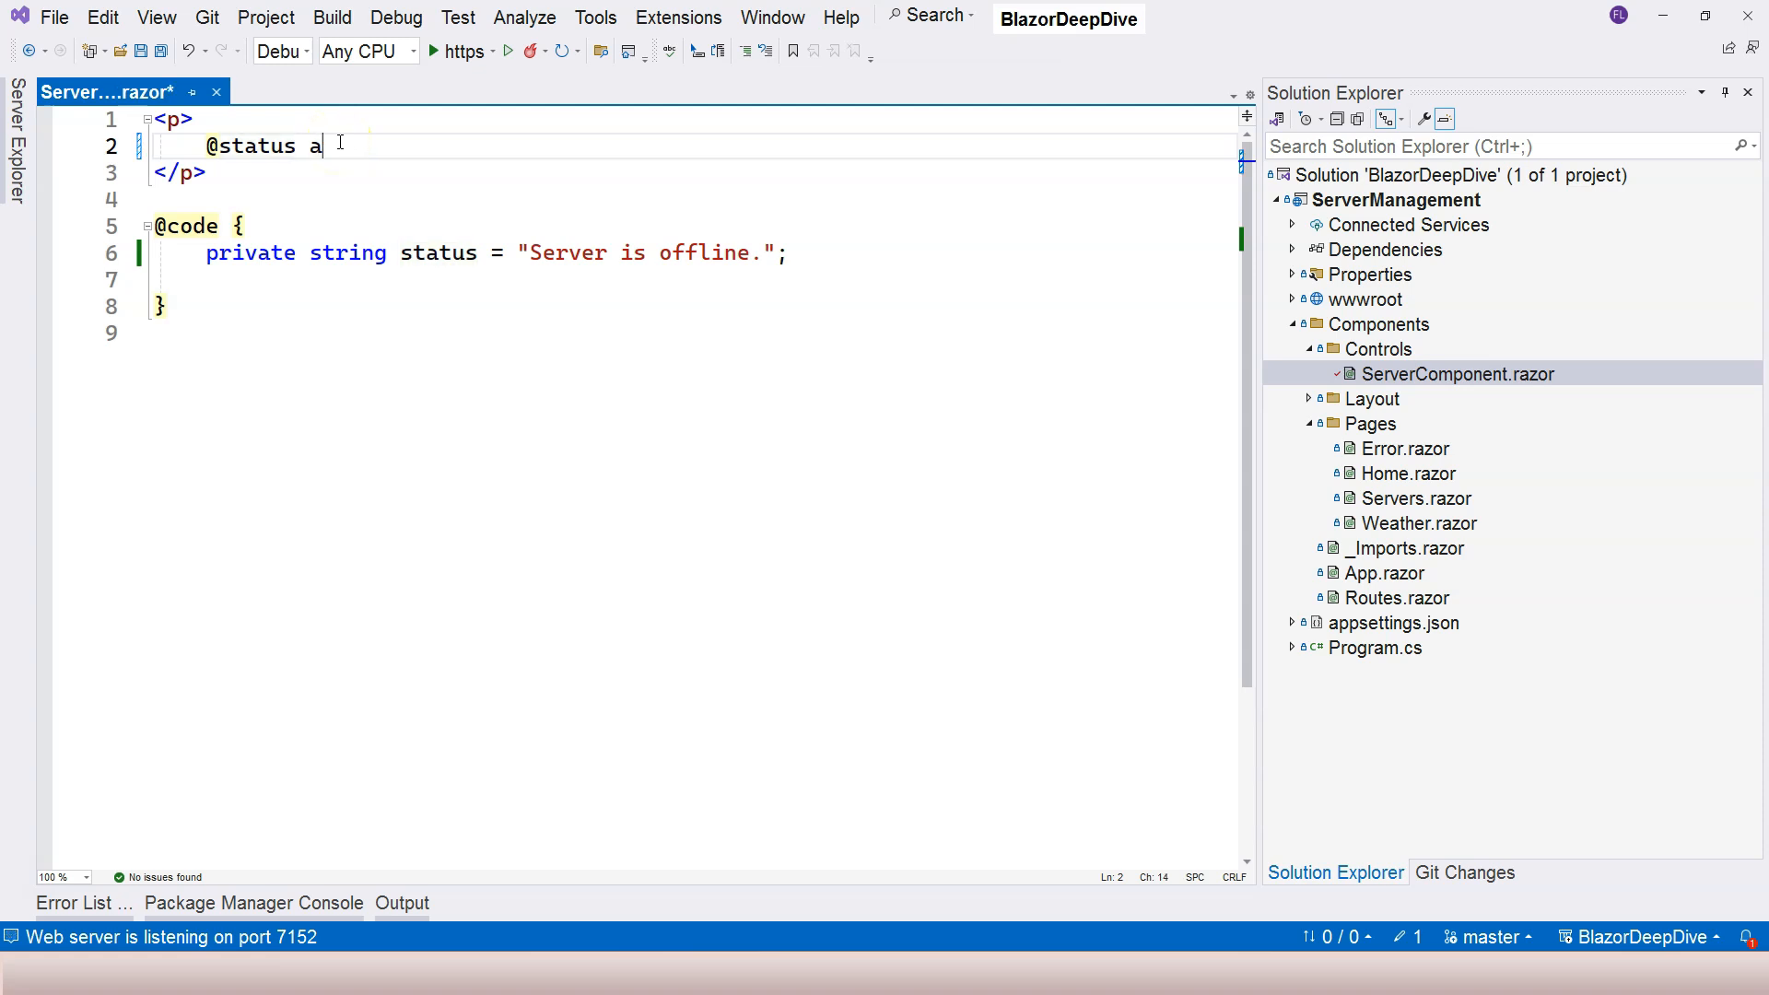
text(t)
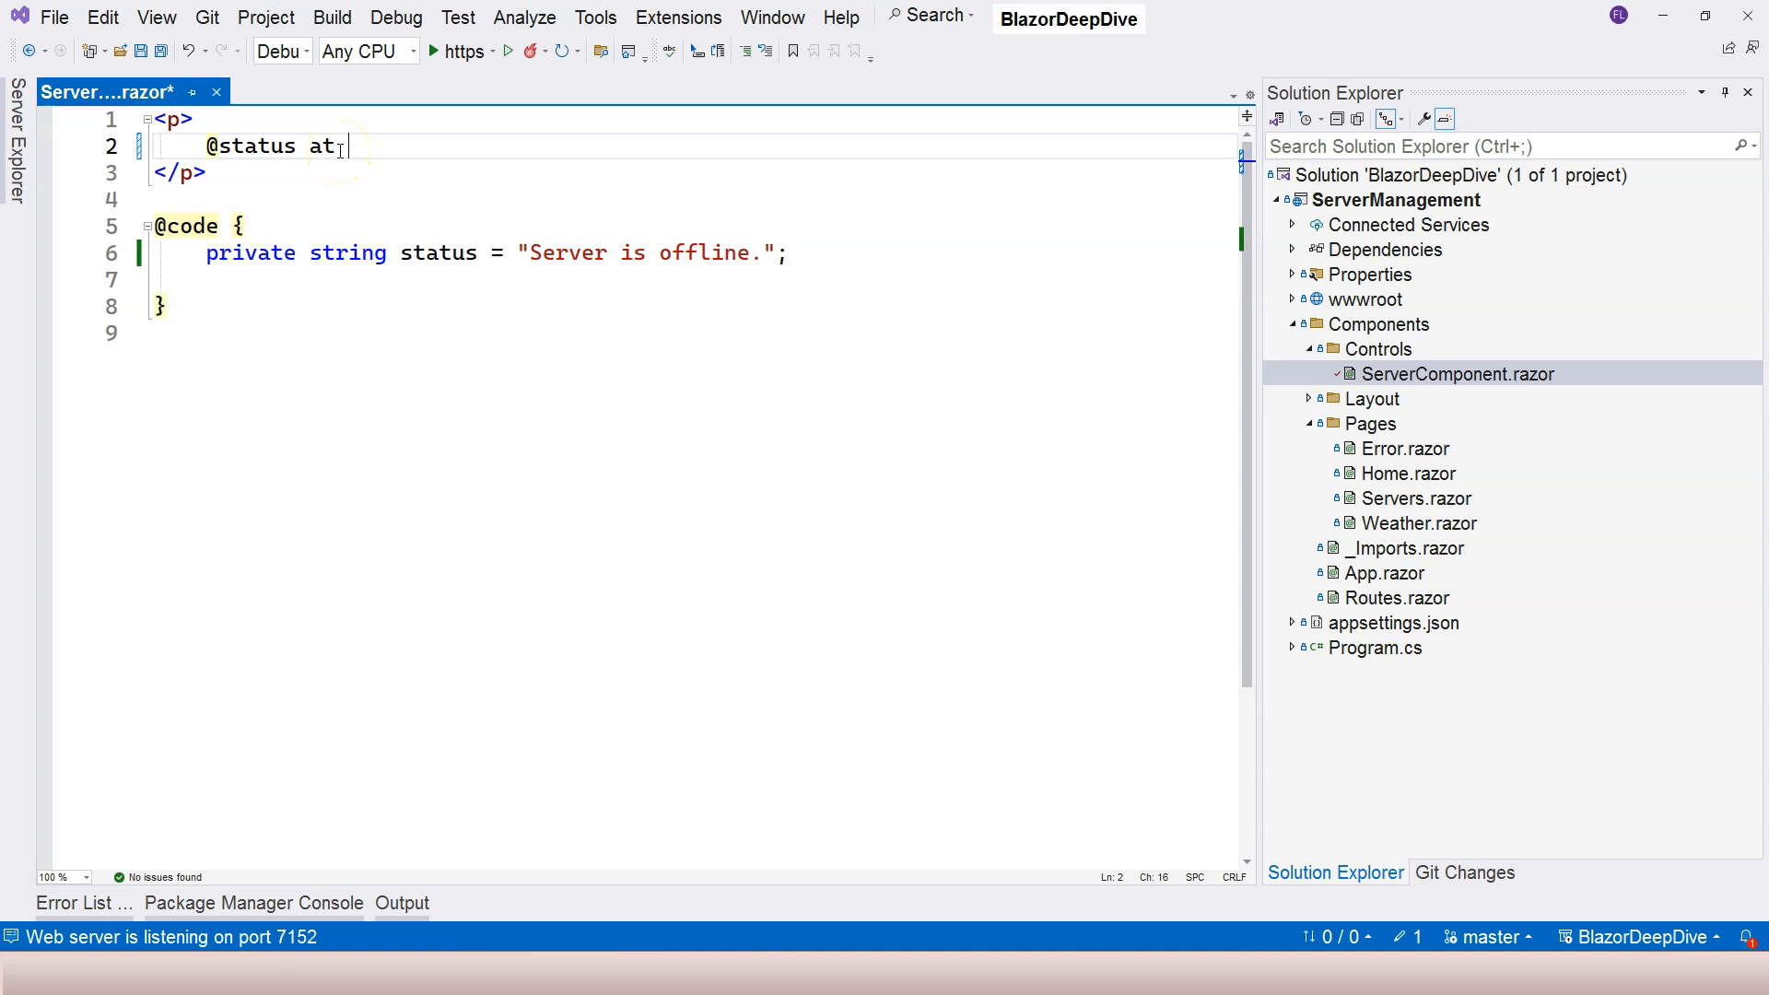
text(@)
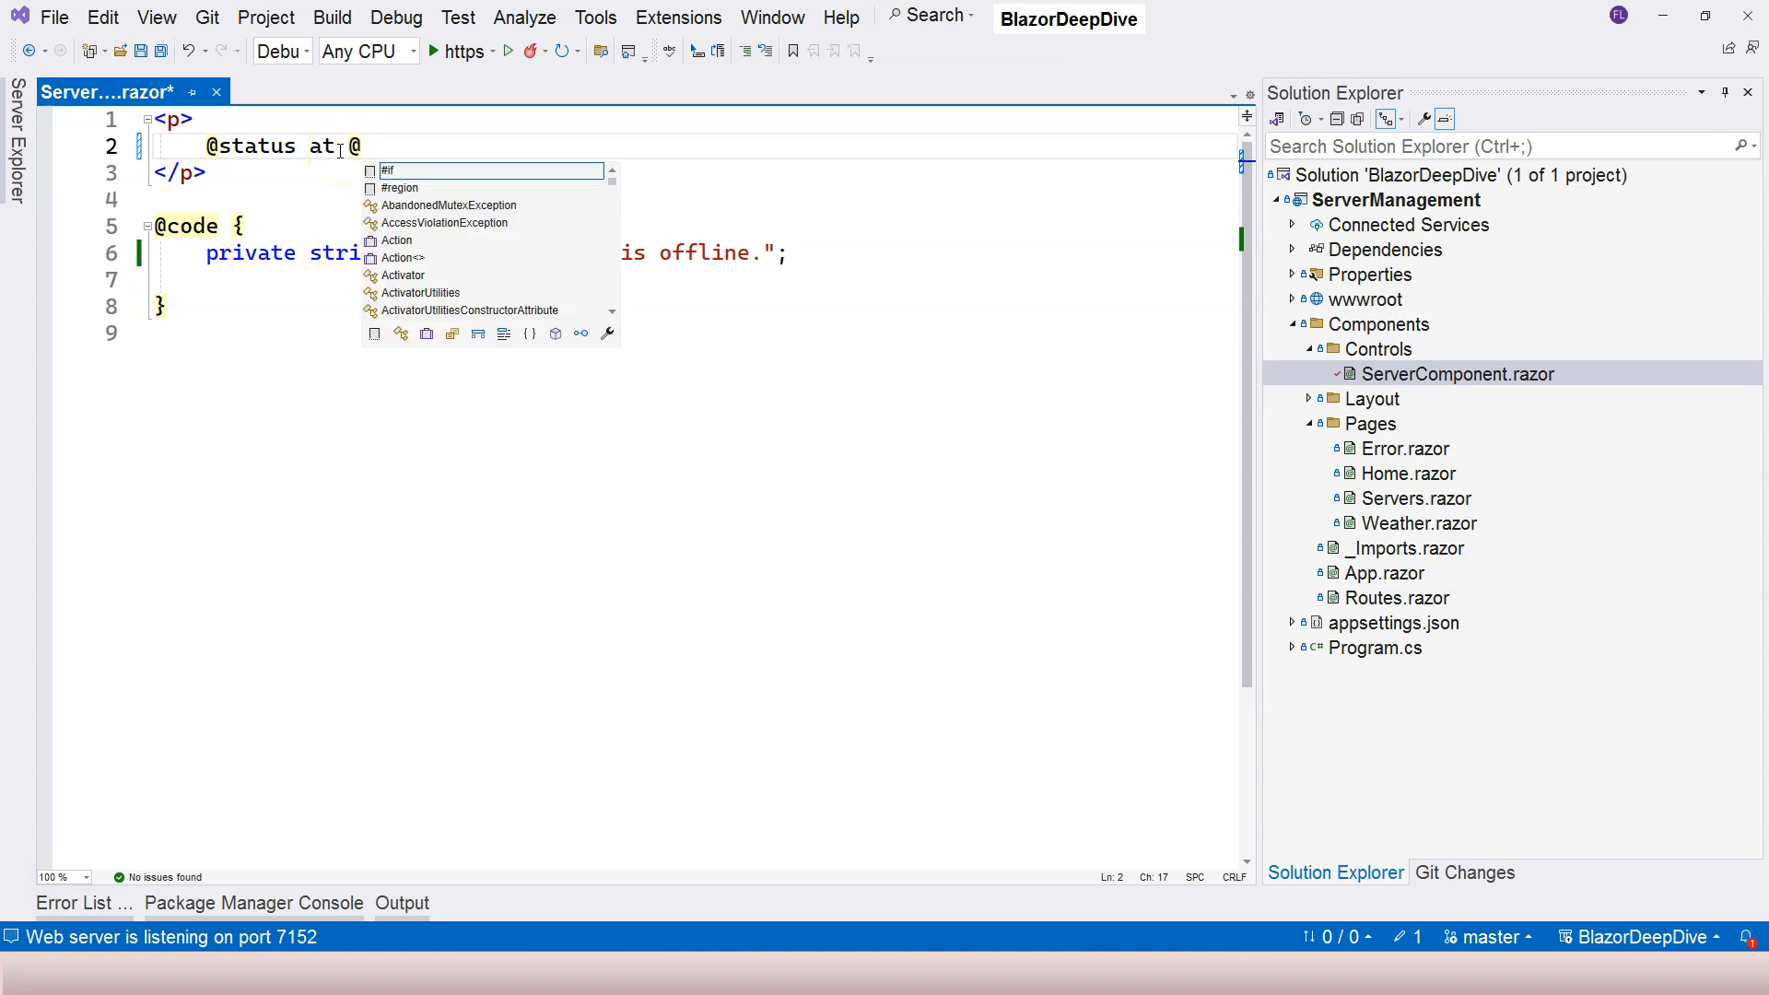
text(DateTime.Now)
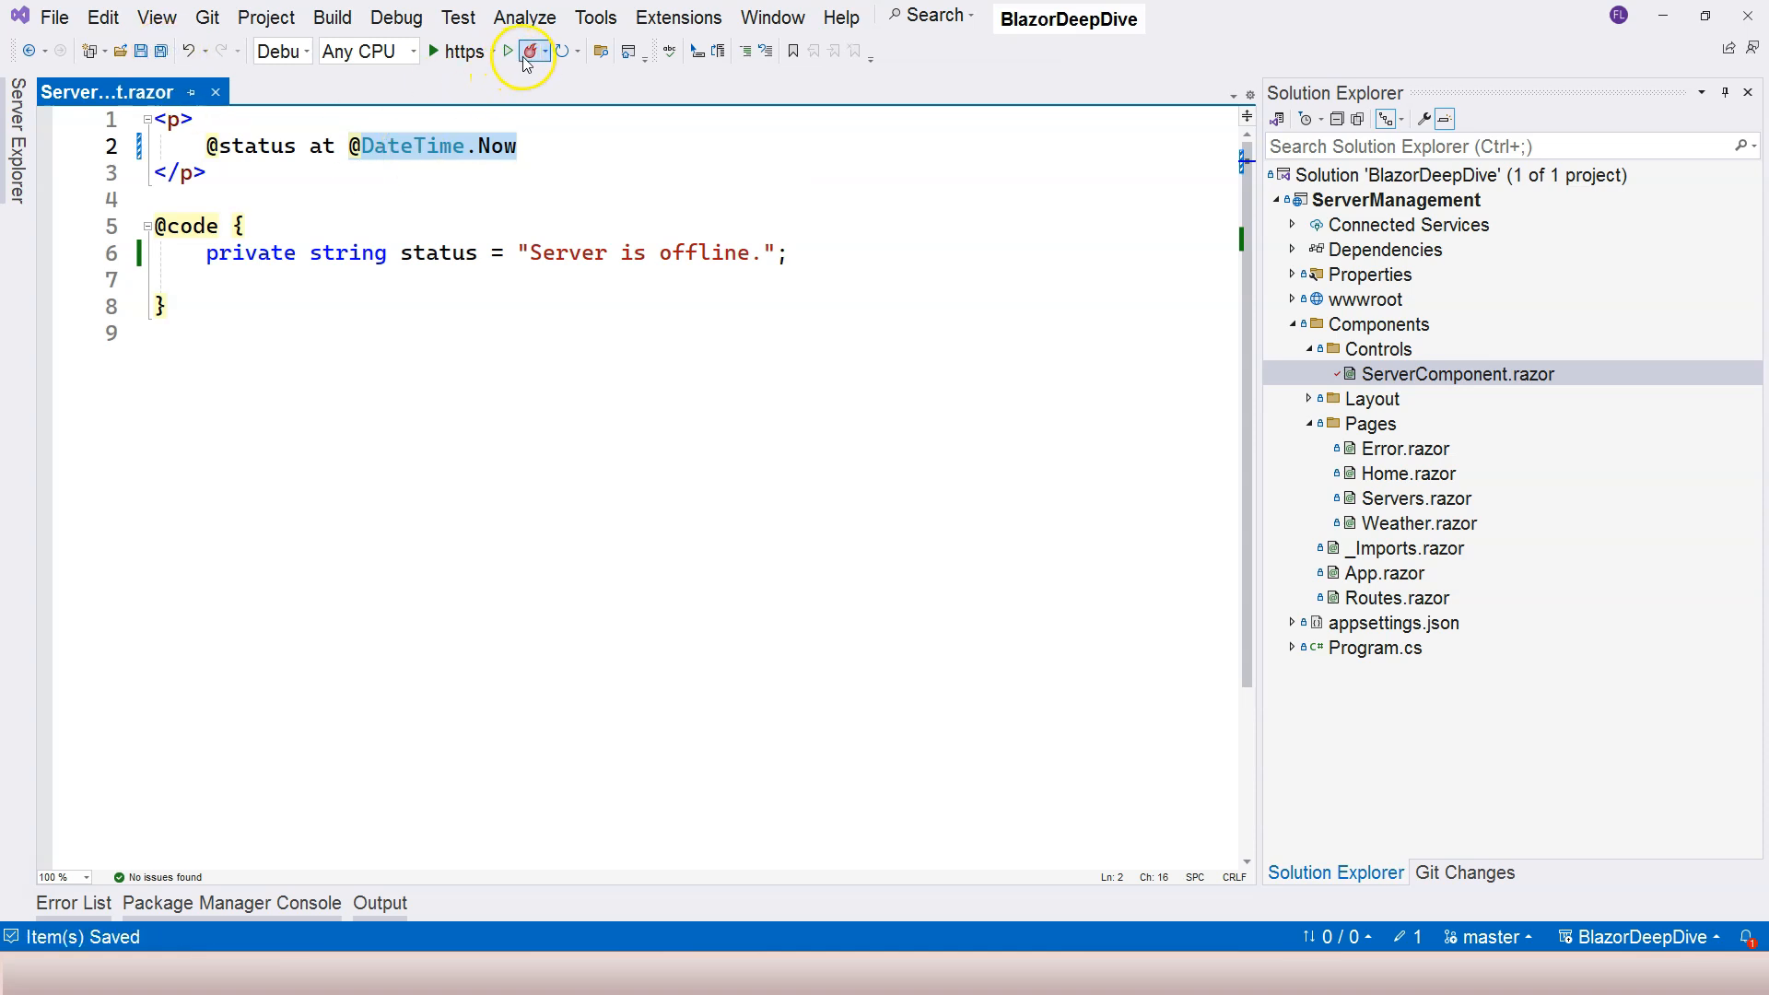
Restart the running application from the Hot Reload dropdown
click(545, 52)
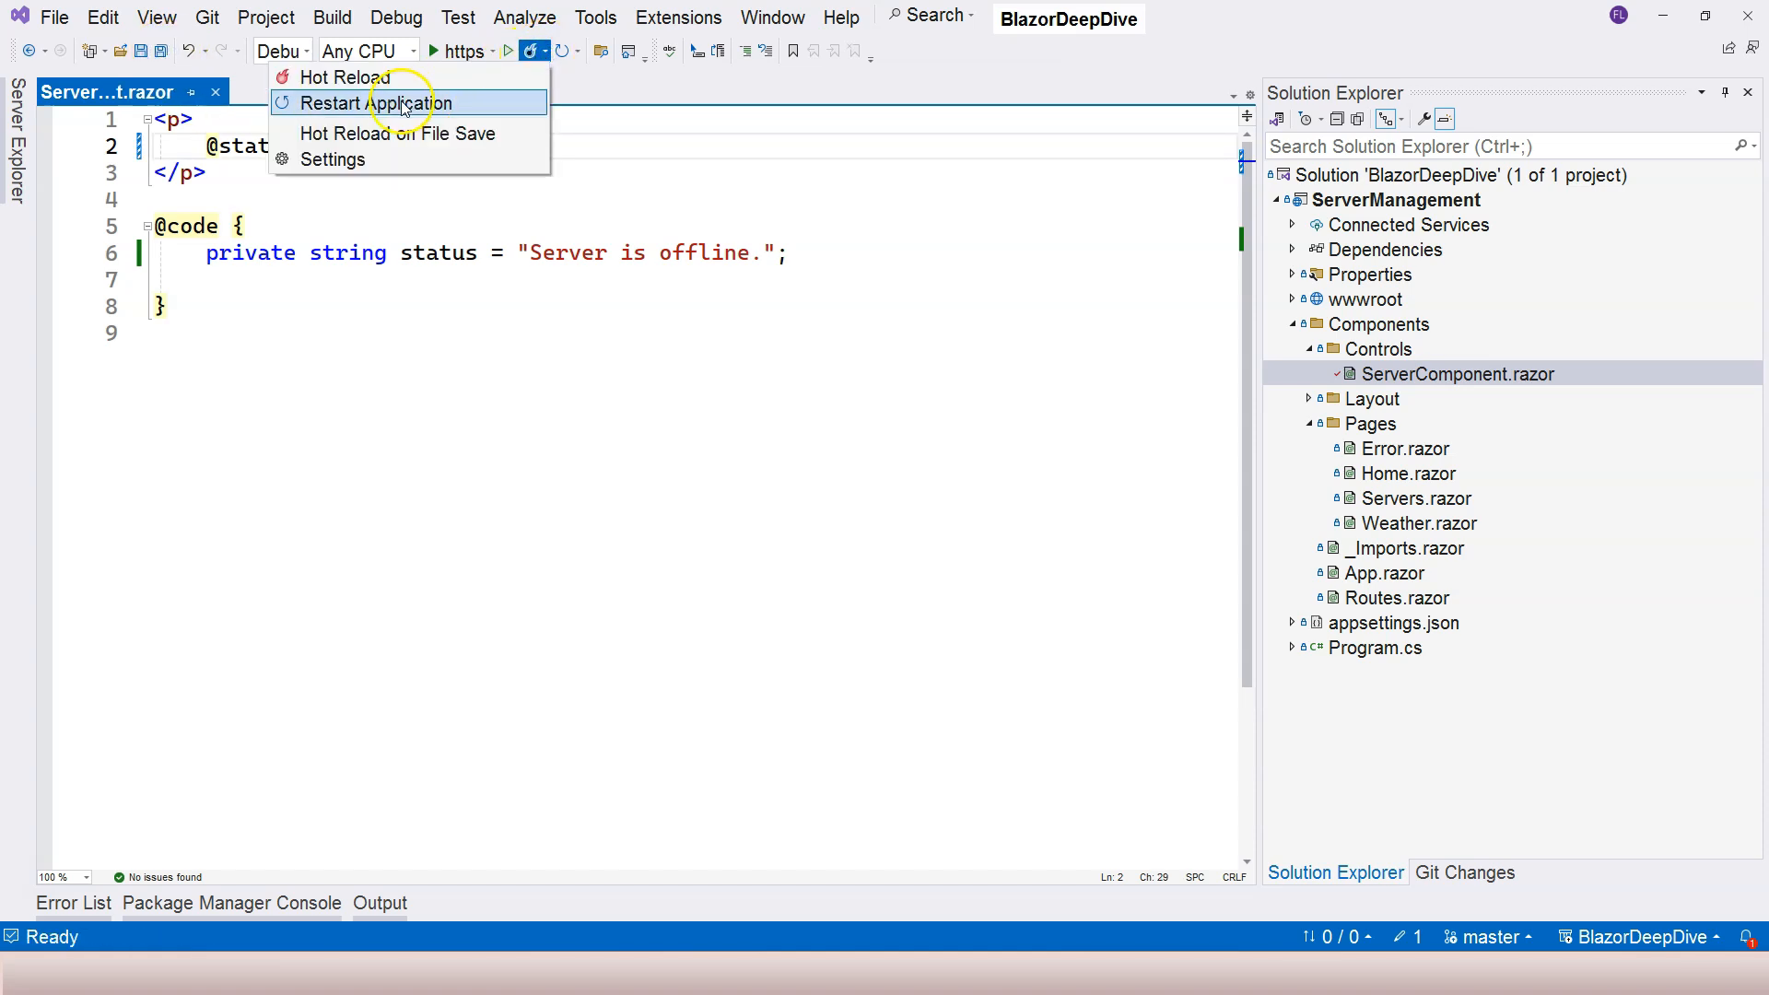
click(376, 103)
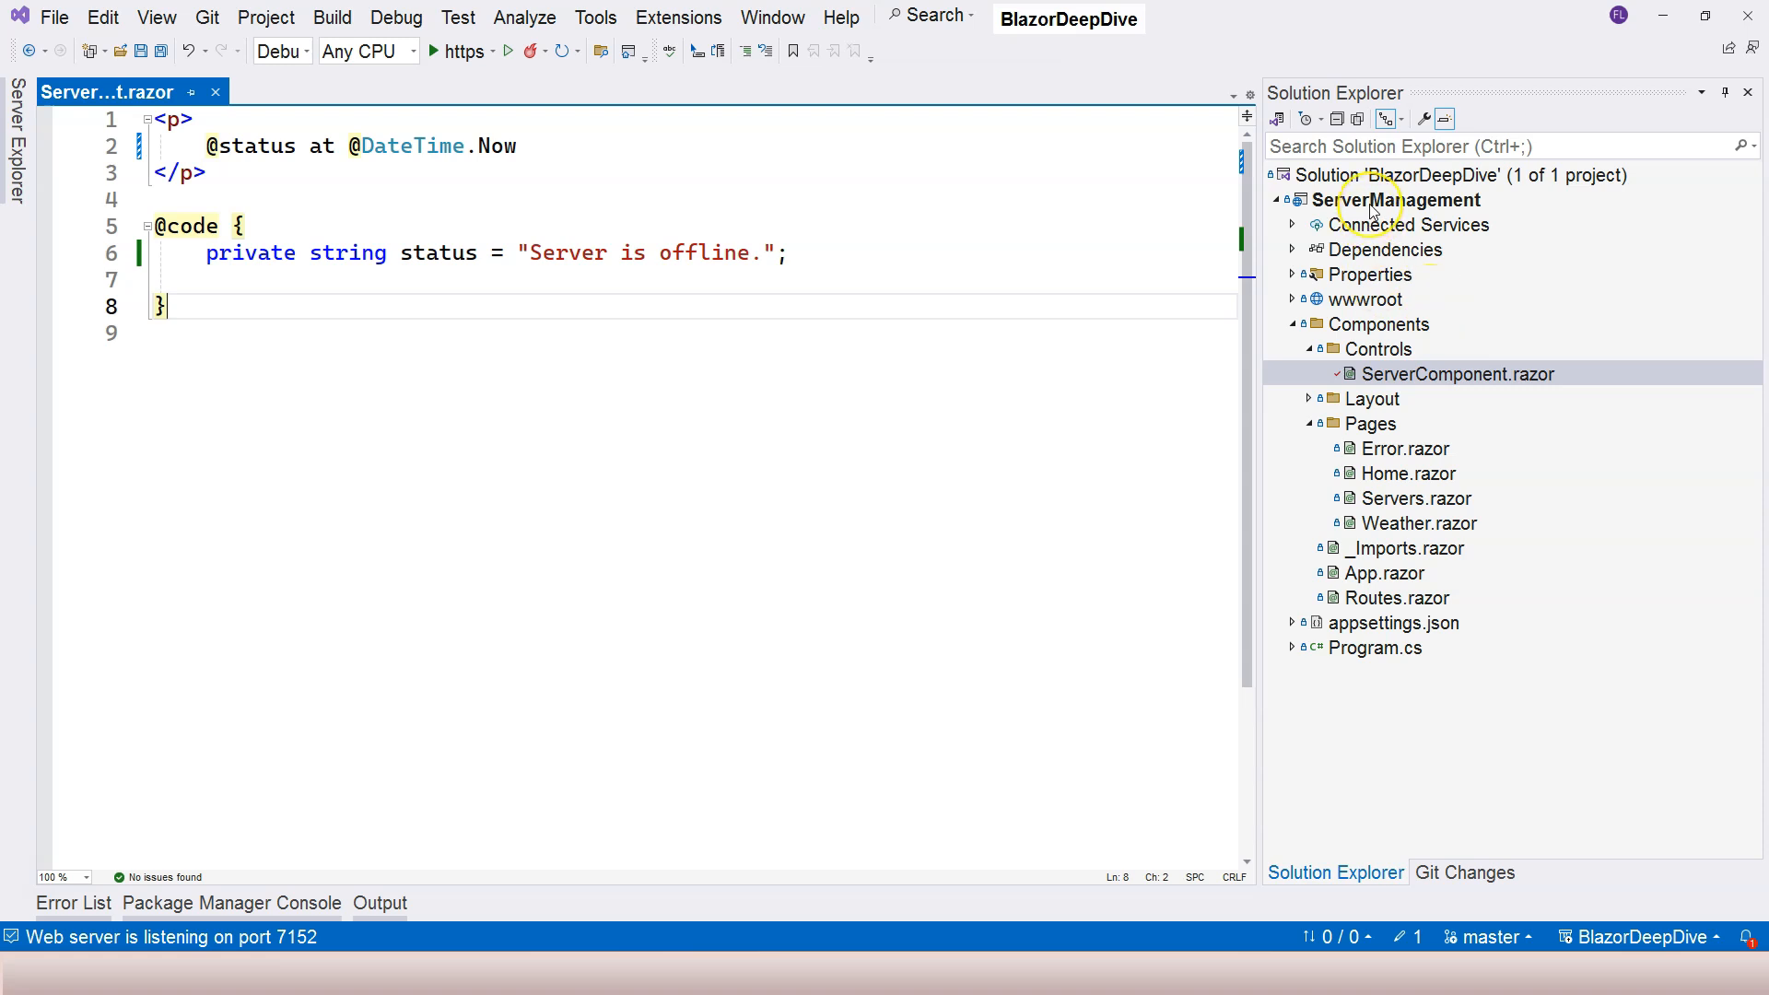
Add a new 'Models' folder to the ServerManagement project
right_click(1402, 199)
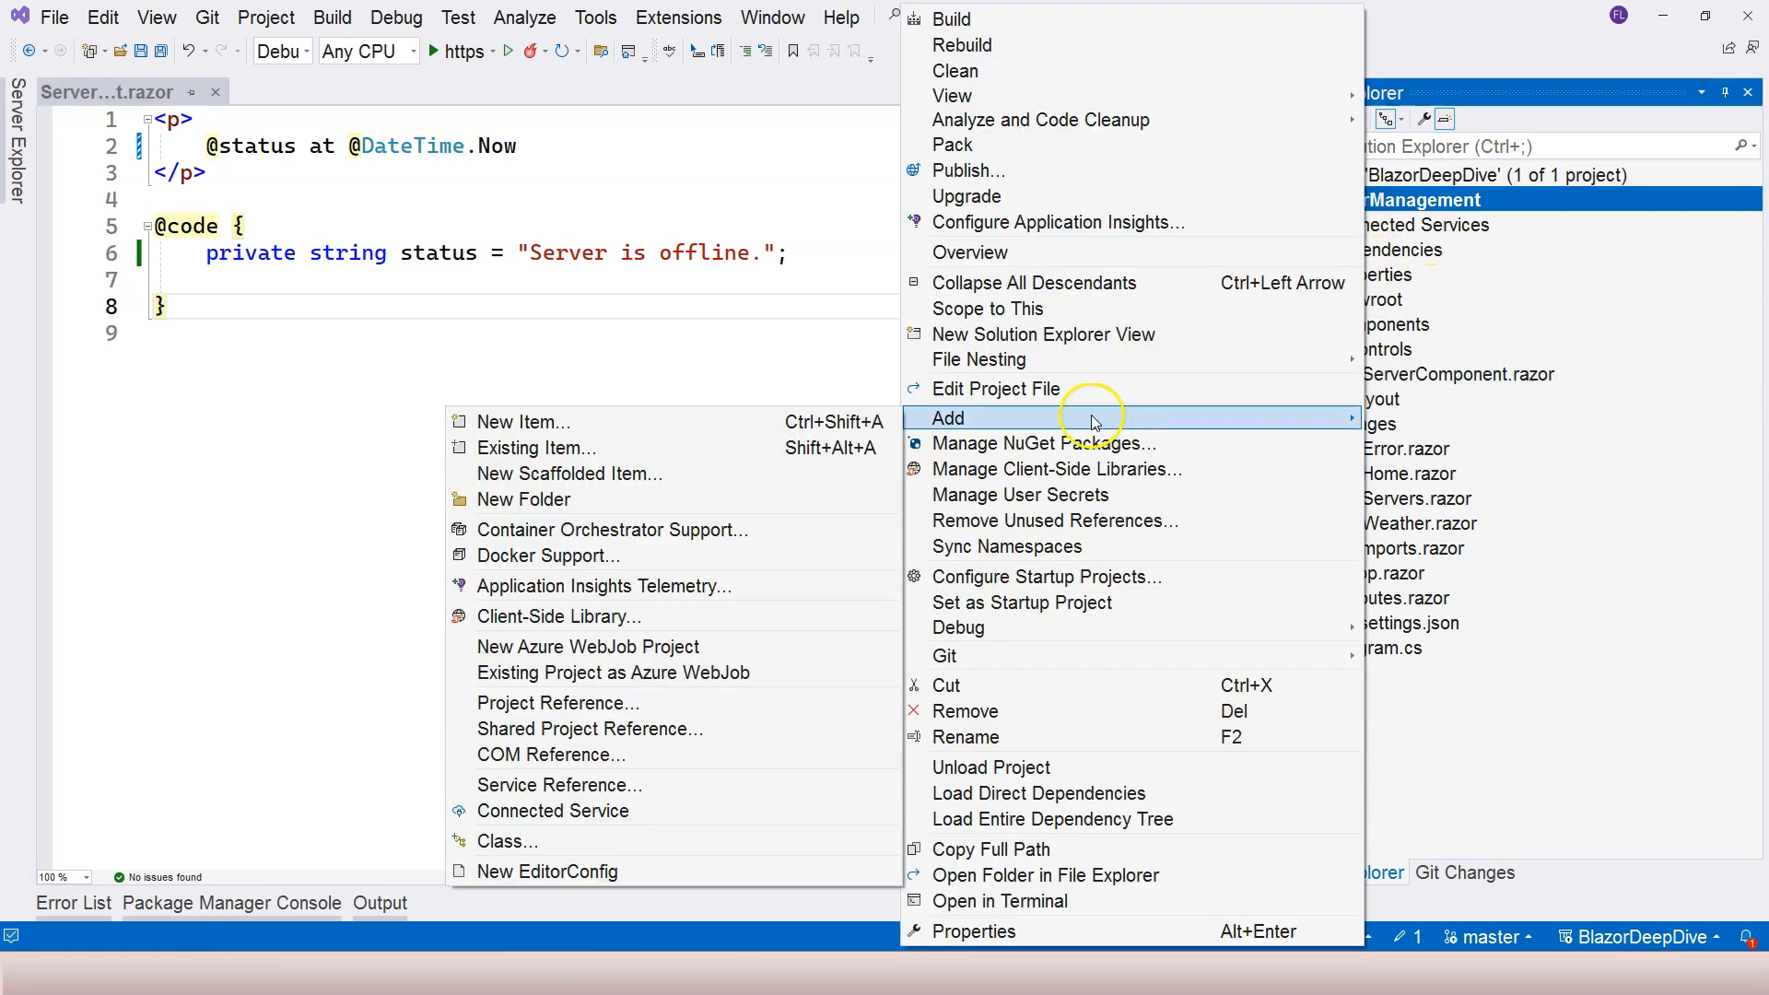
click(523, 499)
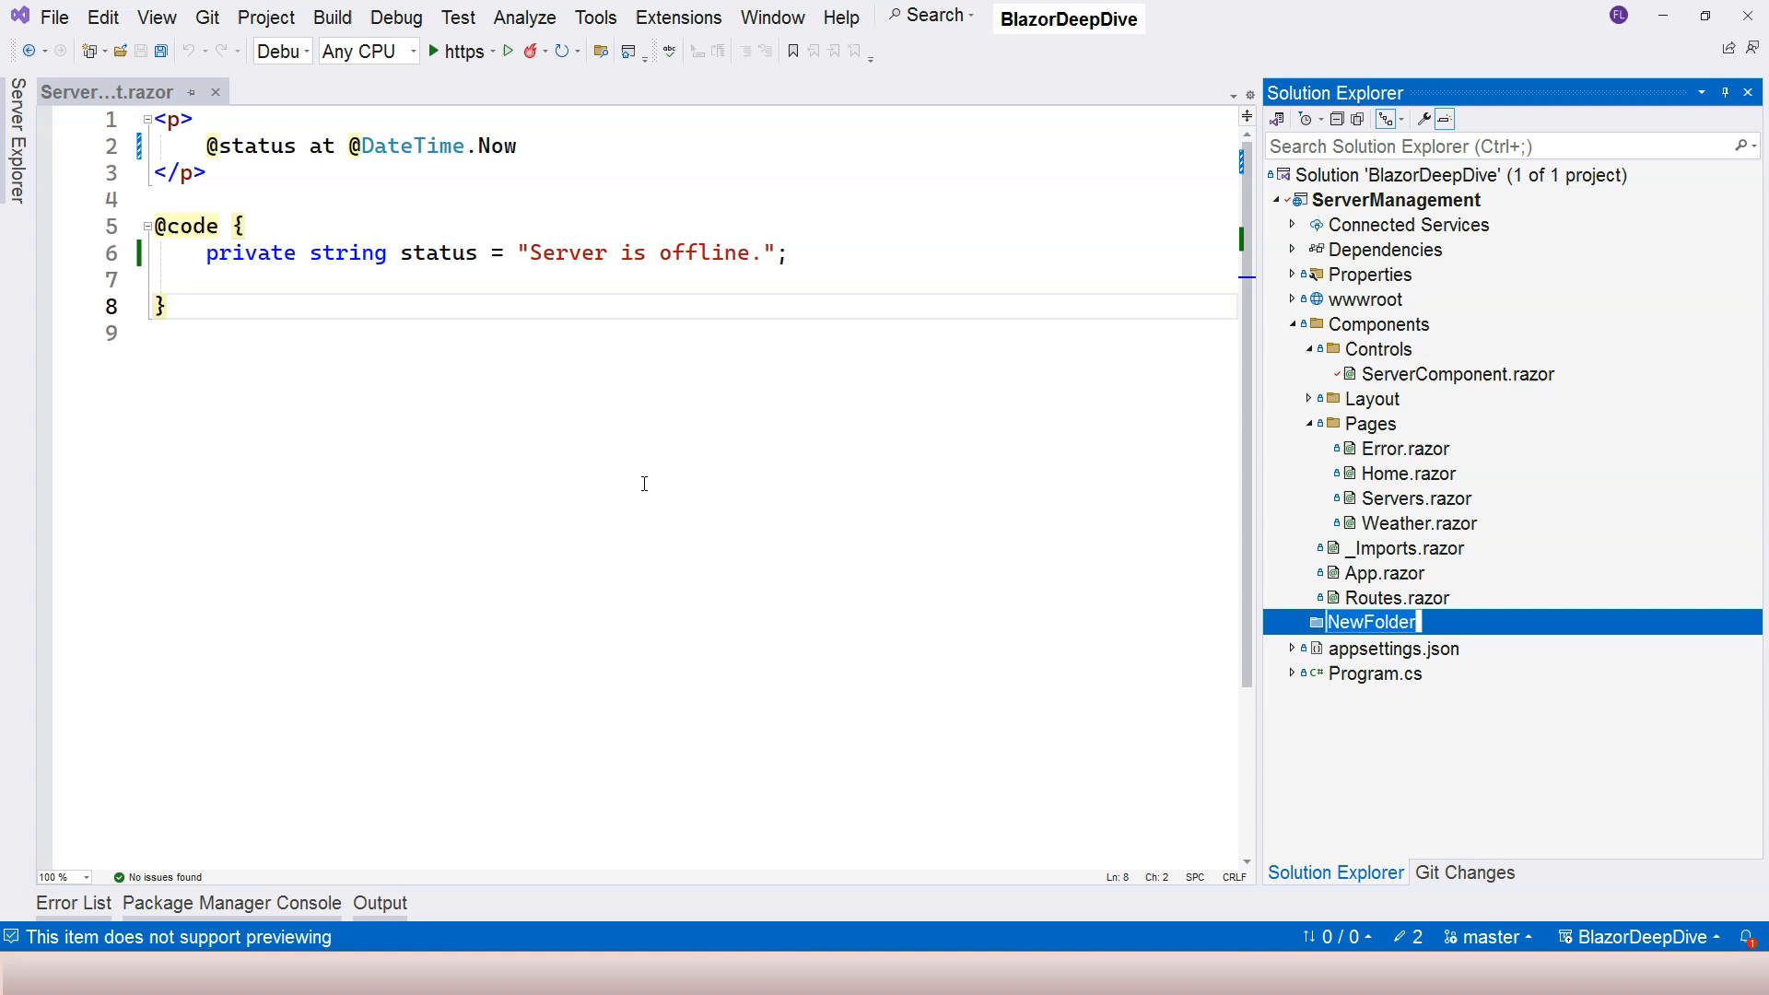
text(Models)
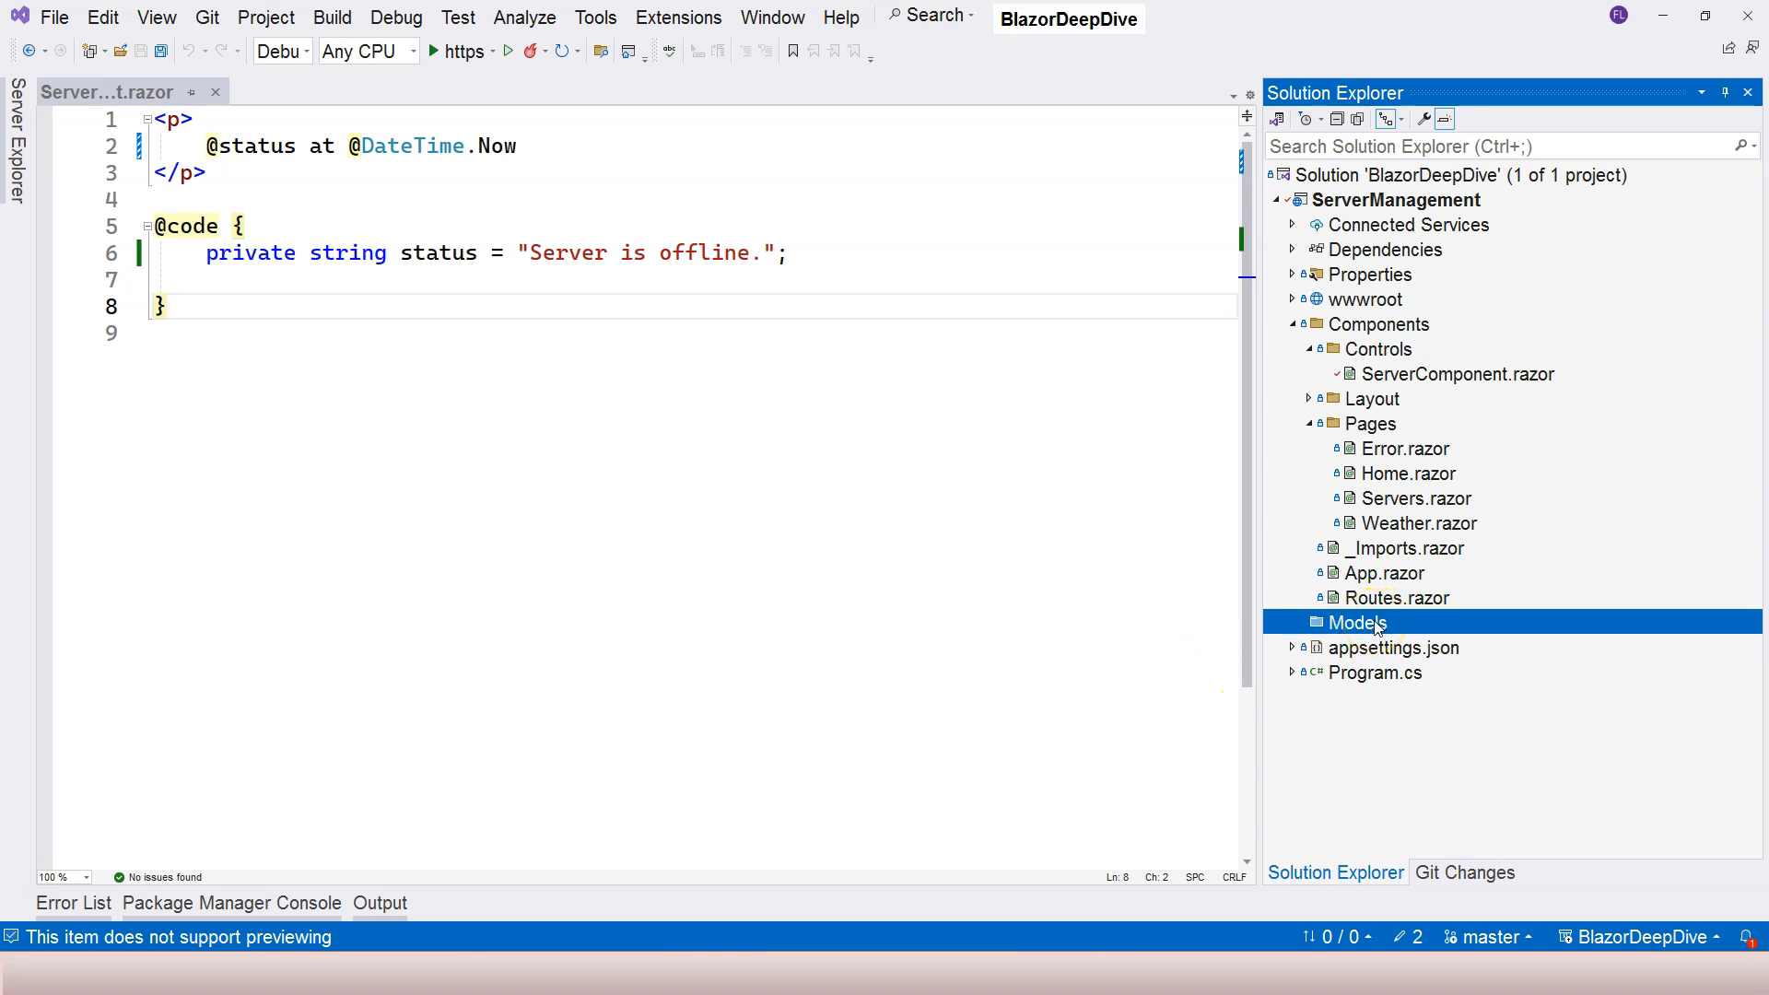
Create Server.cs in Models with ServerId, IsOnline, Name and City properties and a Server() constructor
right_click(1356, 623)
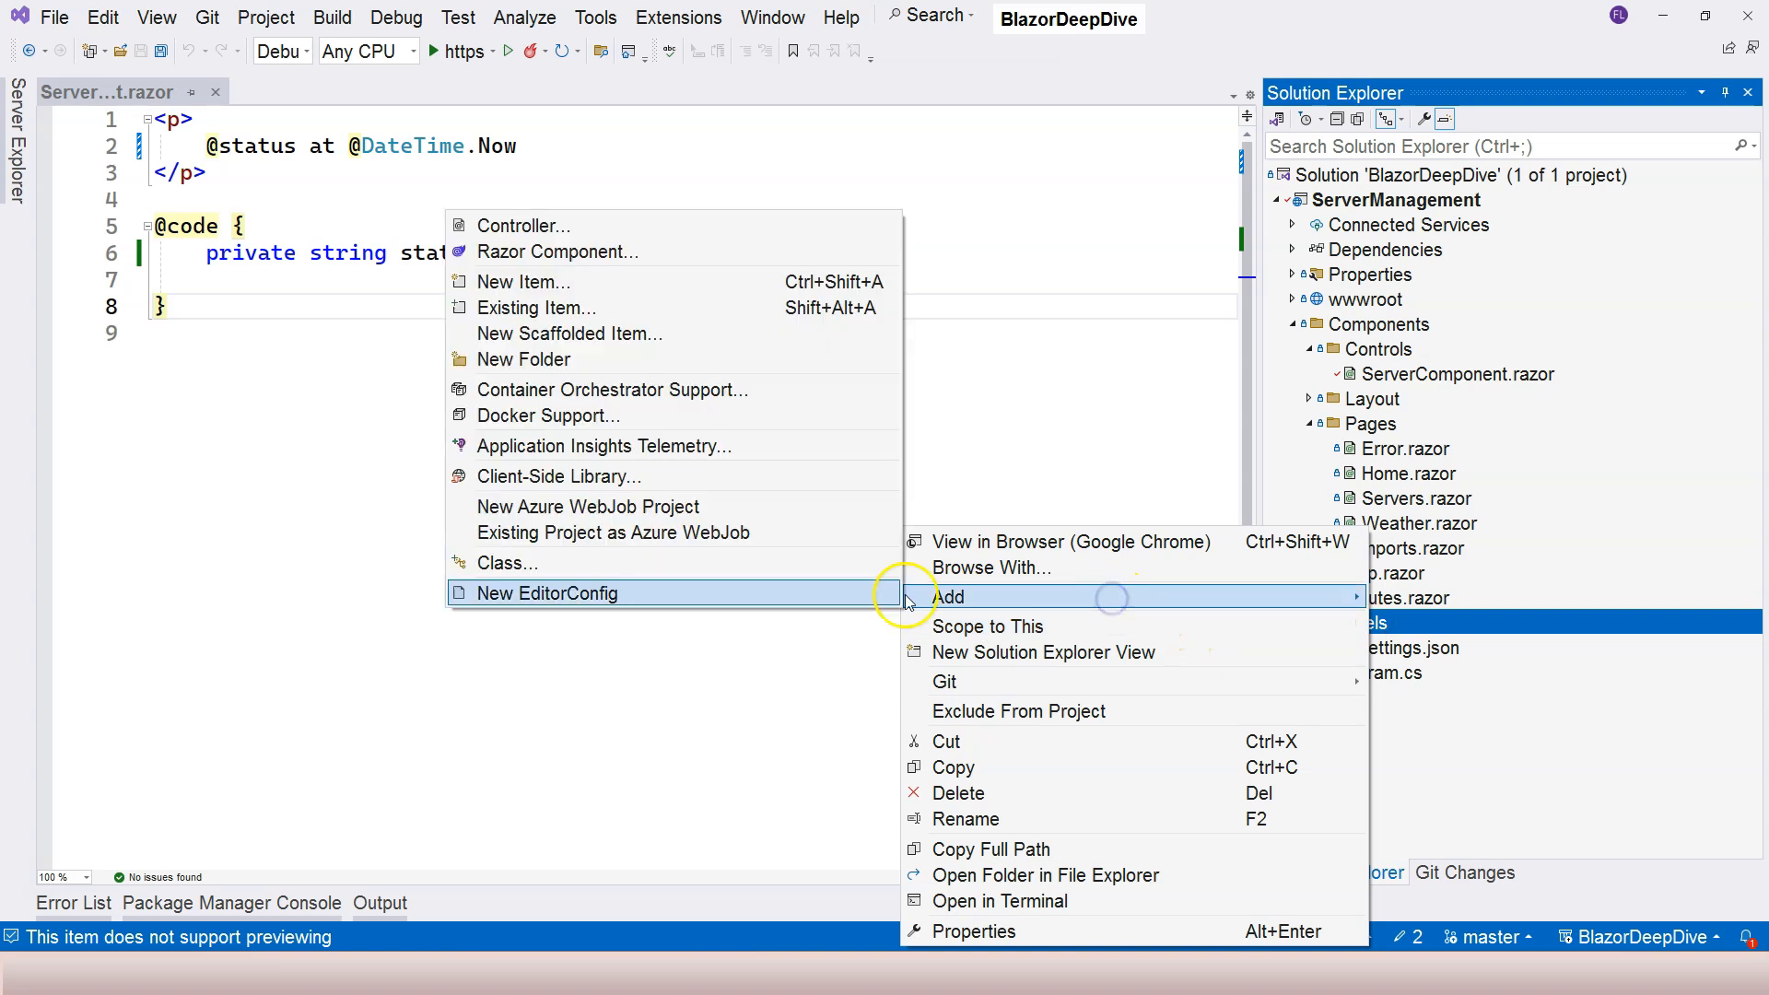
click(523, 282)
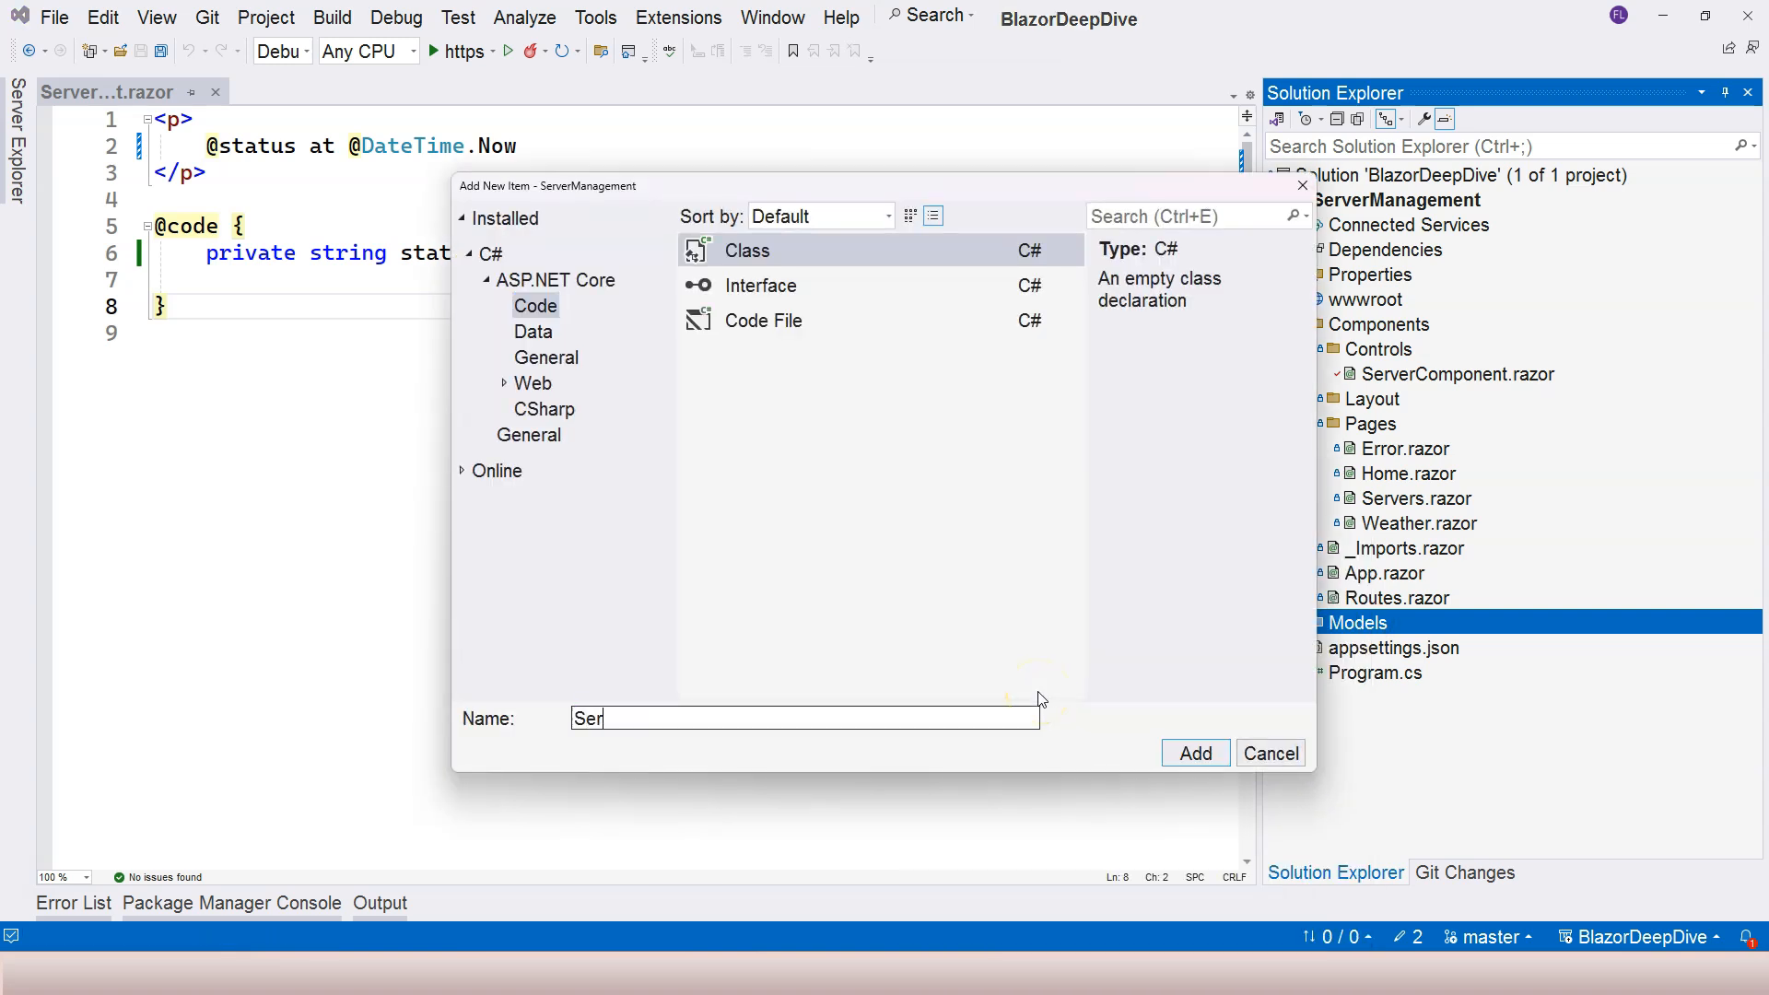
click(1195, 752)
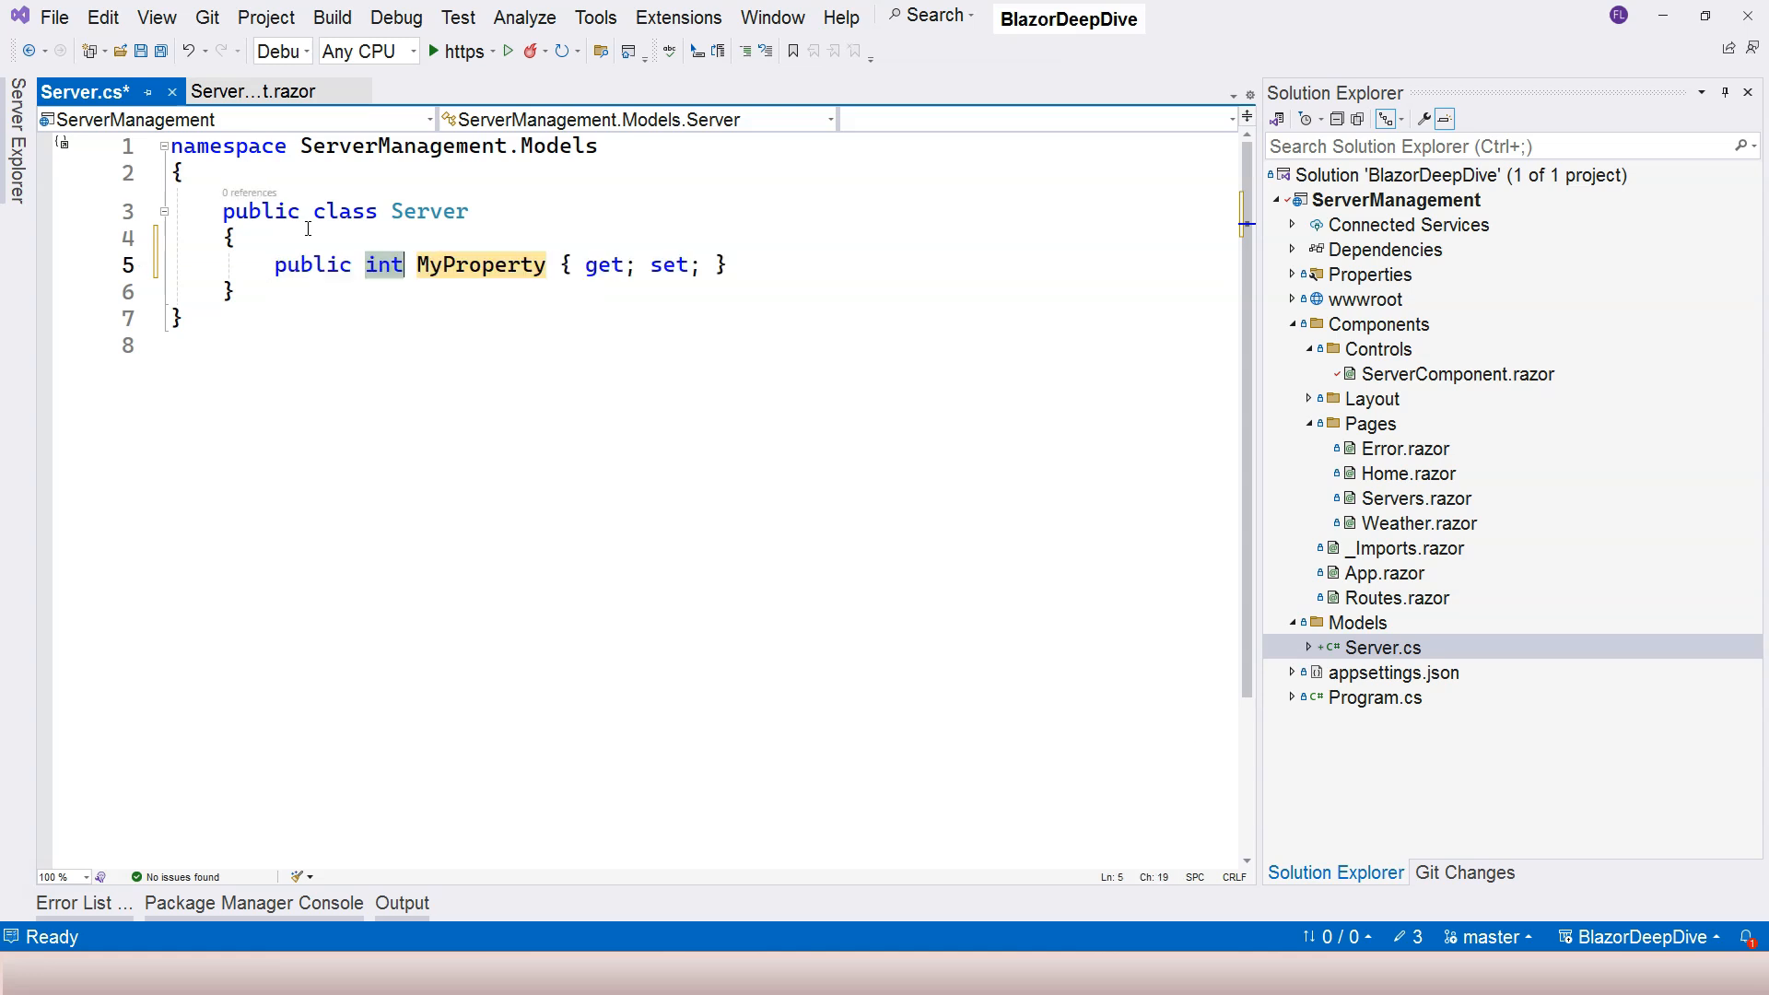
text(public int ServerId { get; set; })
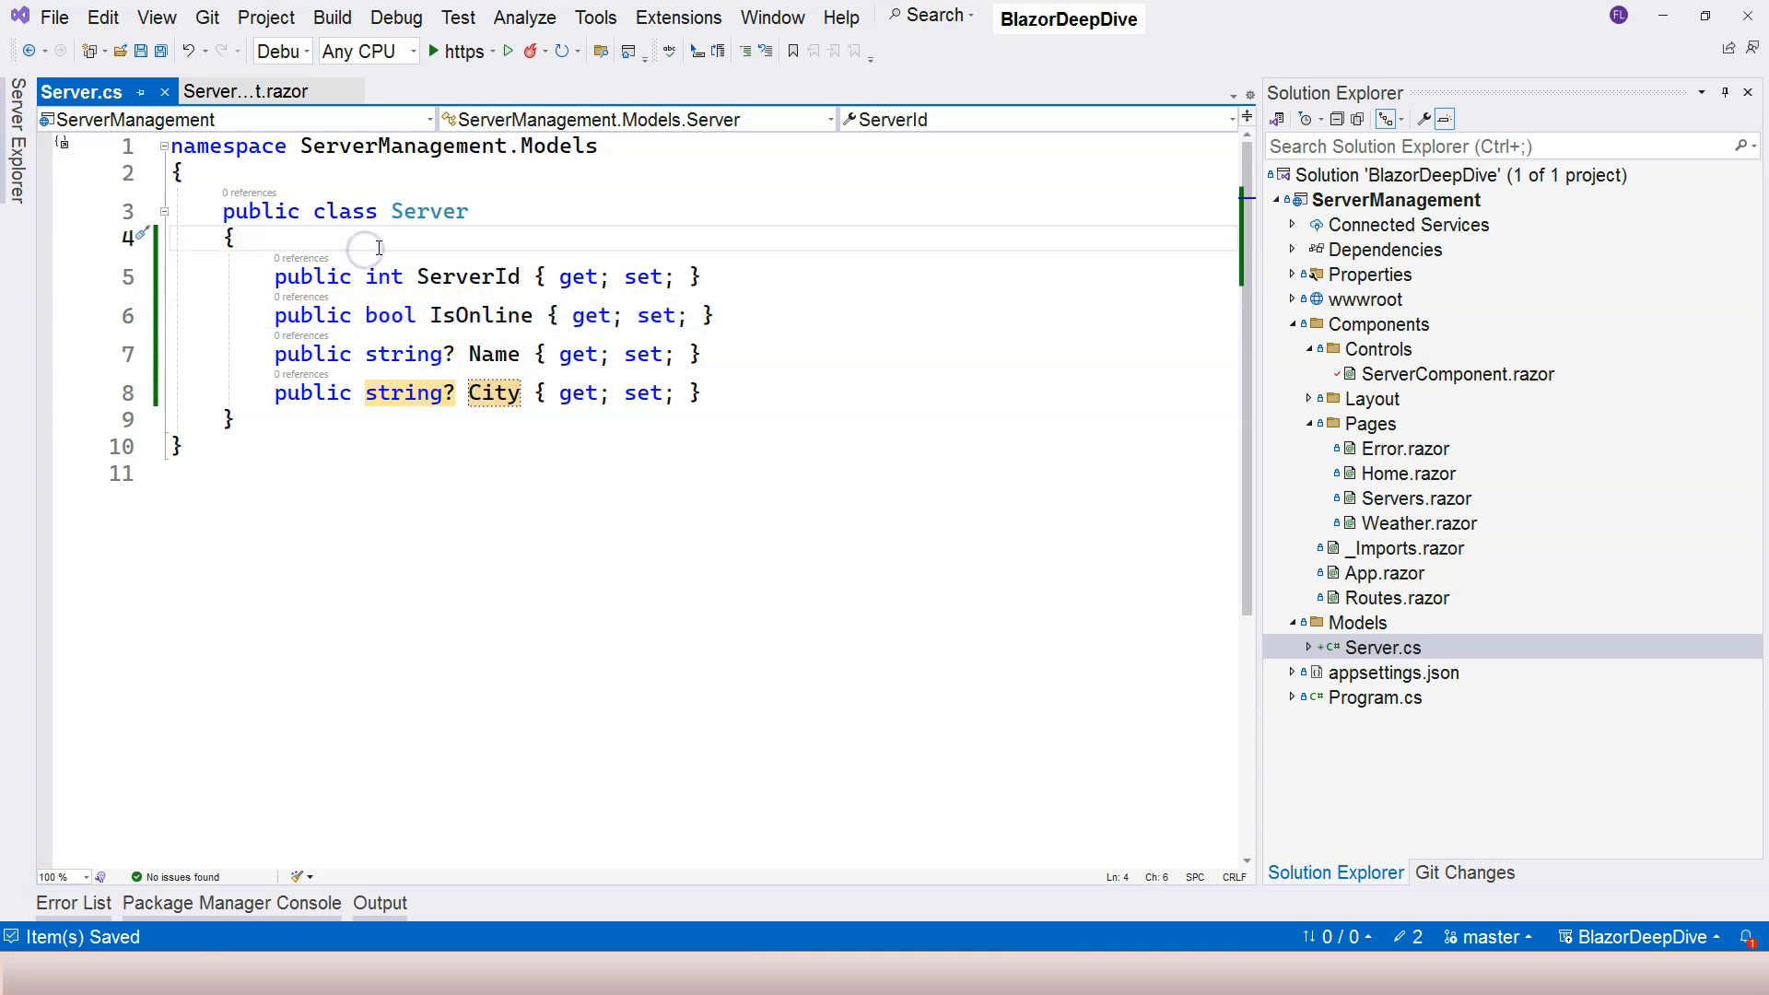
text(public Server())
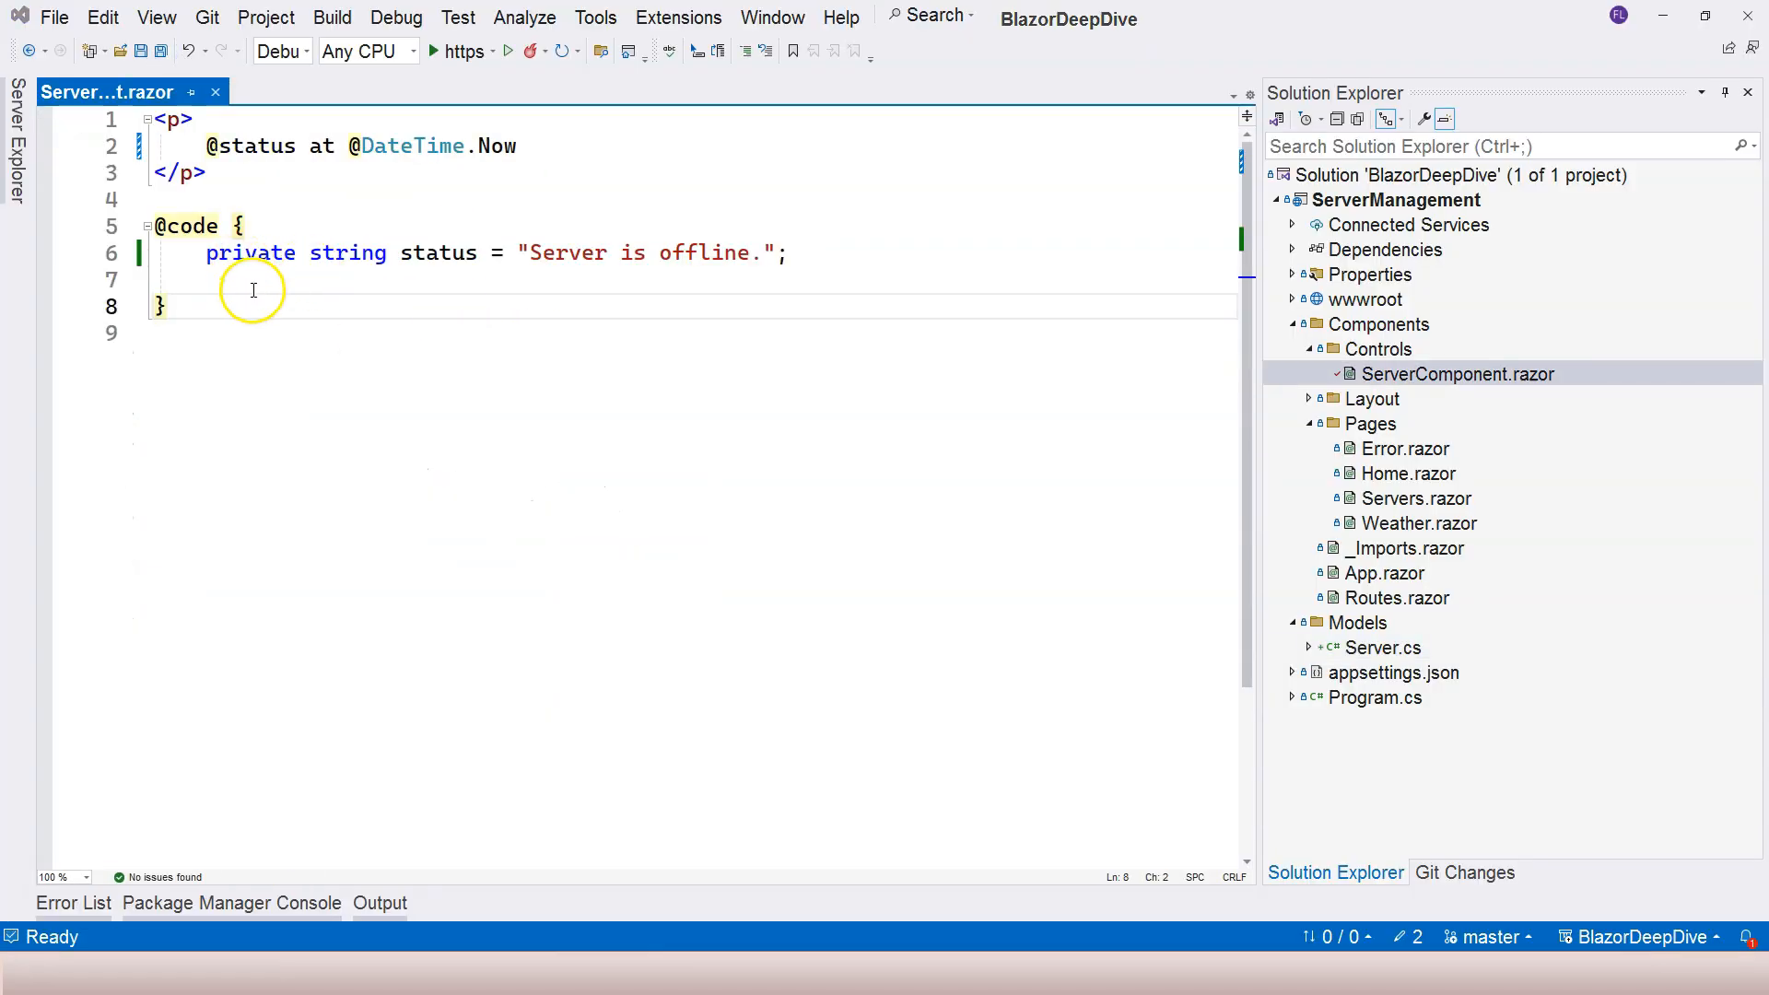
mouse_move(405, 258)
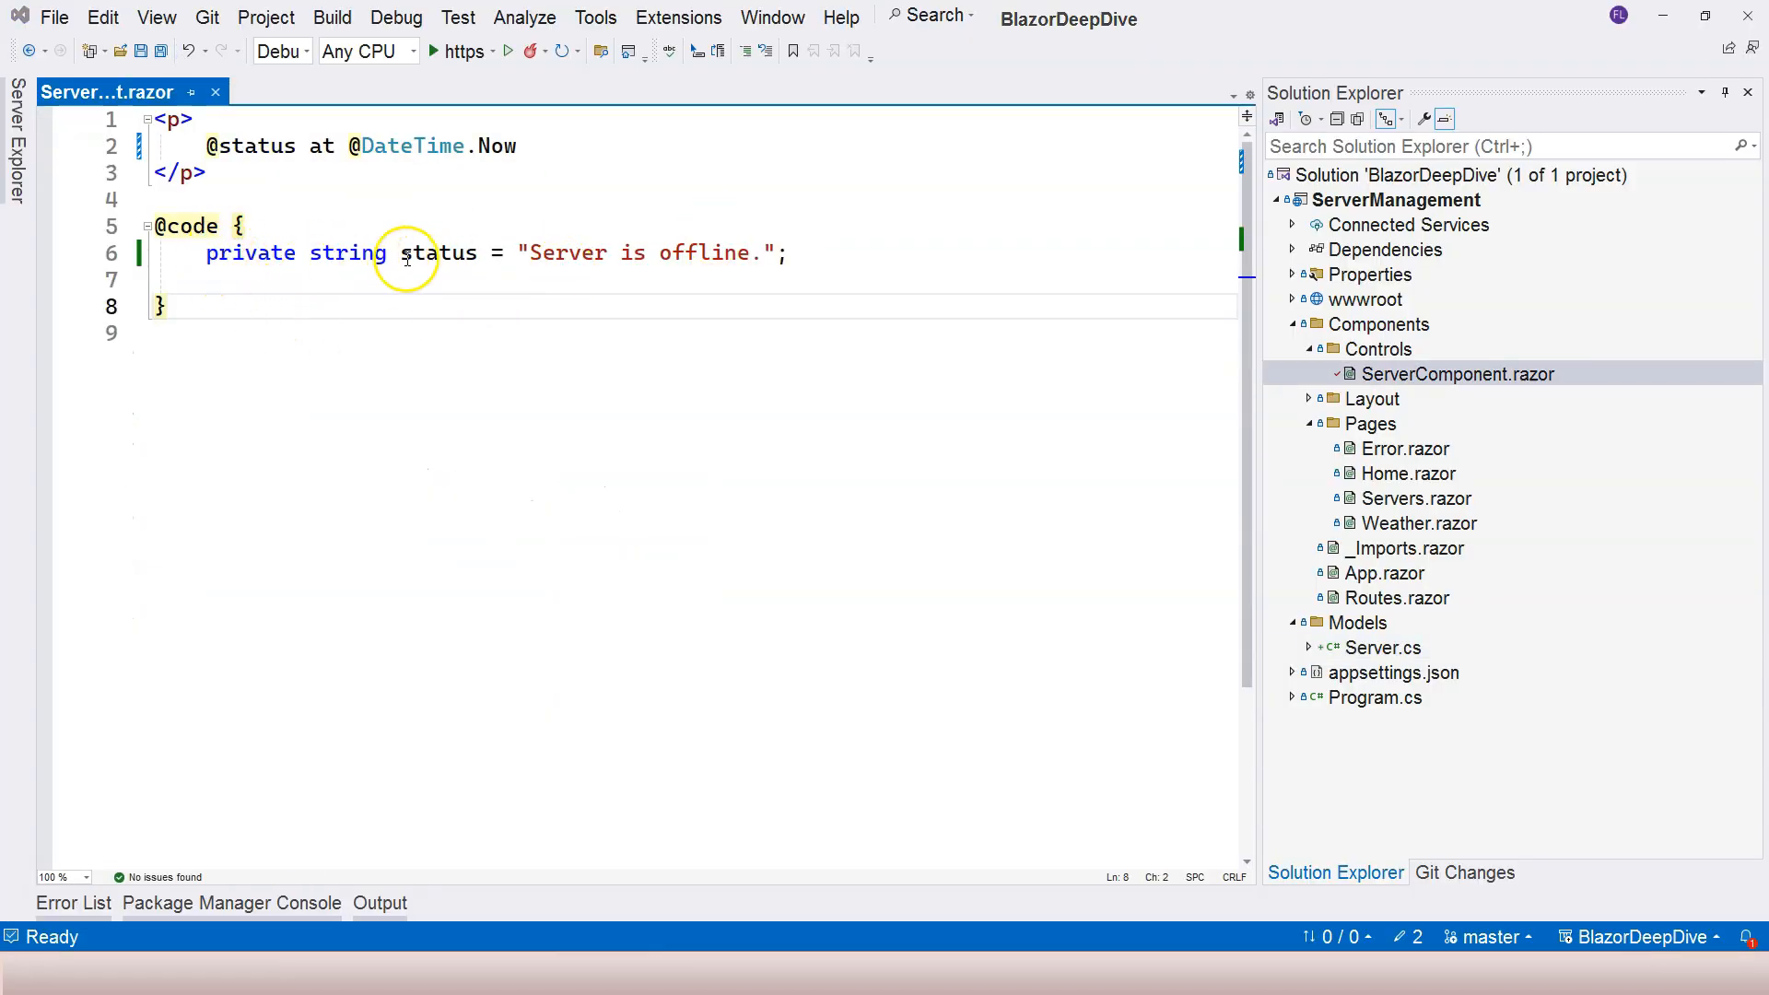
Replace the status field with the start of a 'private Server' field, then bring up _Imports.razor
triple_click(411, 253)
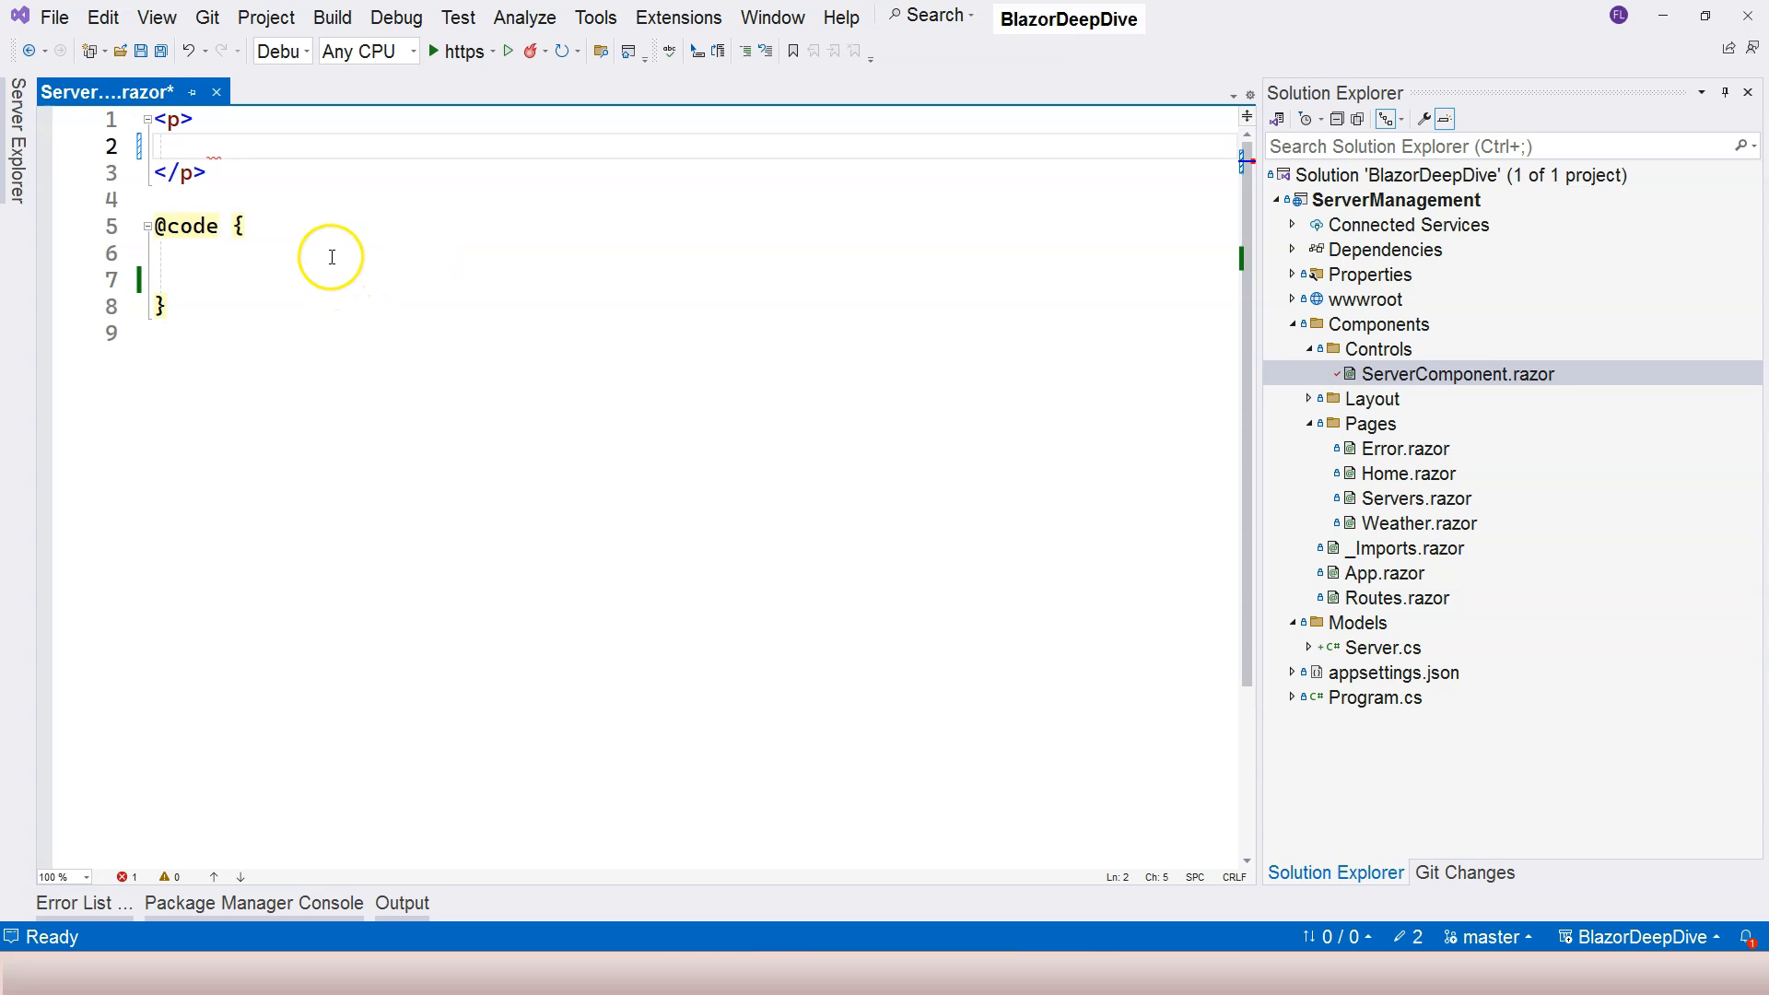
text(private)
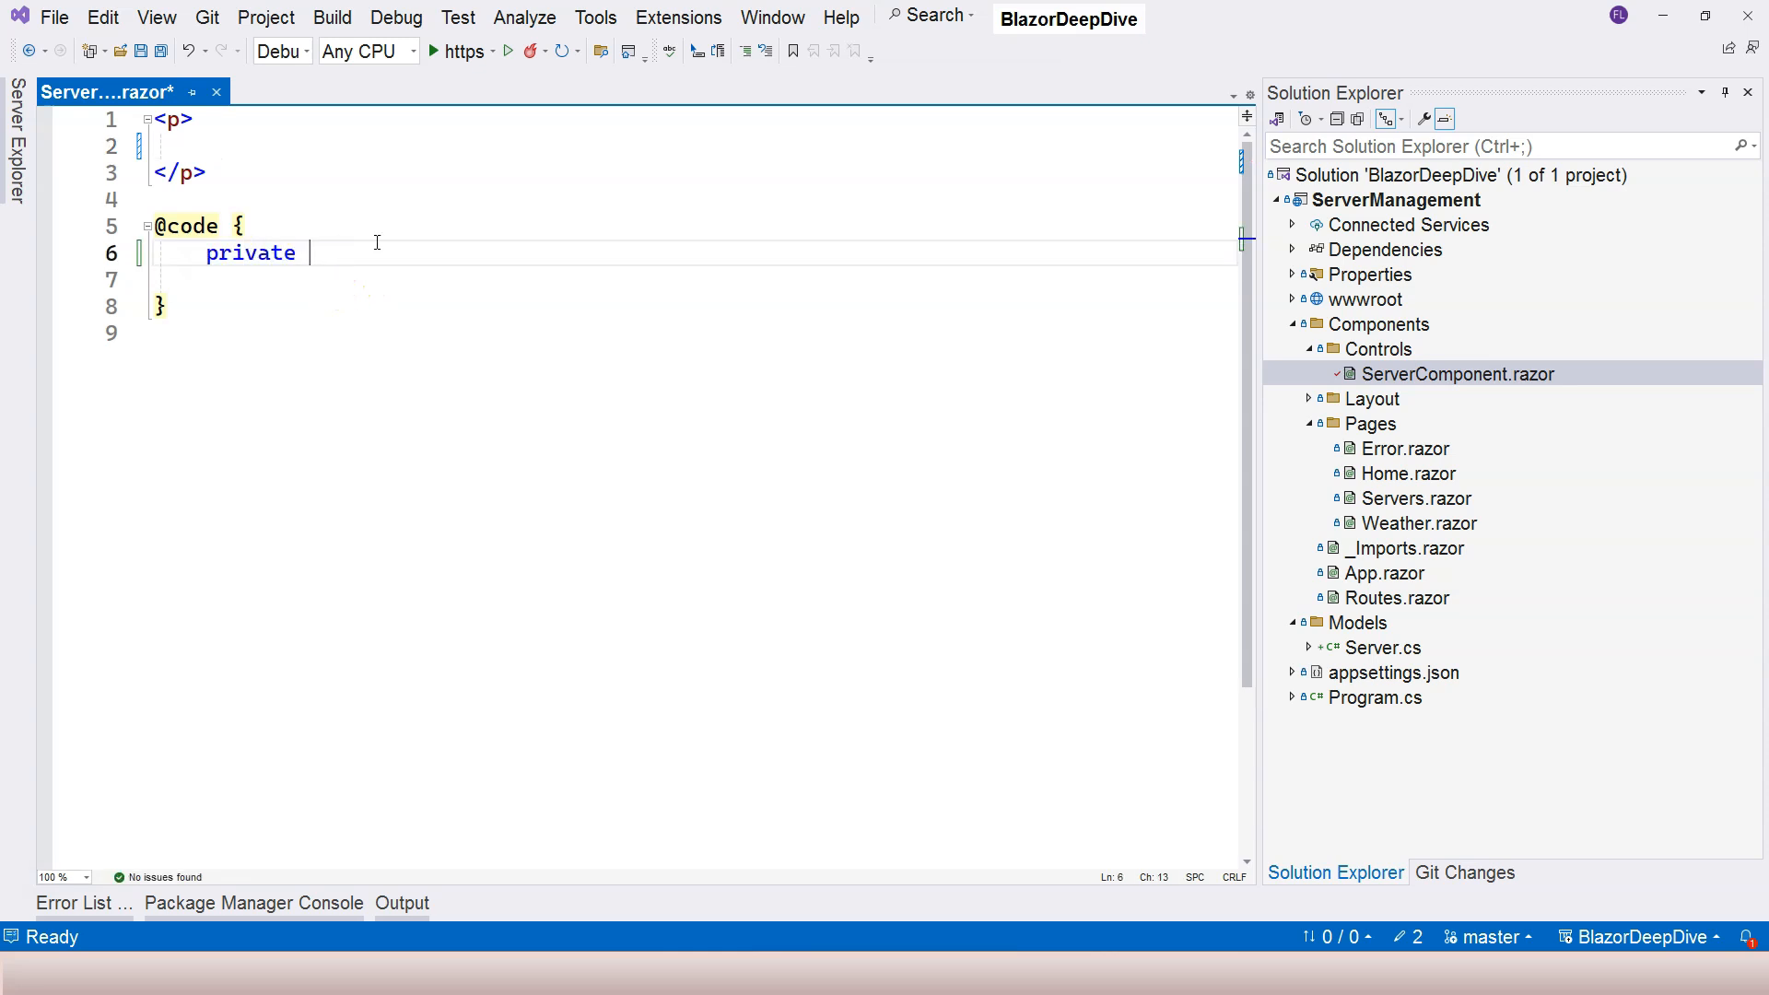
text(Server)
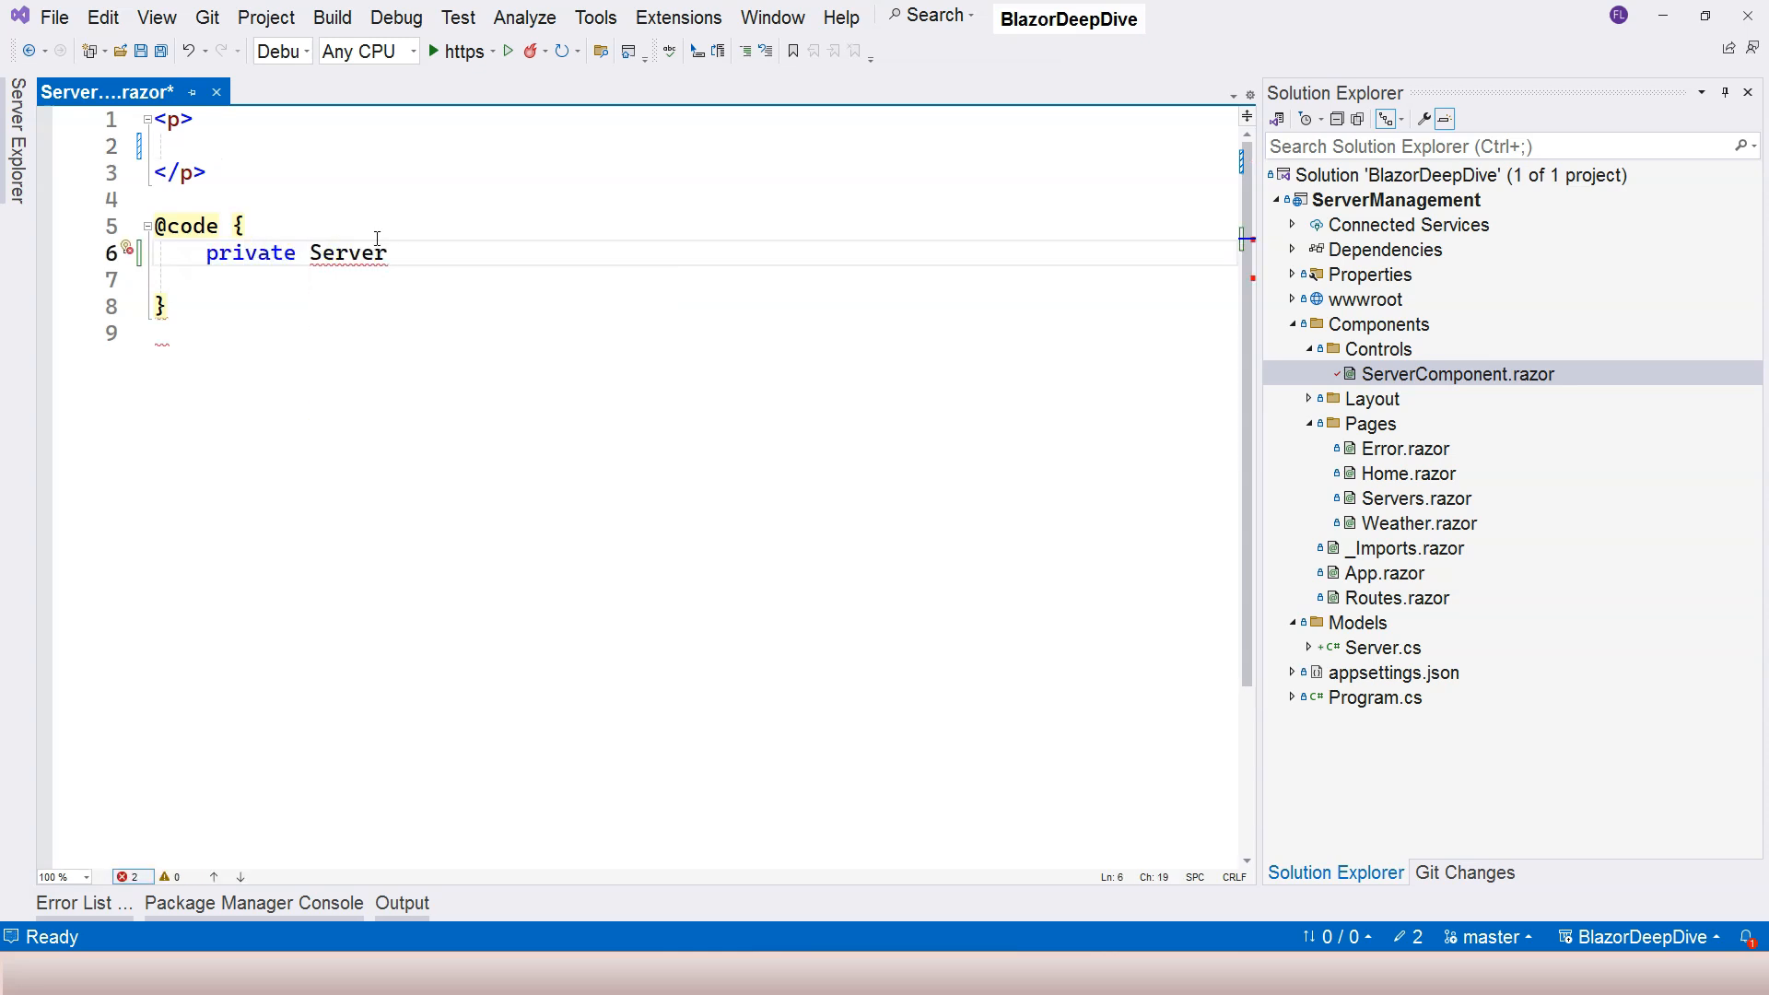
double_click(346, 252)
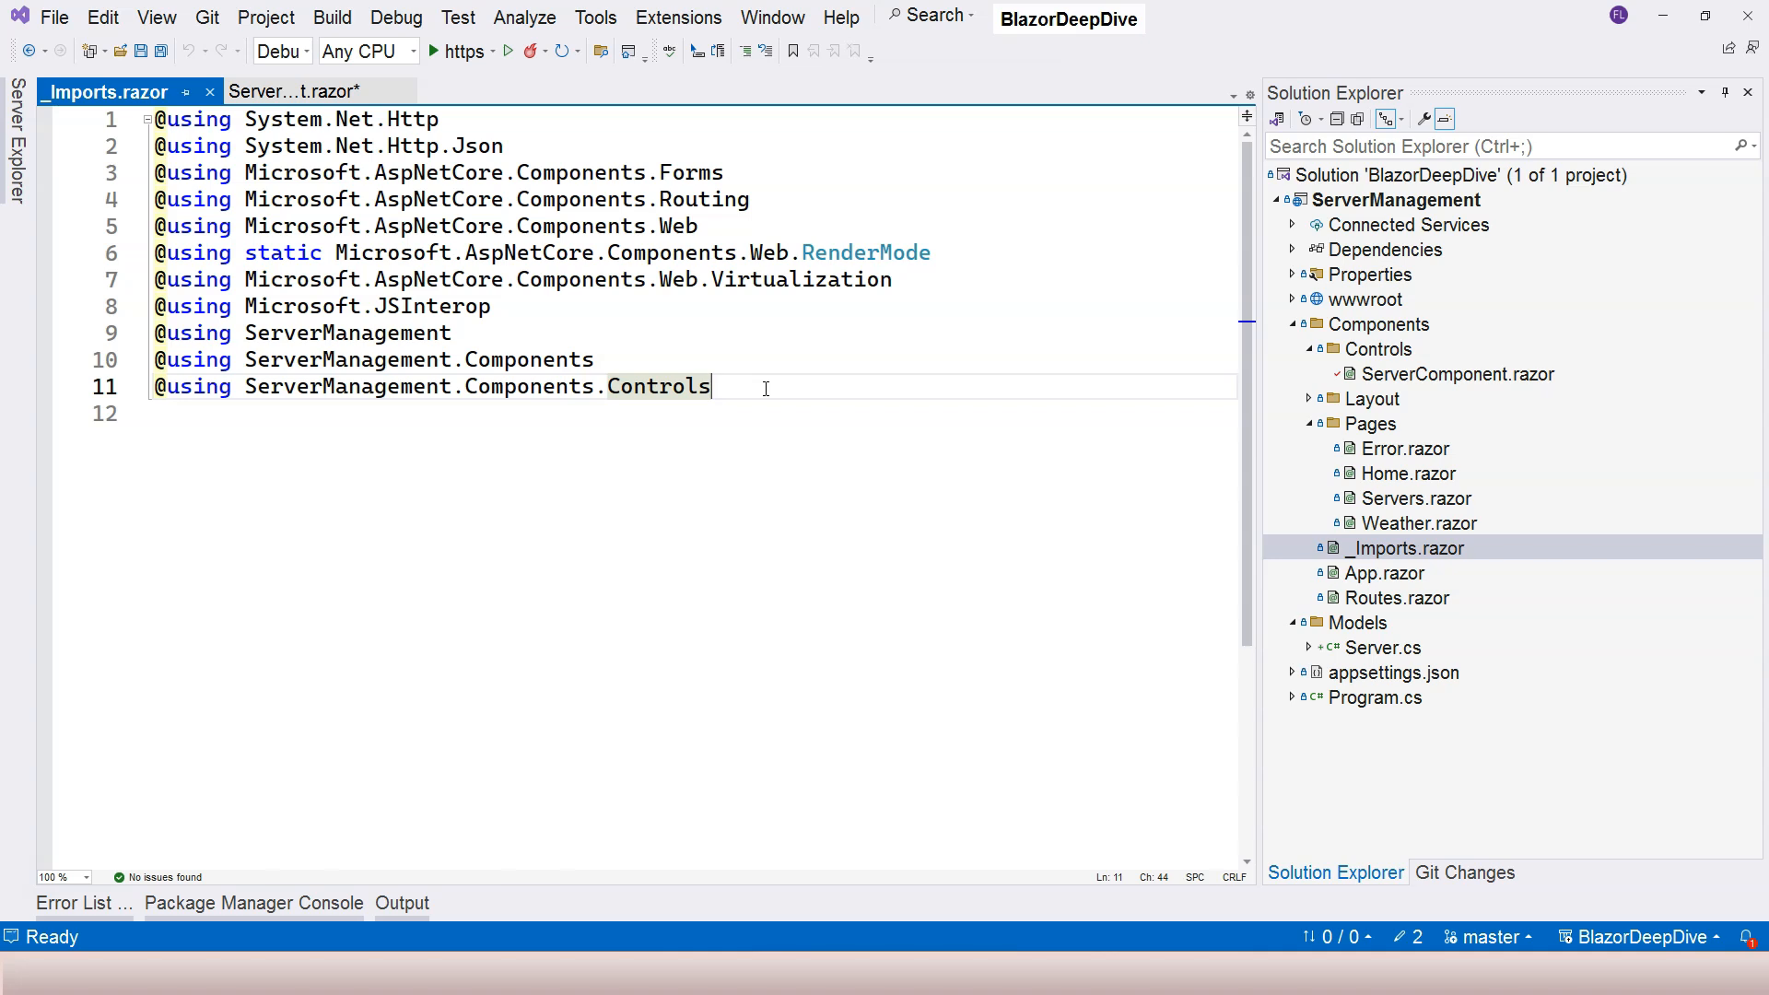
text(@u)
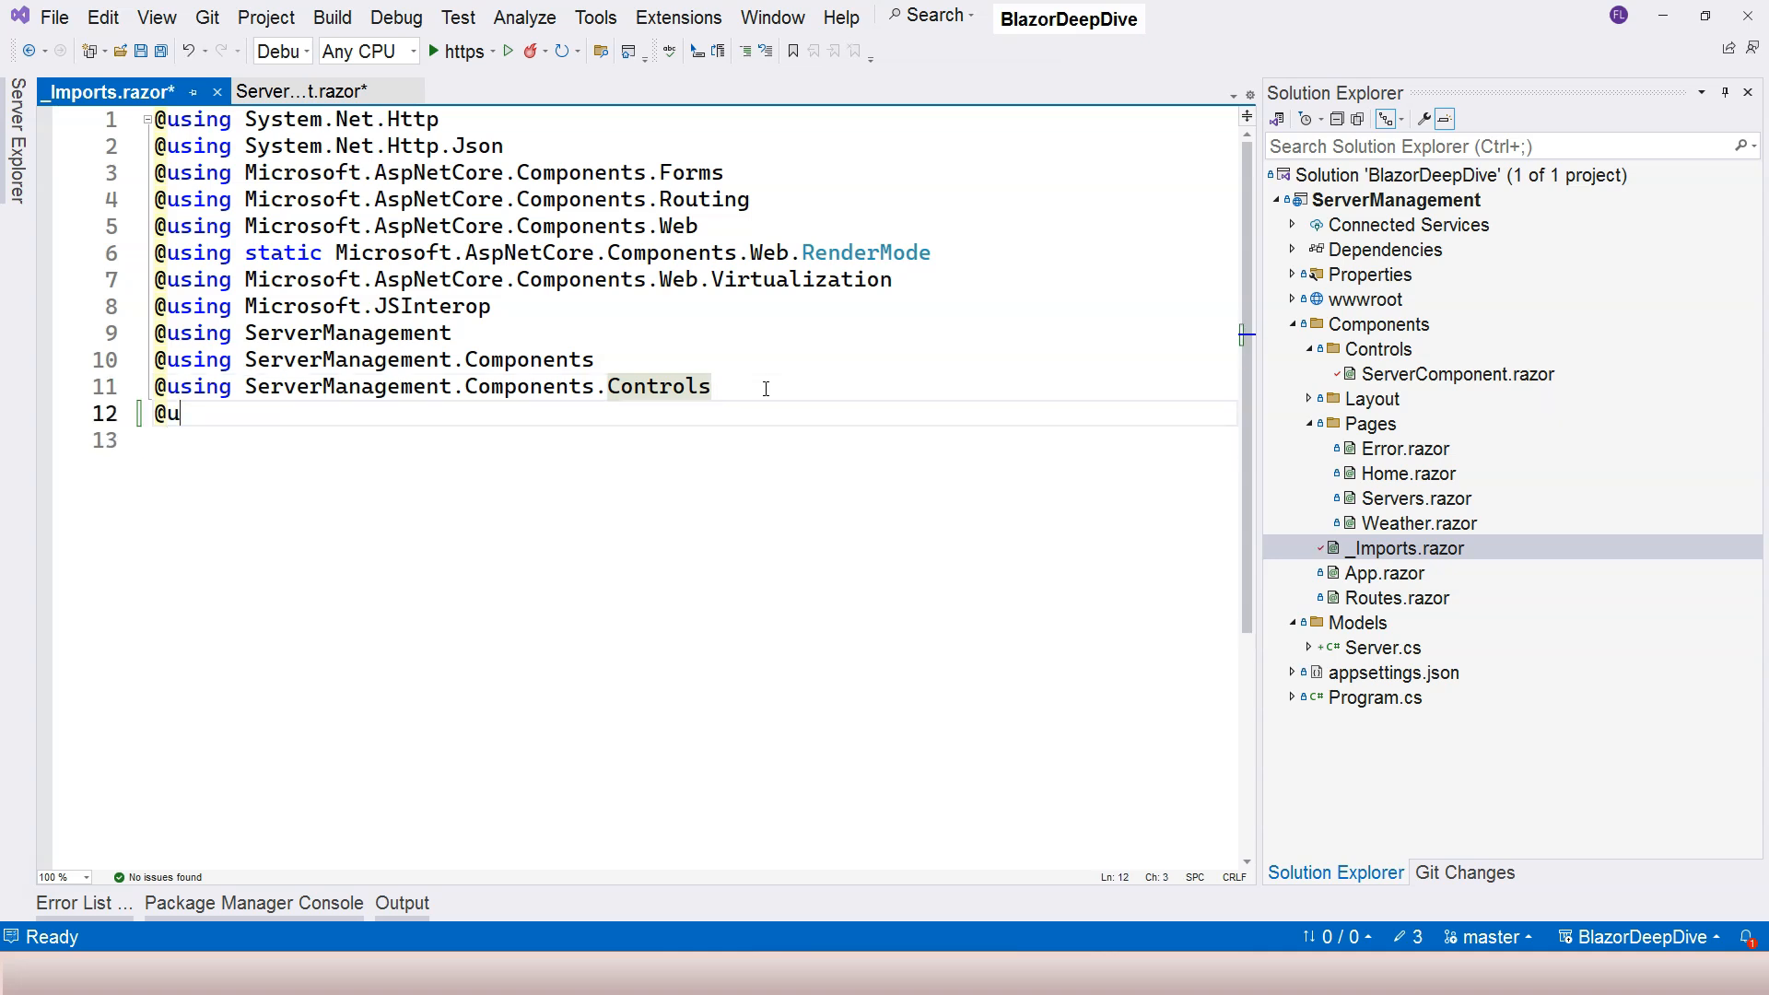
text(sing Ser)
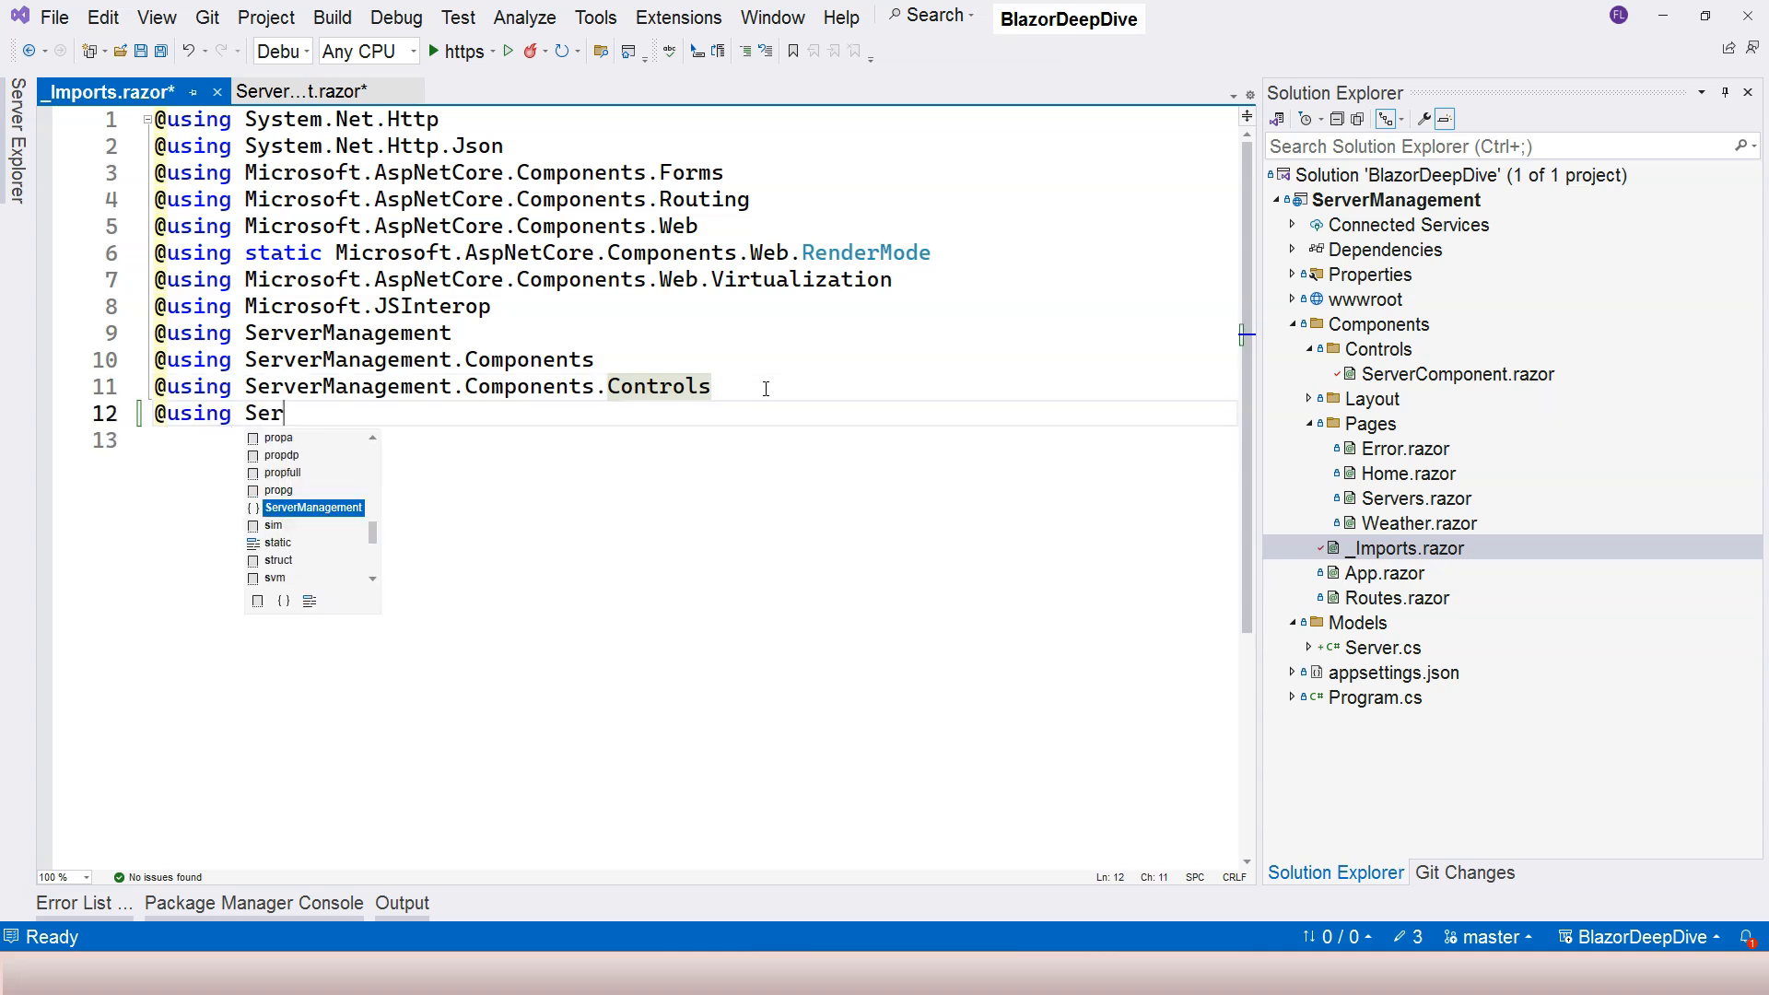
text(verManagement.Models)
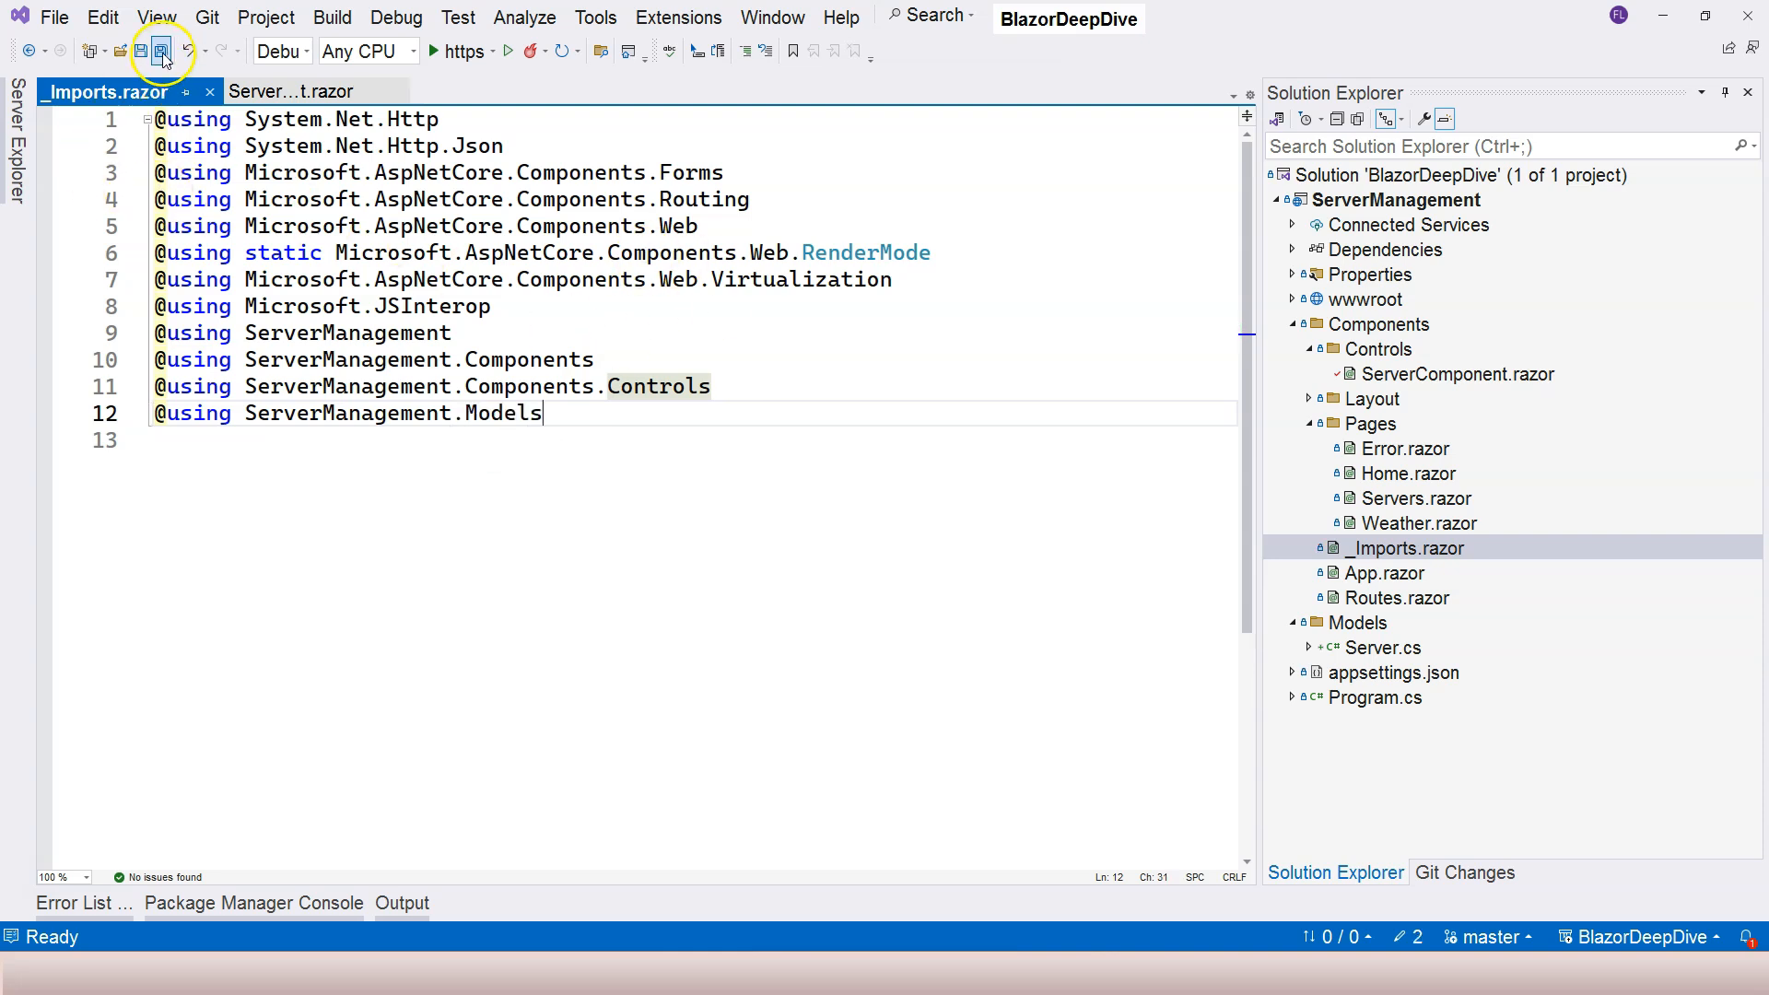
click(162, 51)
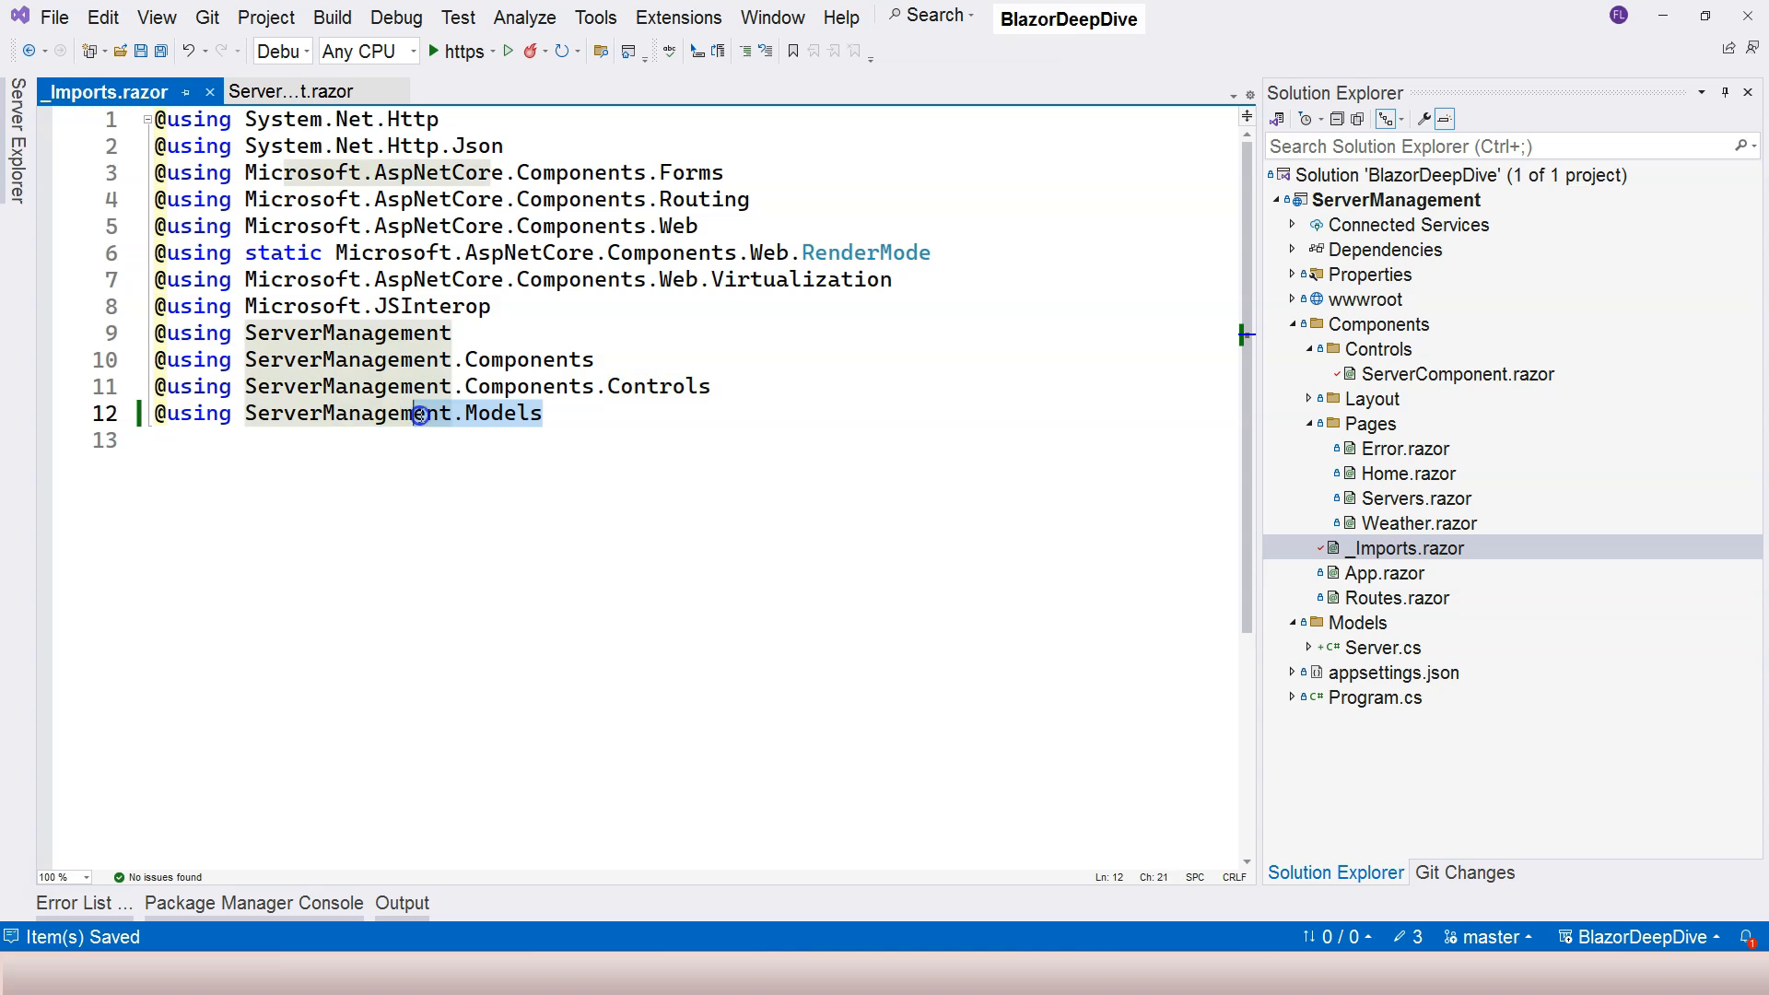
double_click(501, 413)
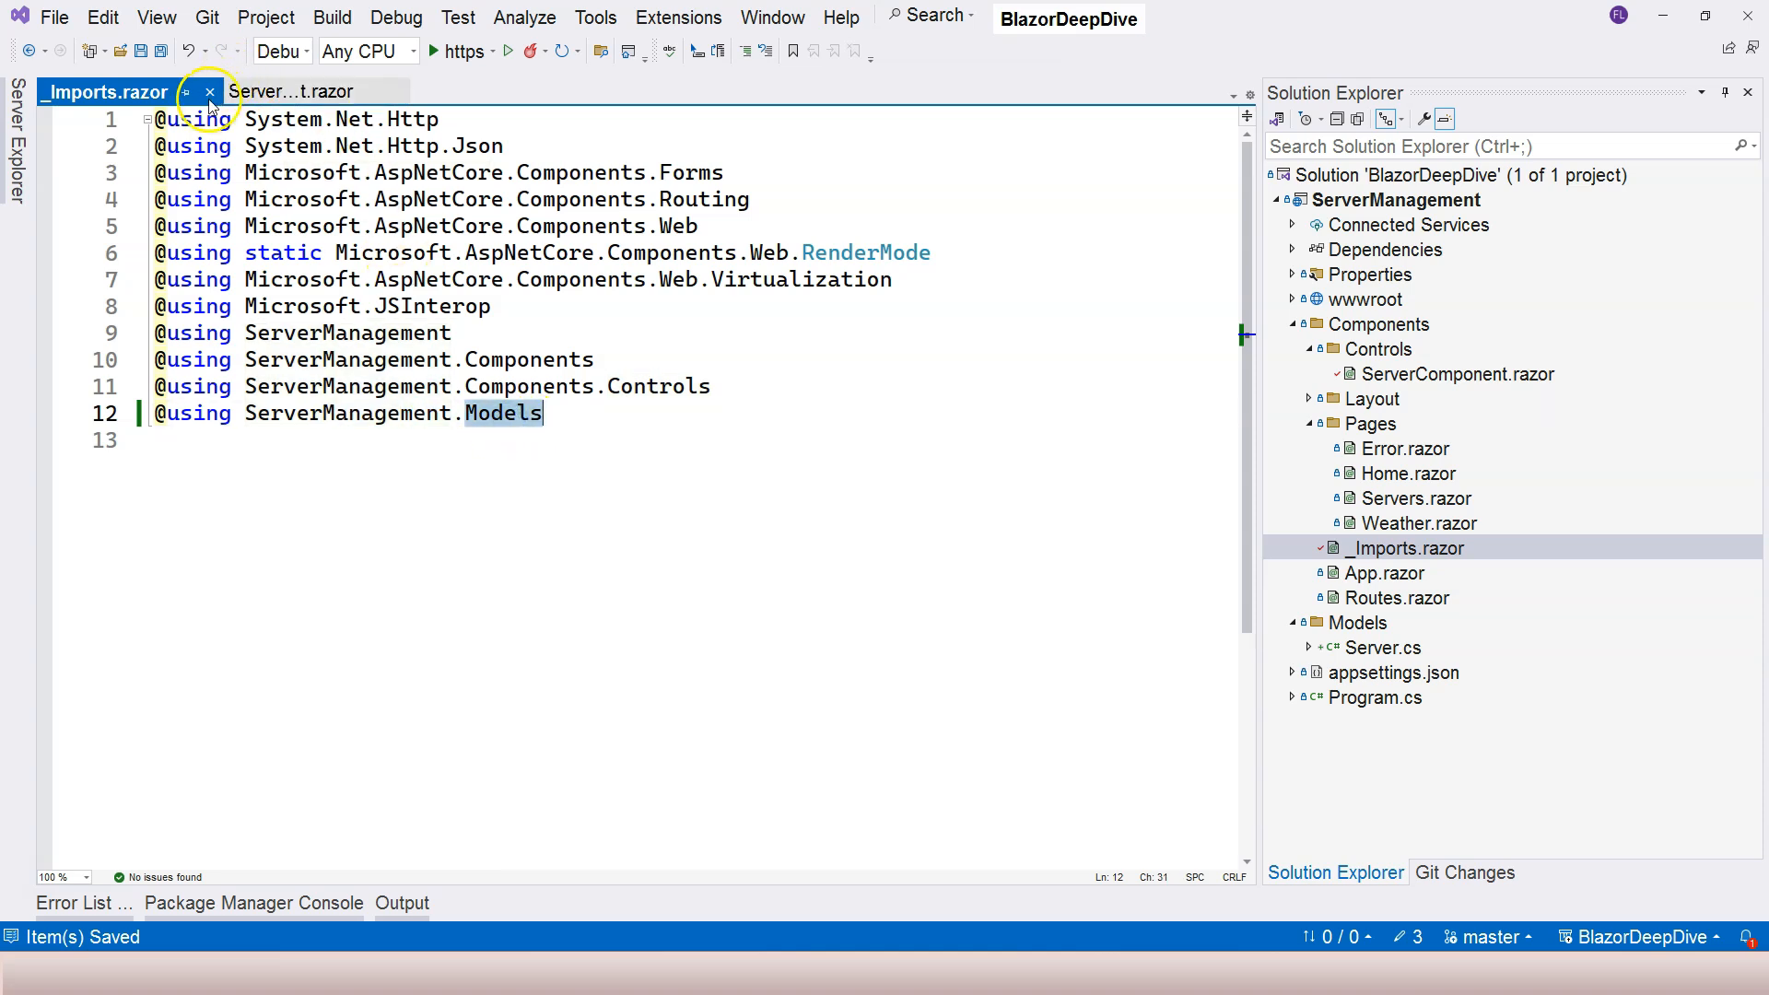
click(214, 92)
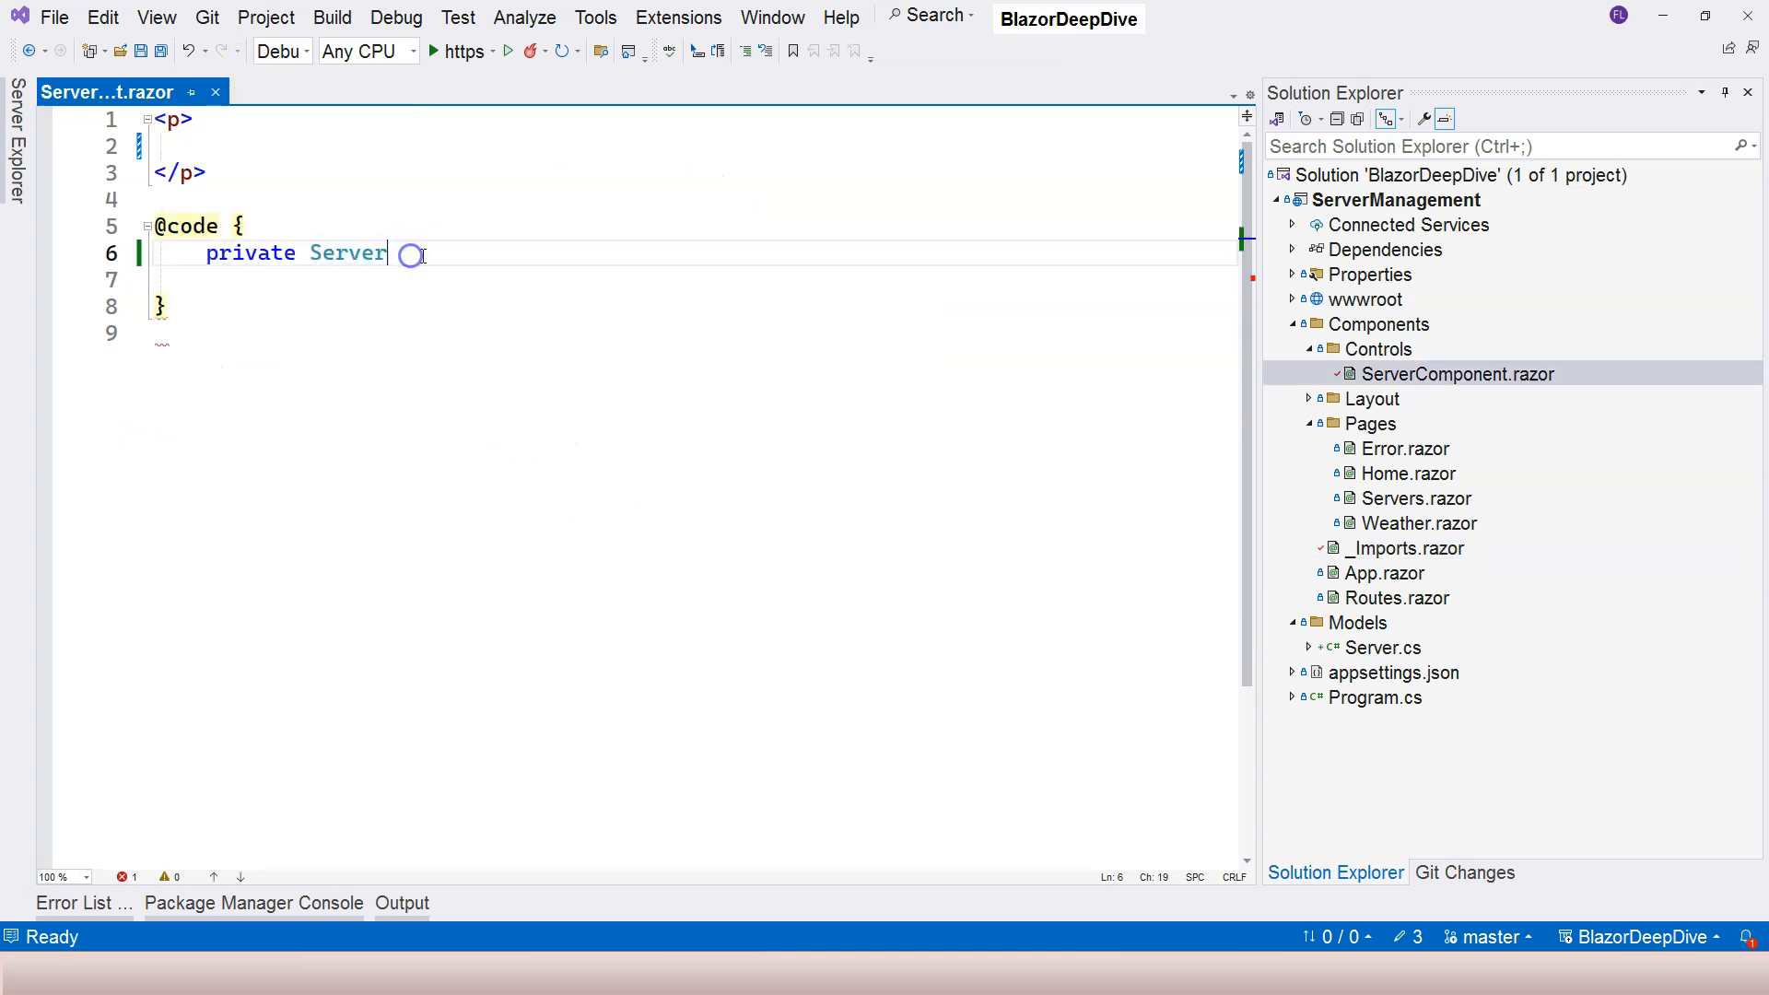
Initialise the field as server = new Server { Name = "Server 1", City = "Toronto" }
text(" ")
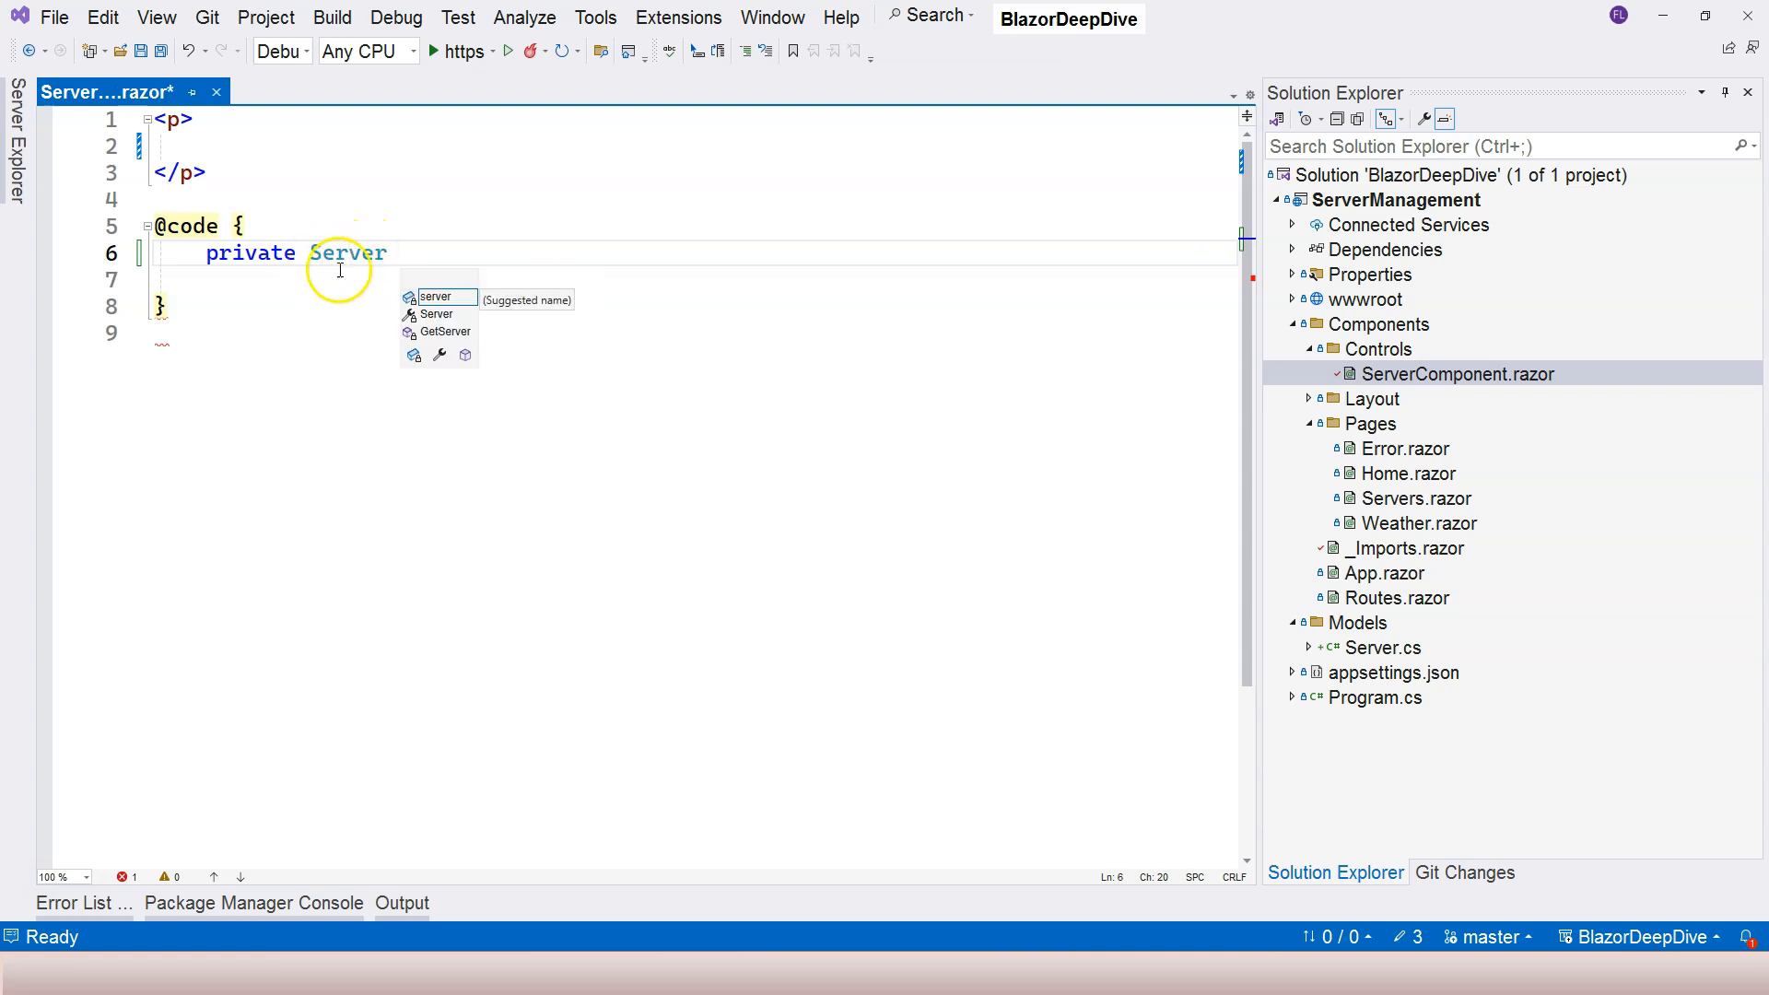
text(server = new)
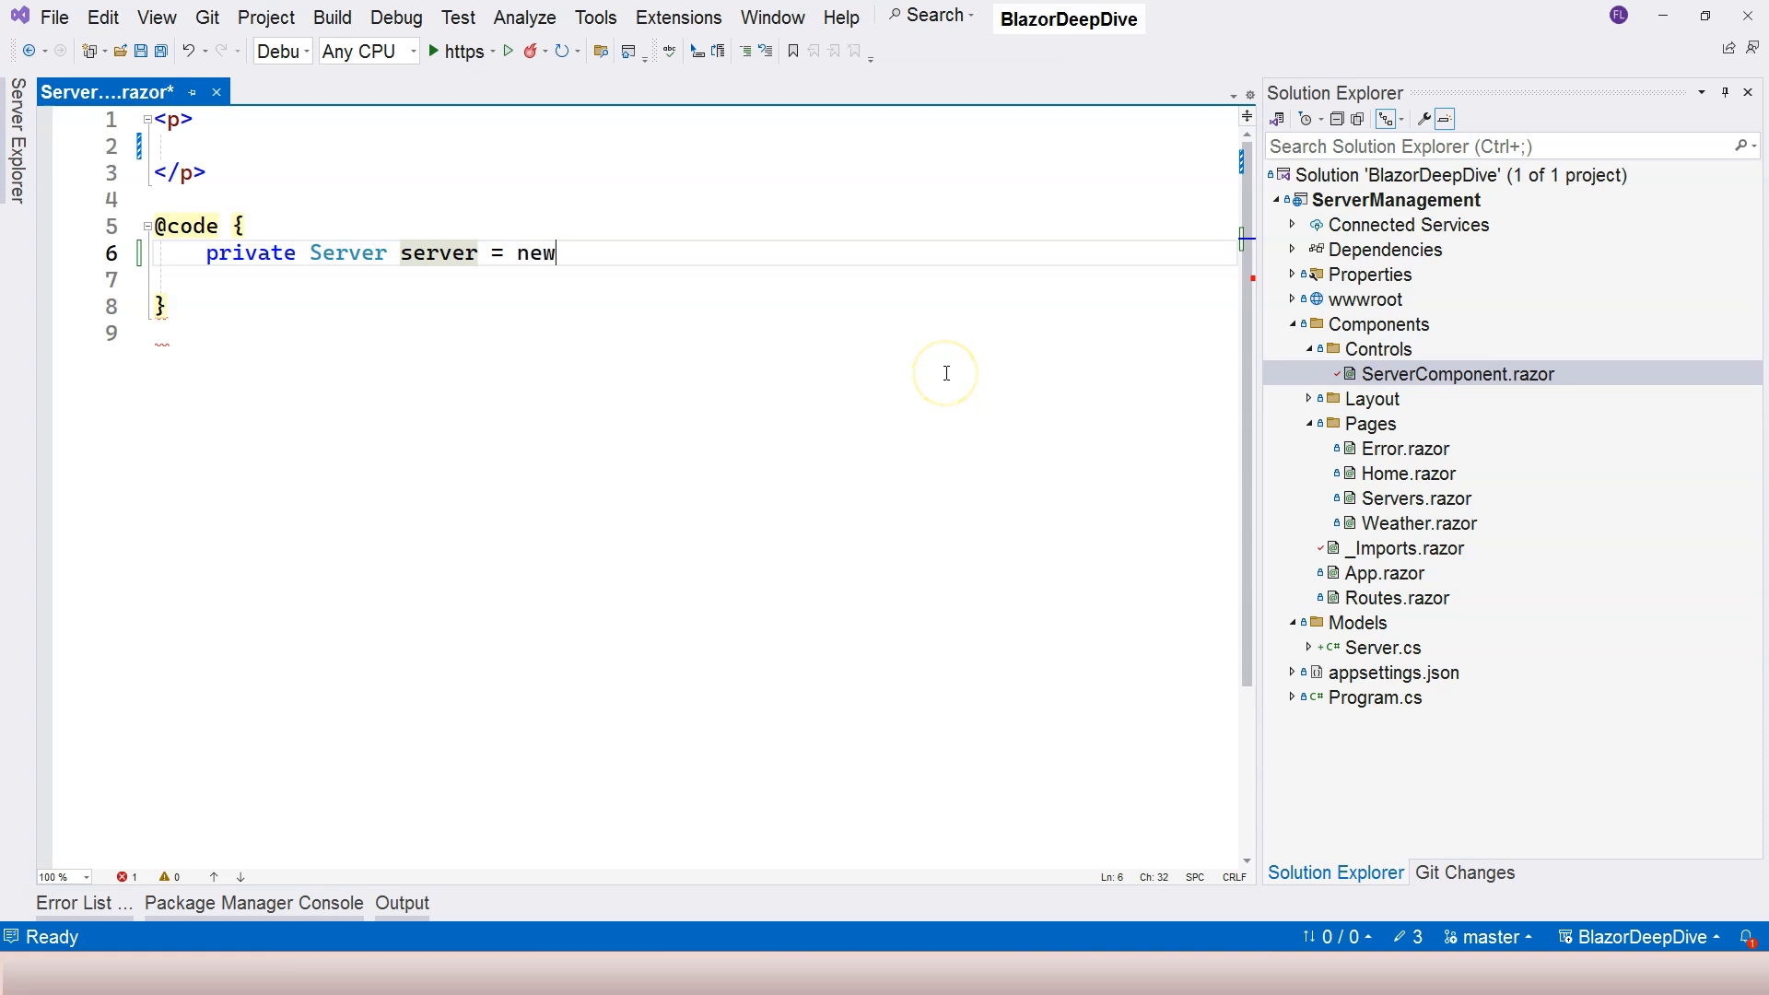
text(Server {})
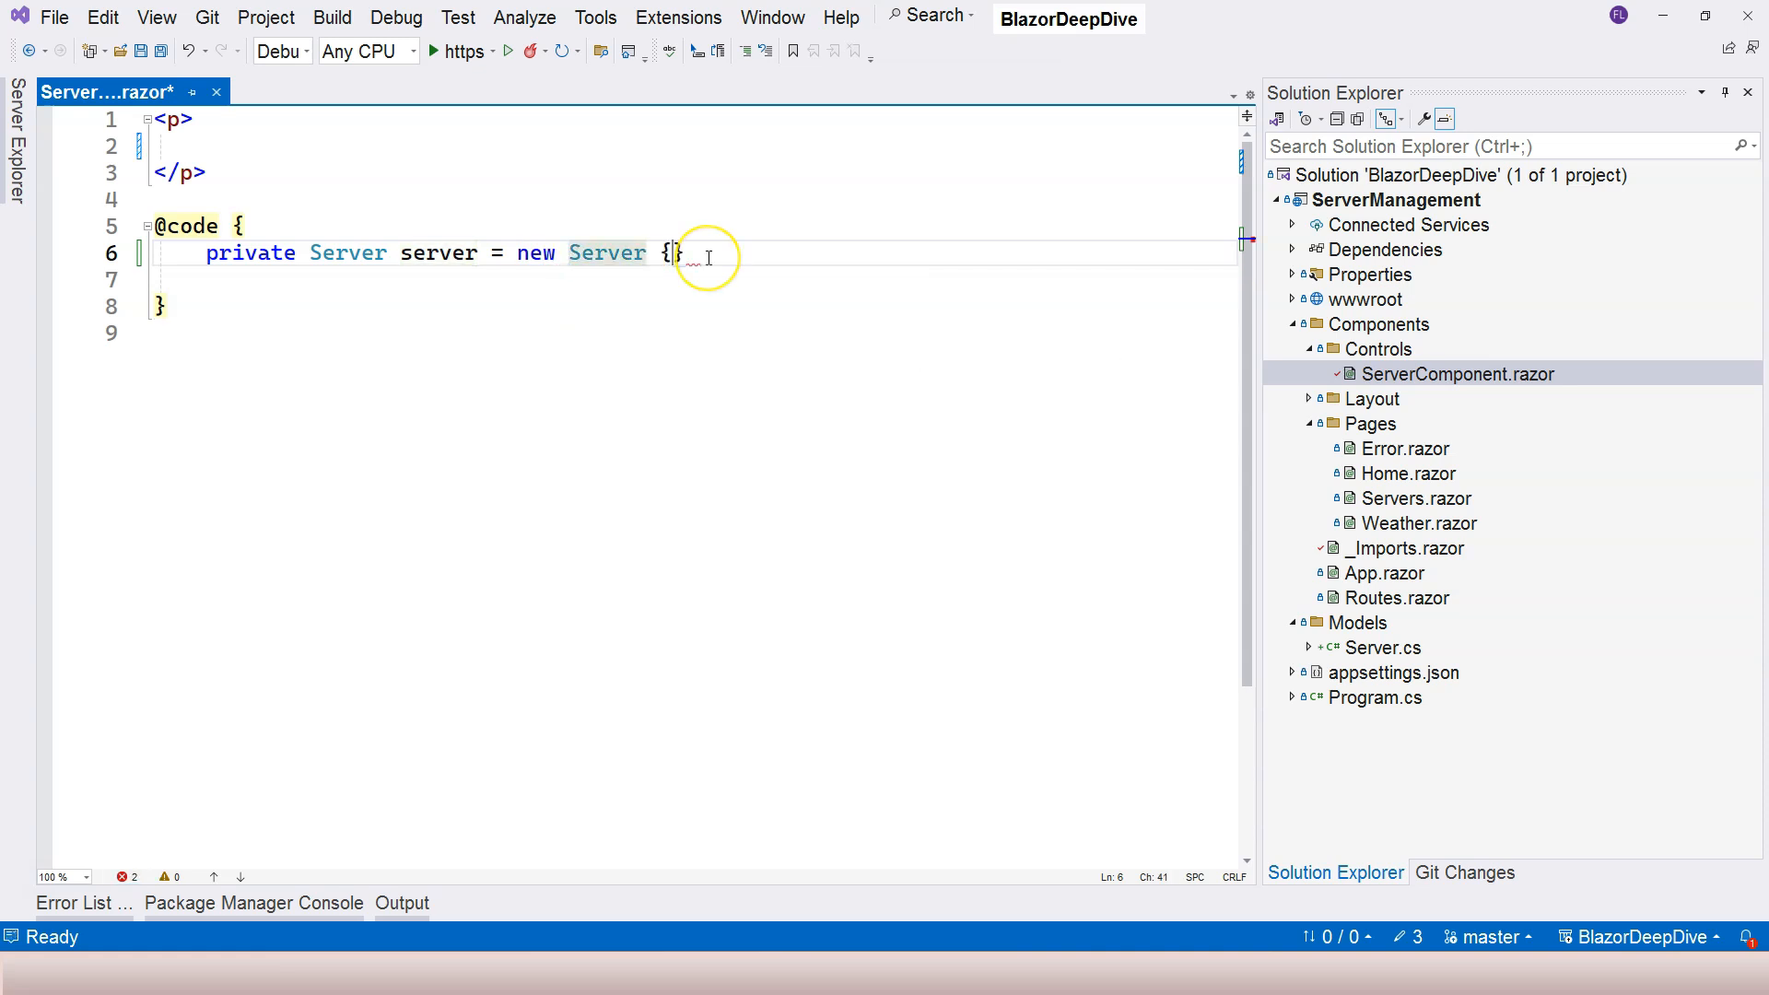
text(" ")
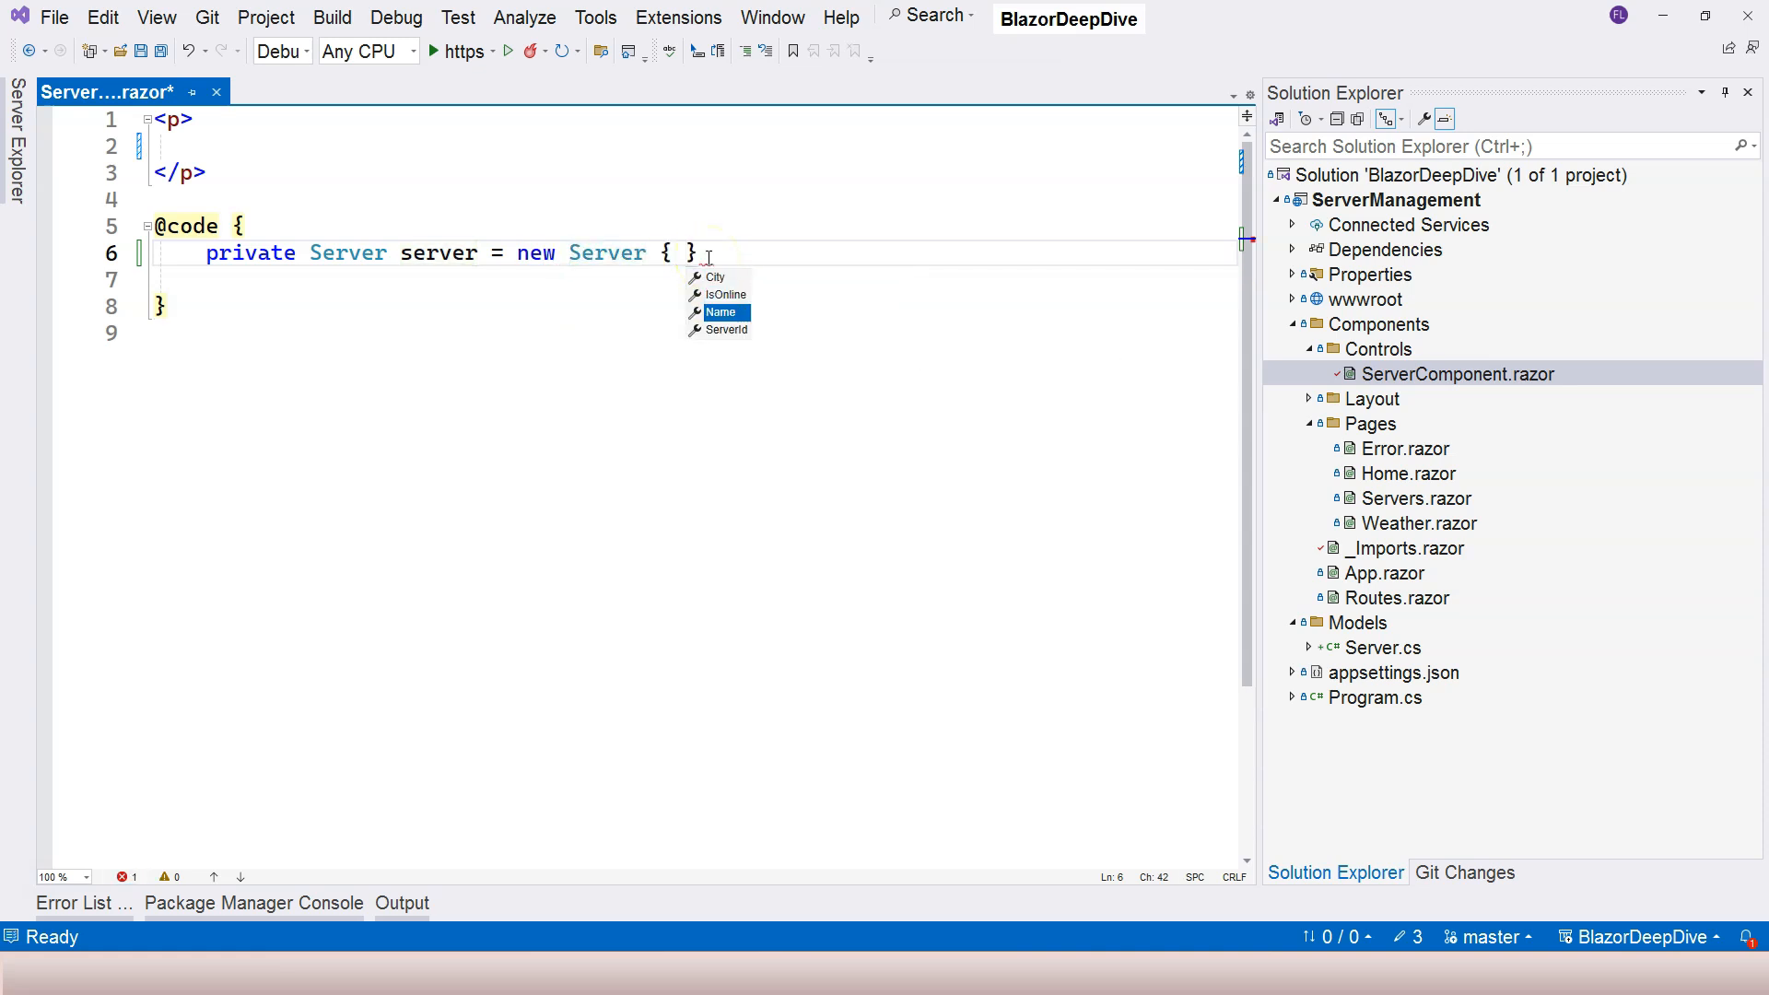
text(Name = "Server 1")
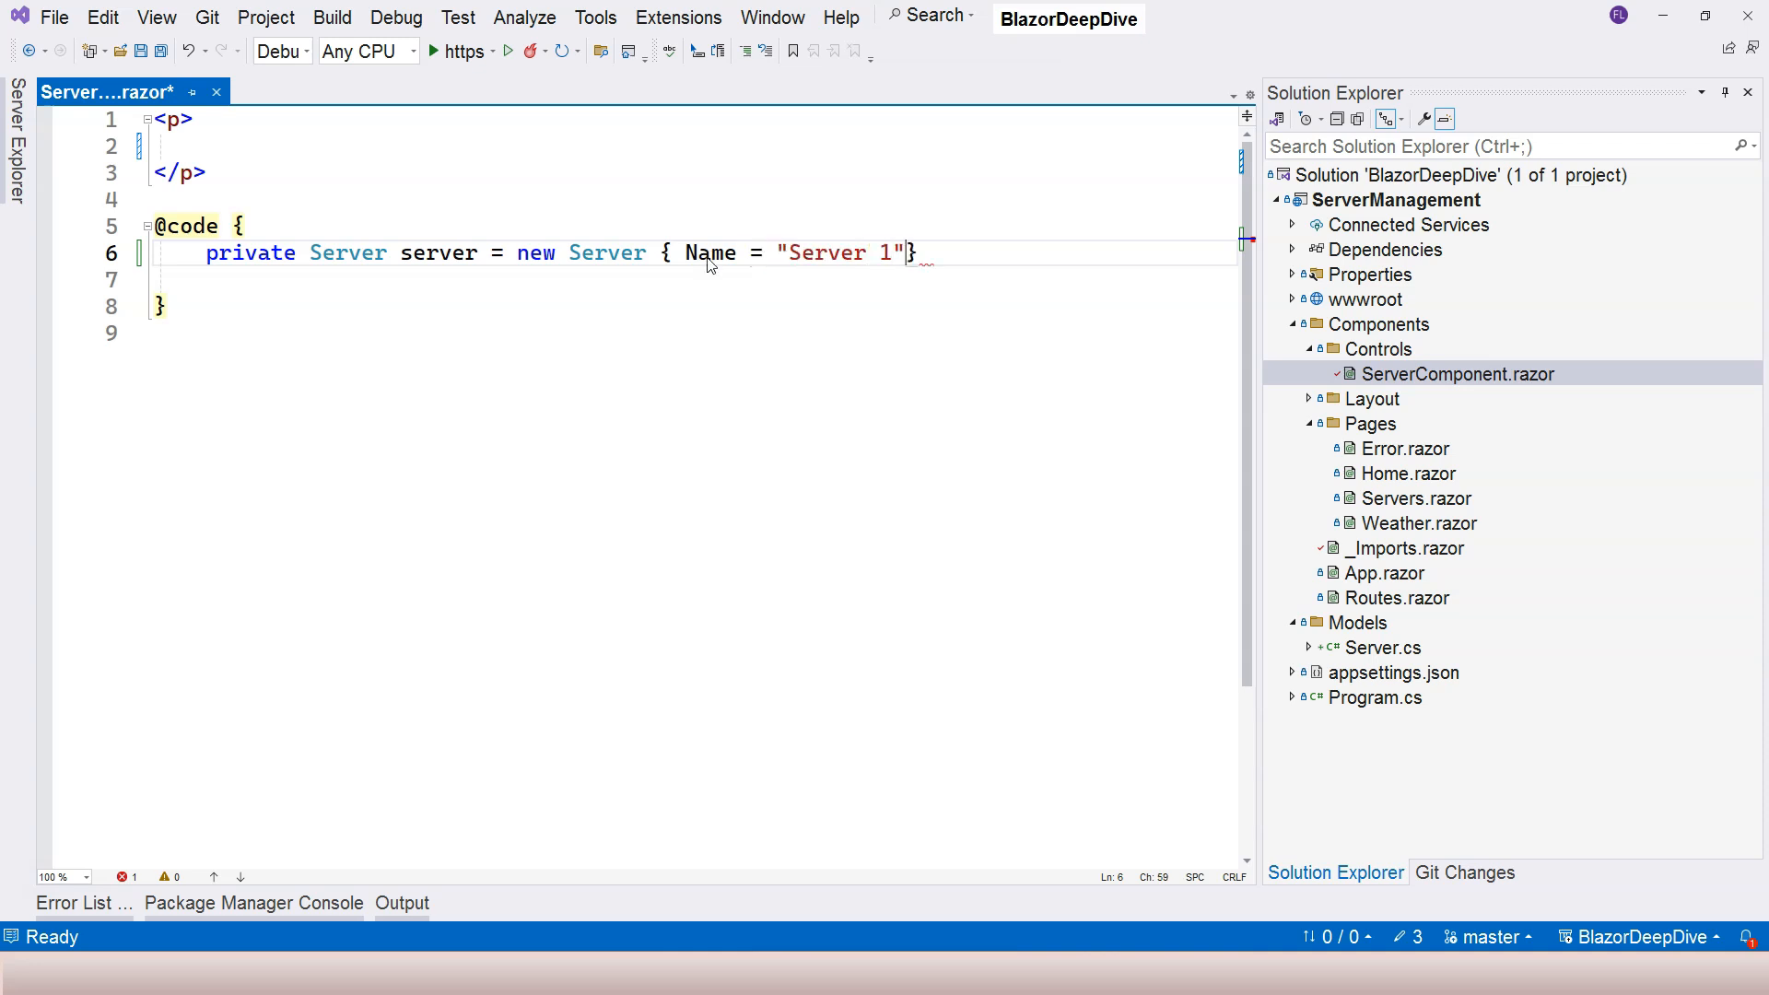
text(,City =)
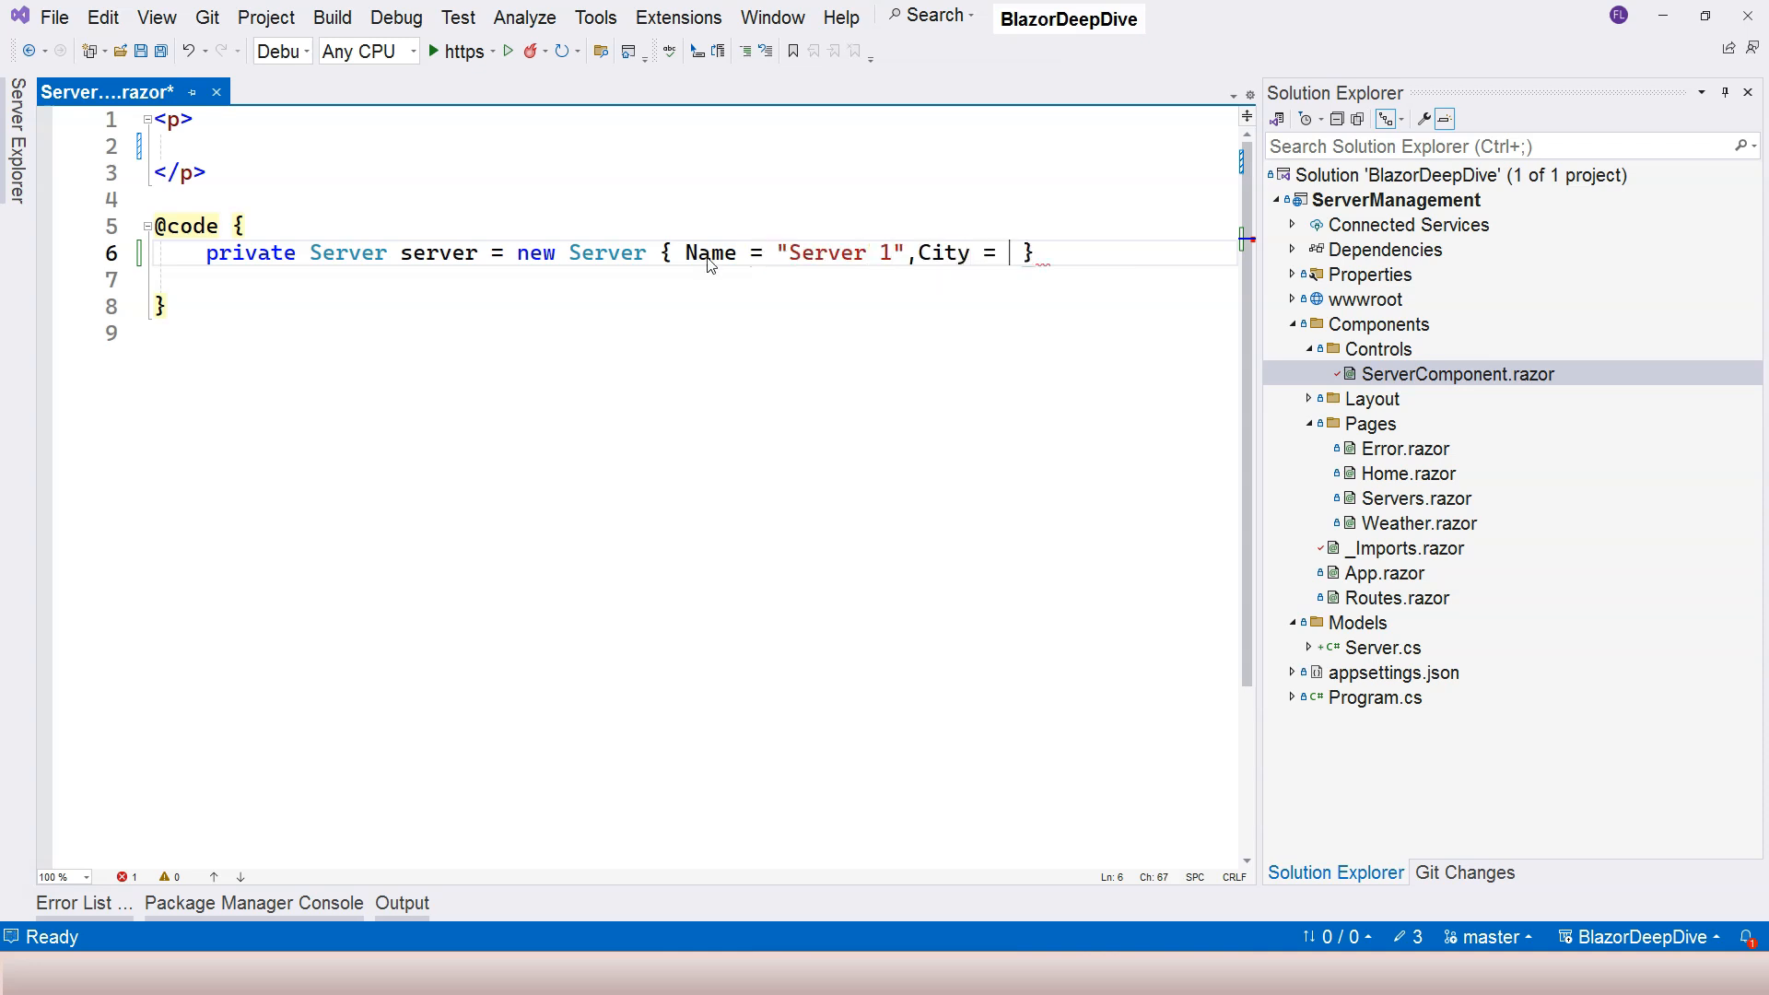
text("Toronto" };)
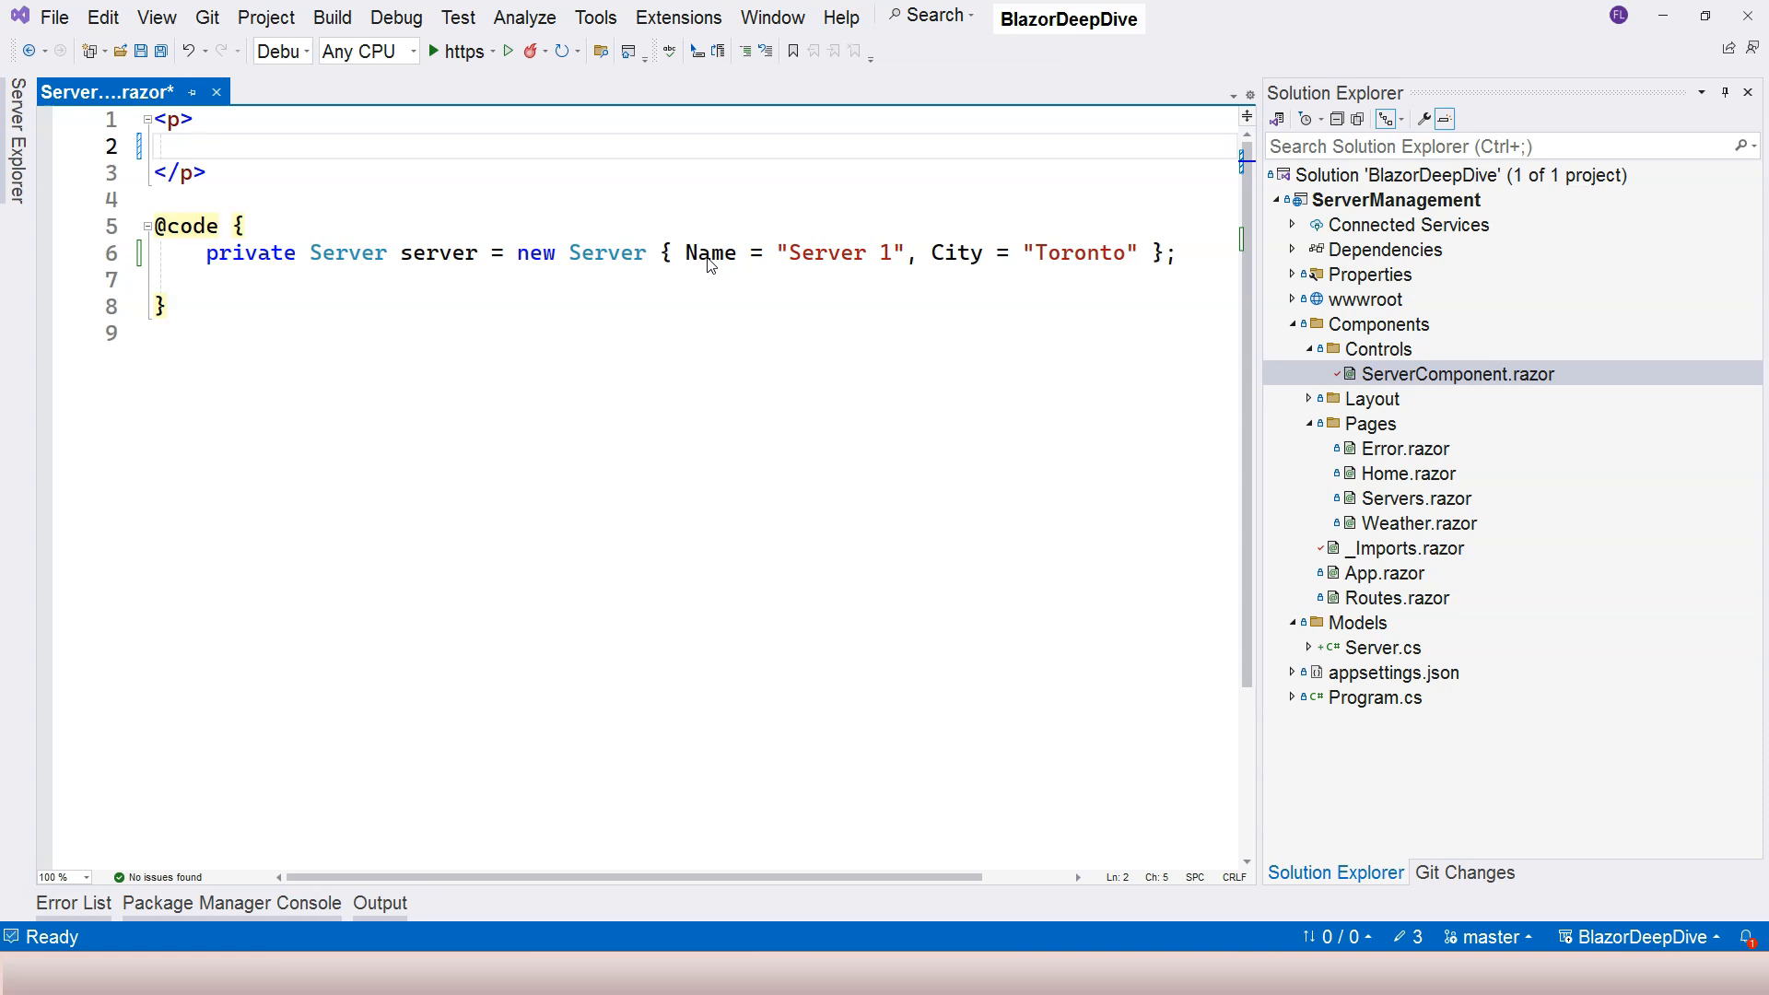
text(@server)
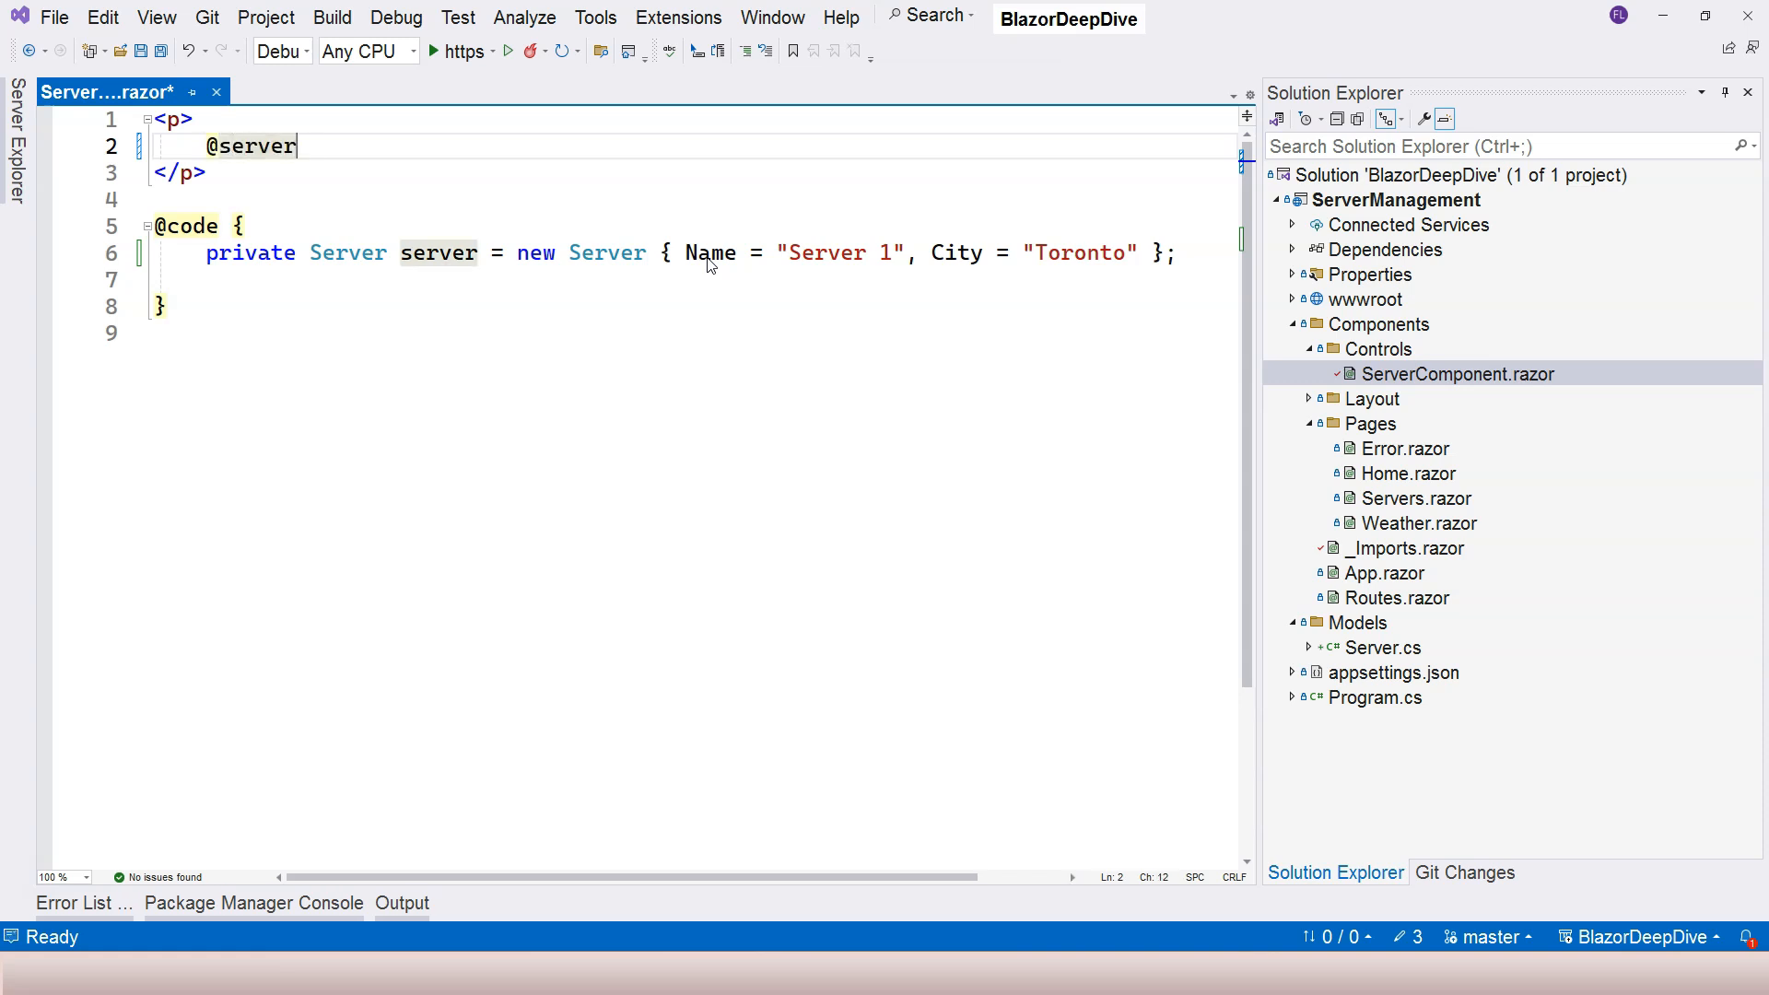
text(.Name)
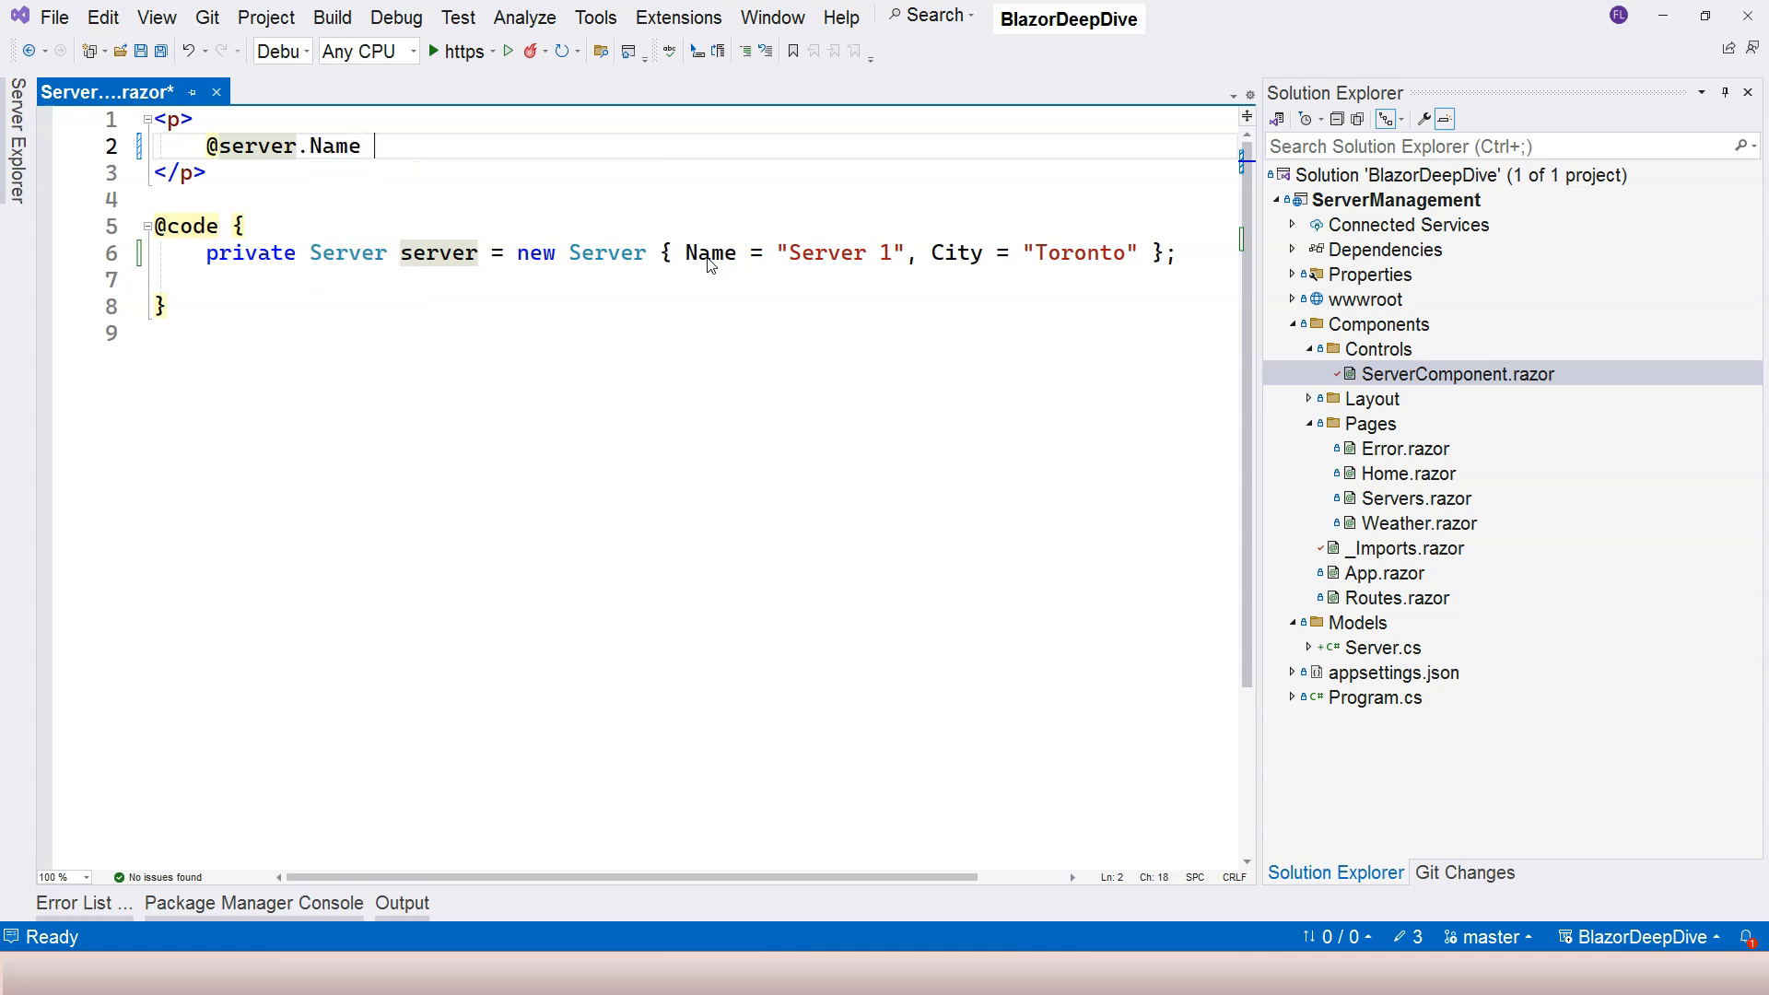
text(is i)
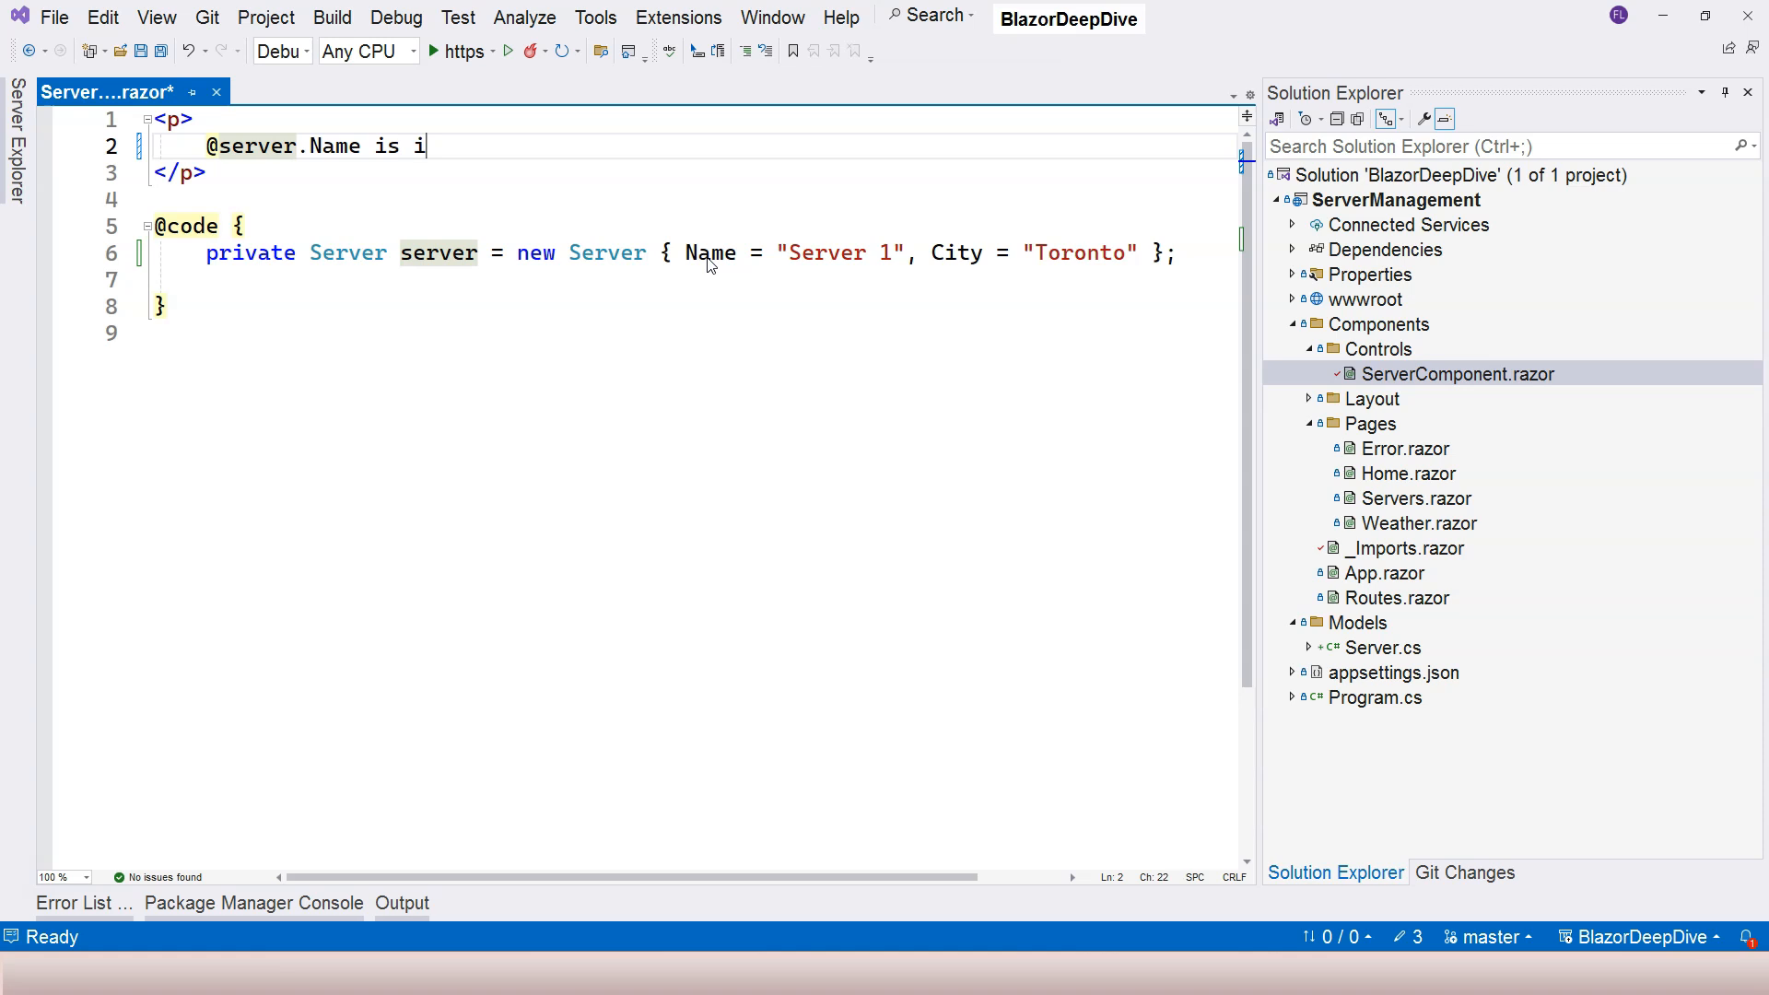
text(n)
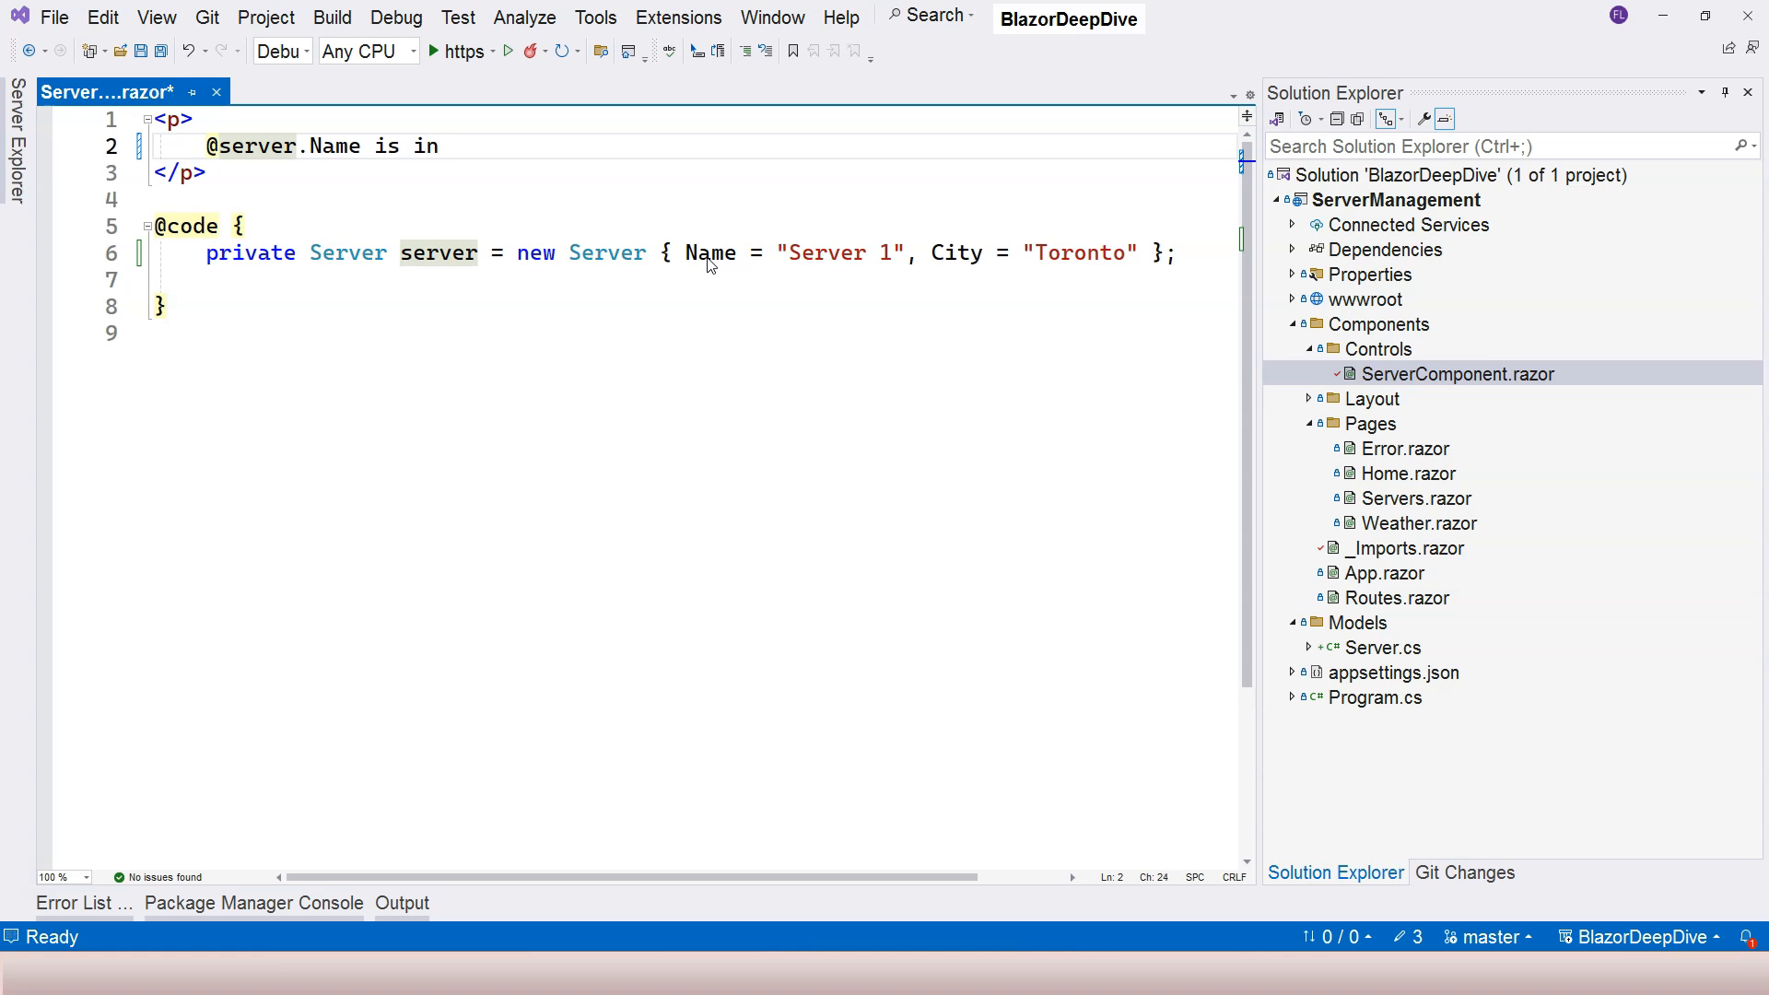
text(@)
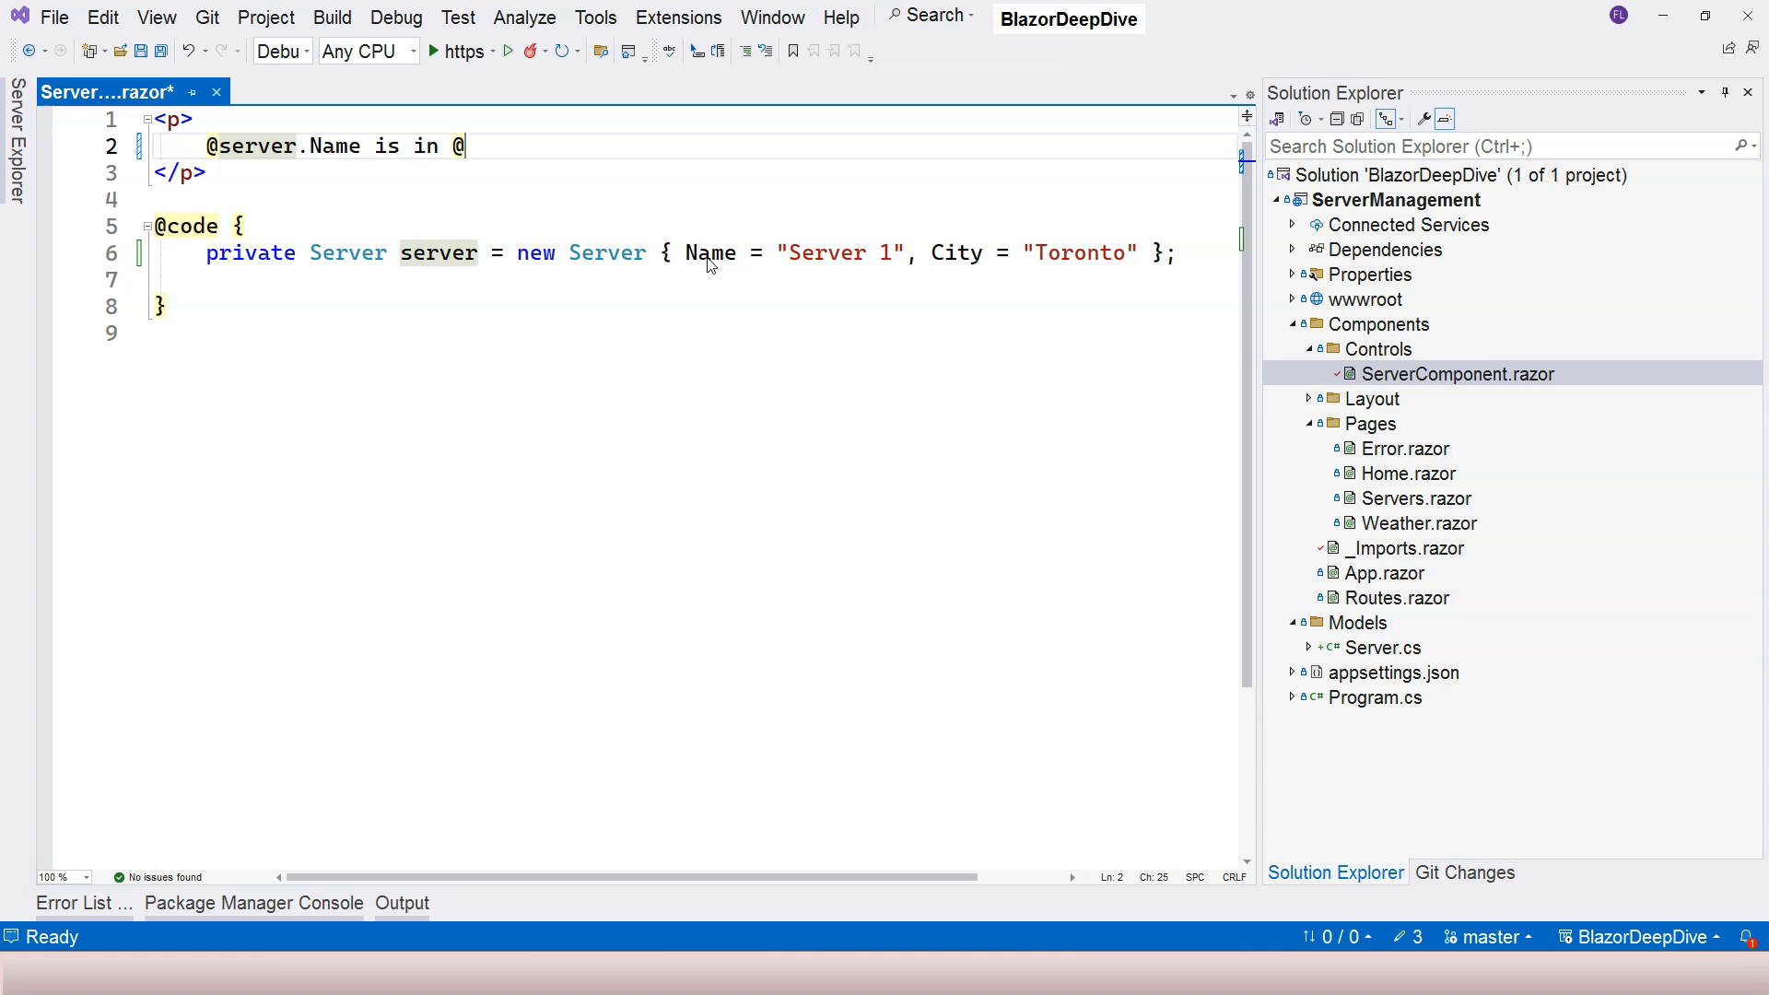
text(server.c)
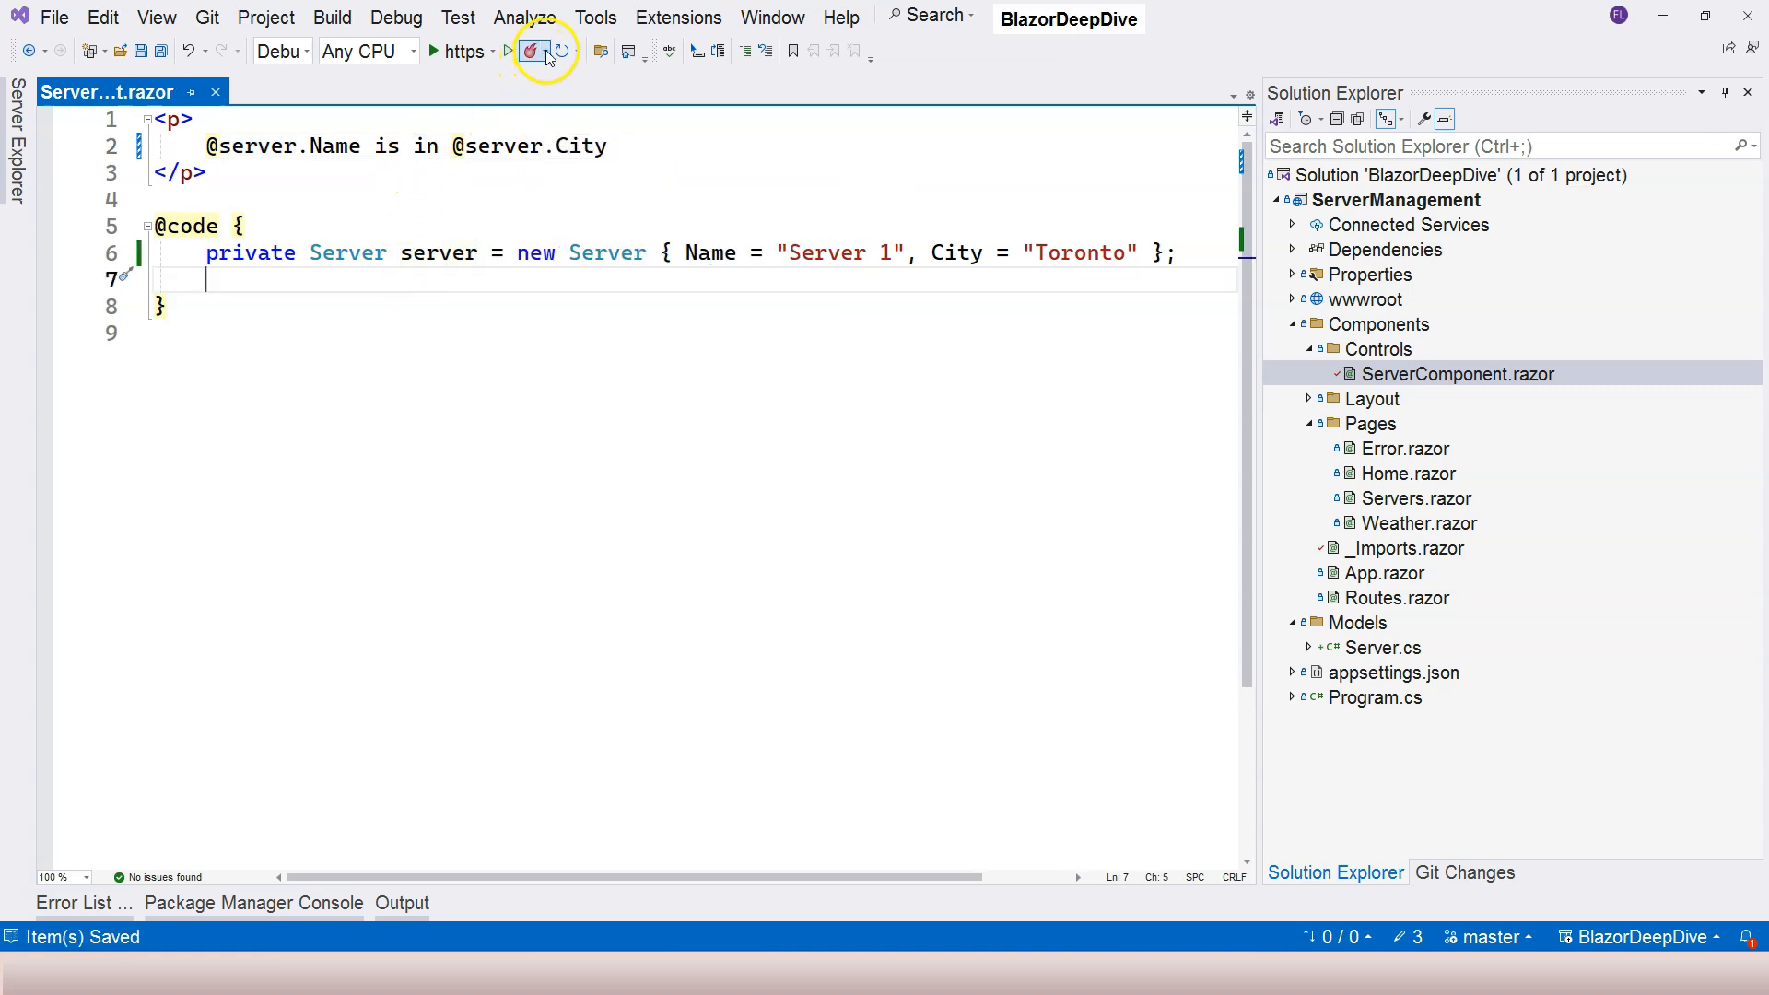
Hot-reload the changes so the Servers page shows 'Server 1 is in Toronto' twice
click(531, 51)
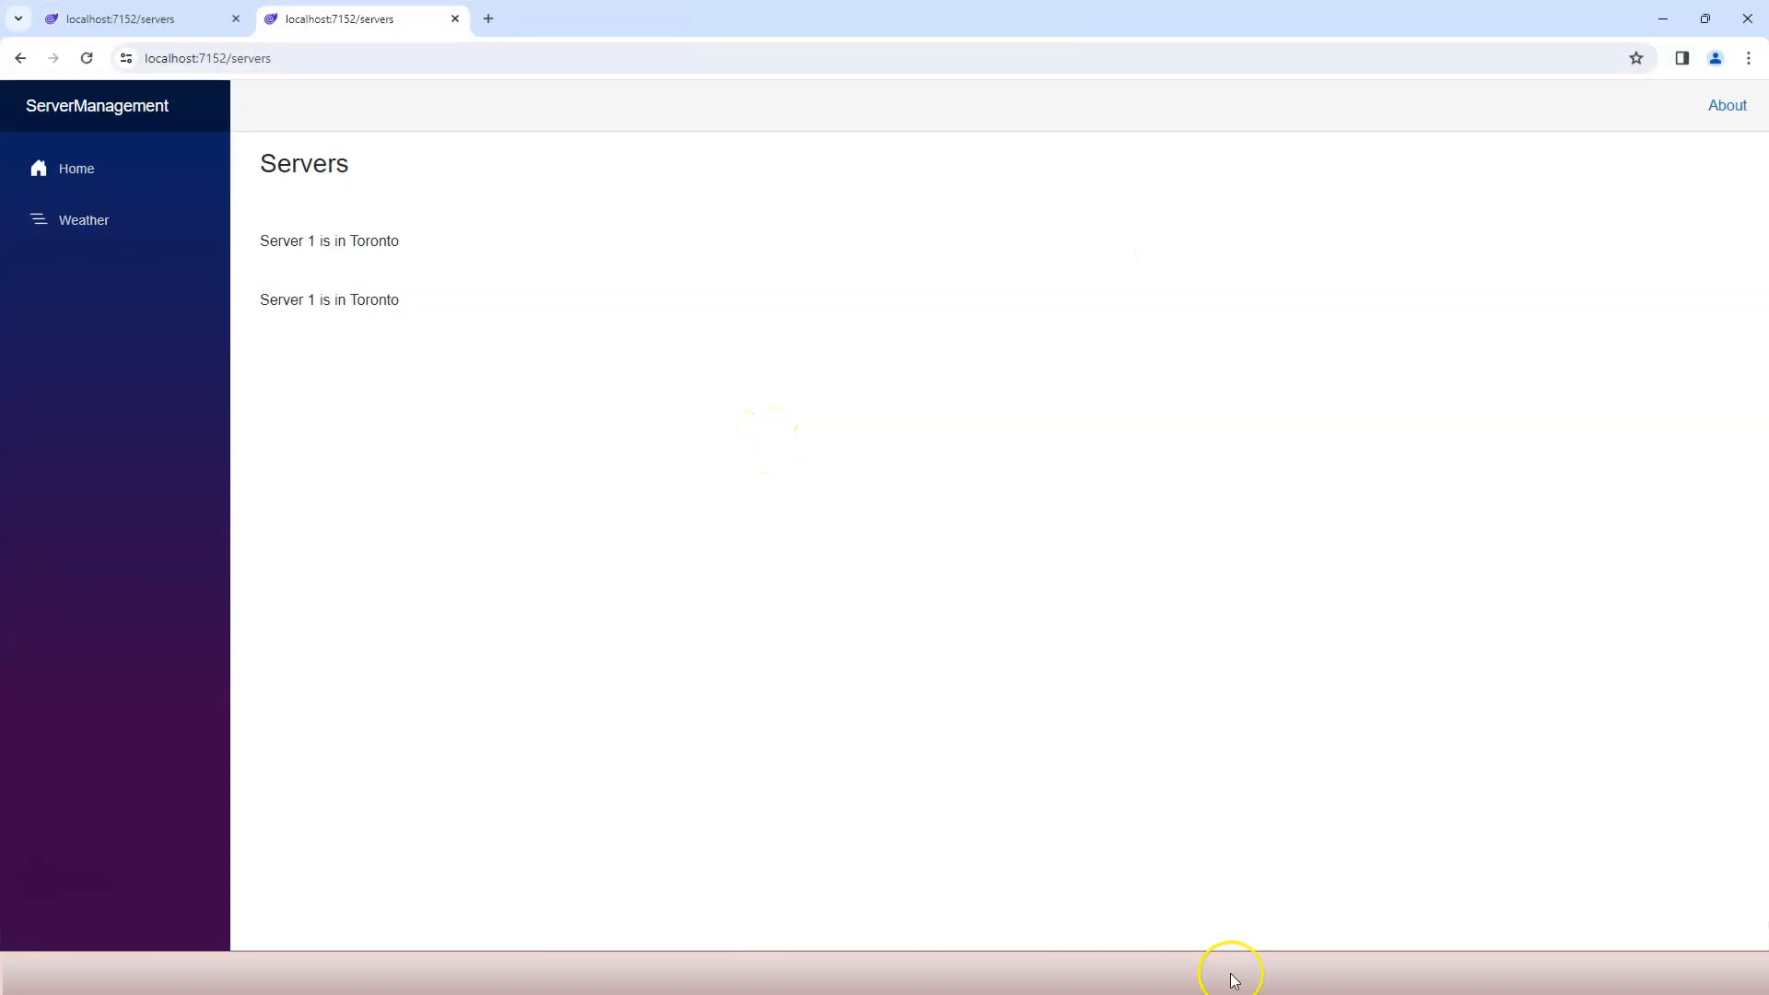
mouse_move(262, 241)
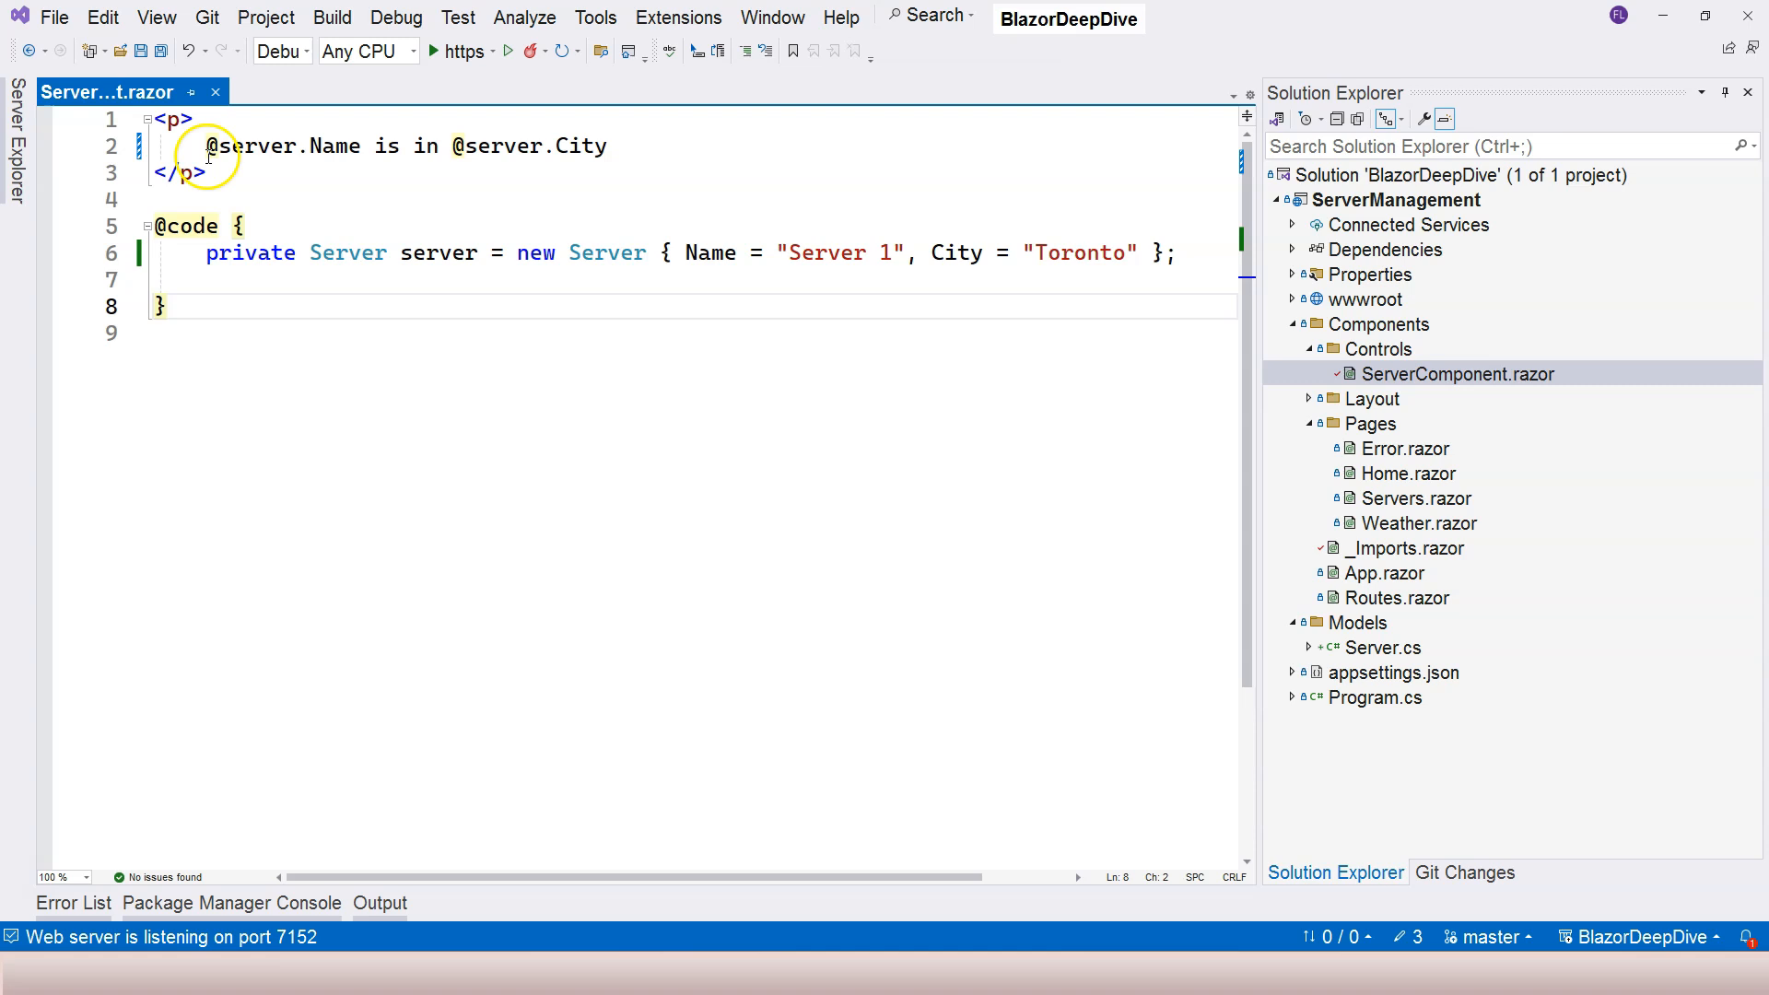
click(207, 146)
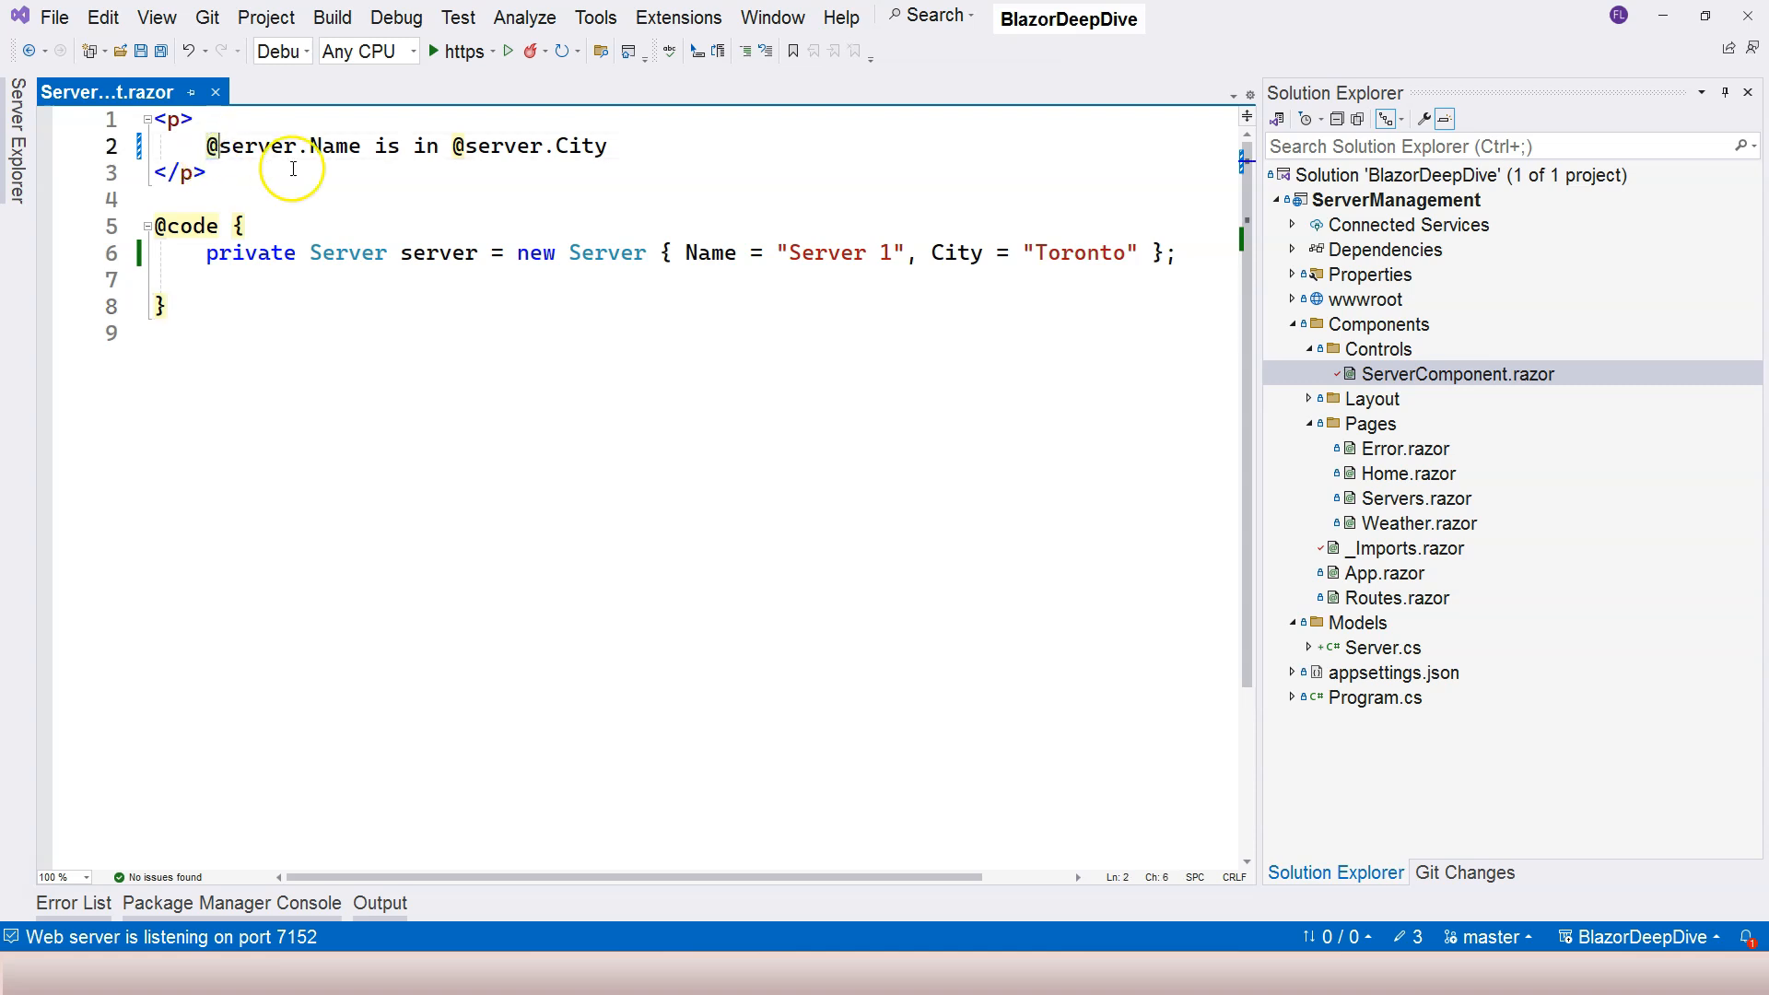
double_click(337, 147)
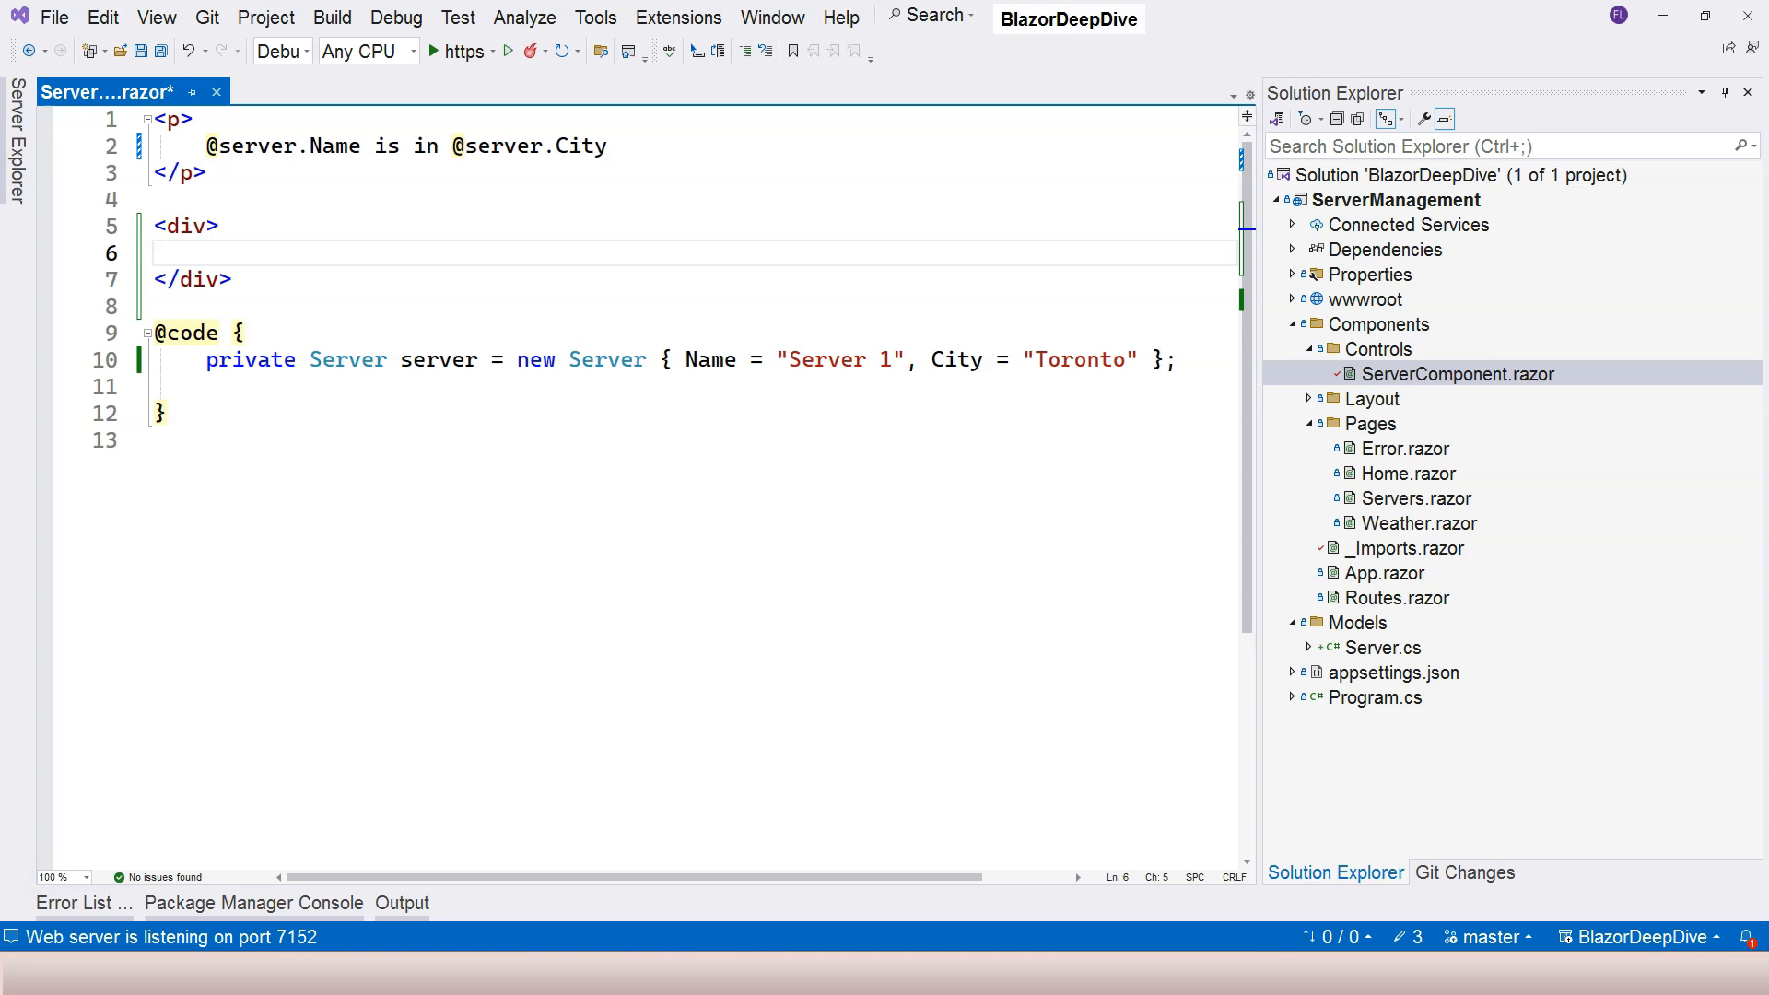
text(@server.Name is in @server.City)
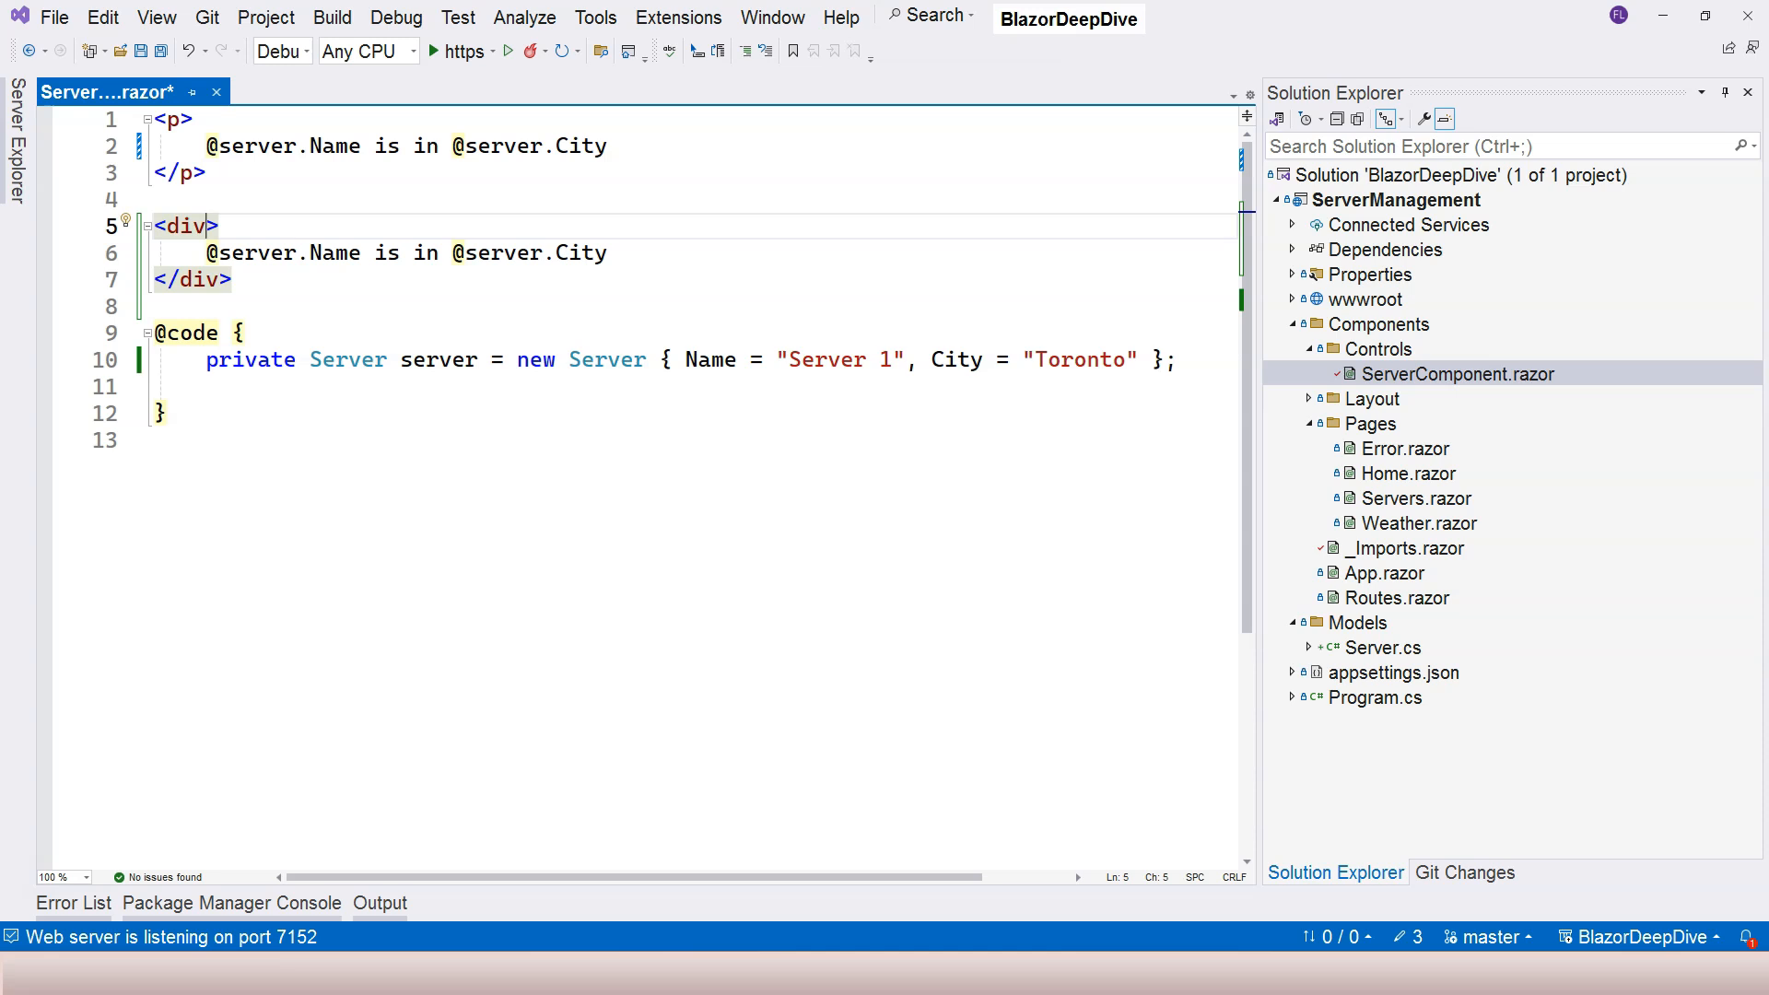
text(data-name =")
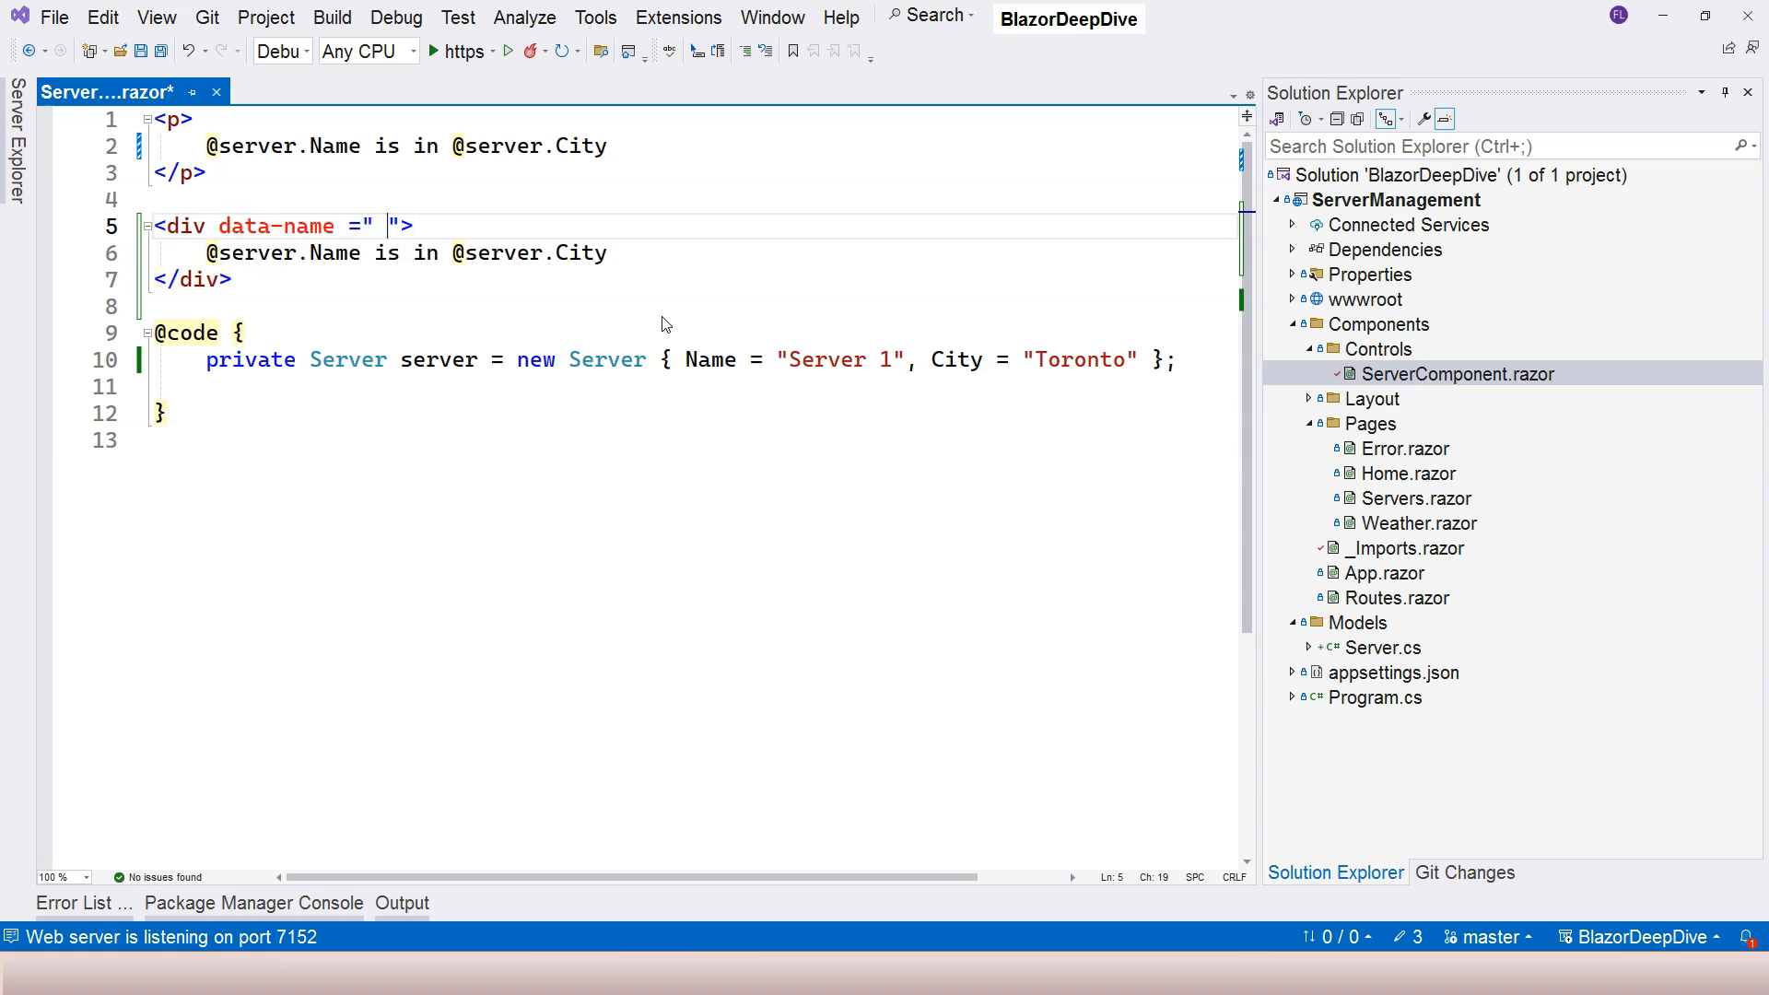
text(@server.Nam)
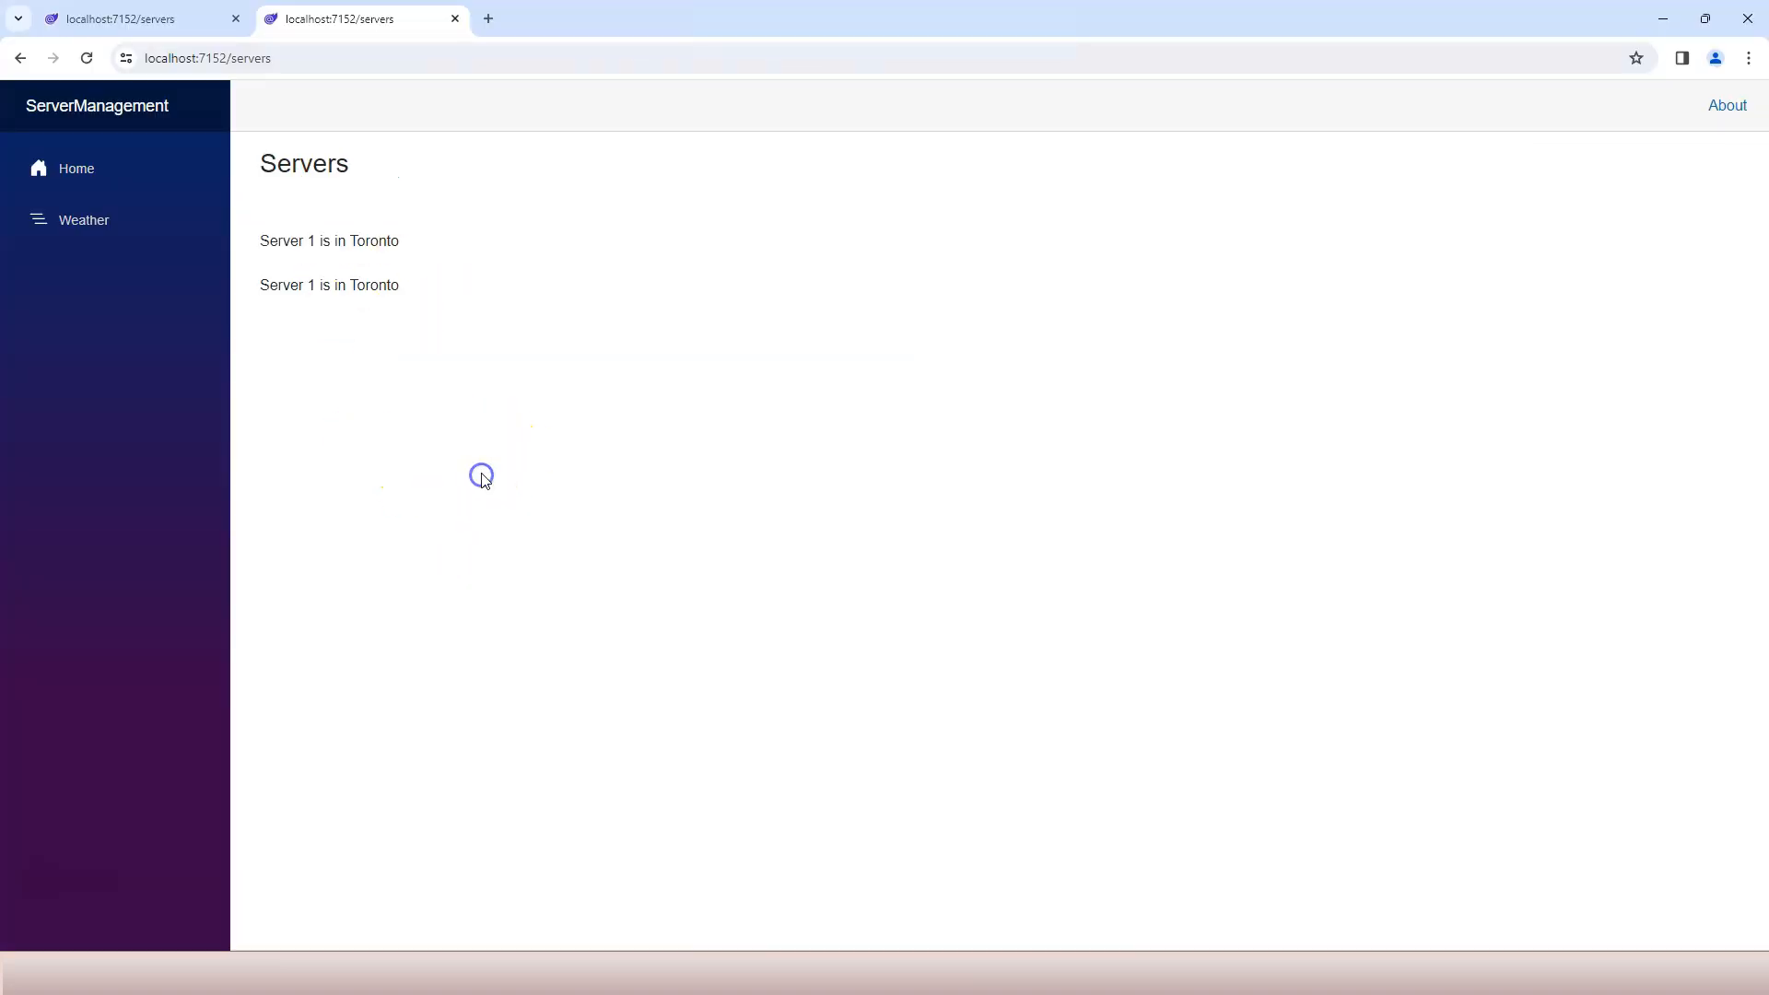
Inspect the first 'Server 1 is in Toronto' div in DevTools and confirm data-name="Server 1"
key(F12)
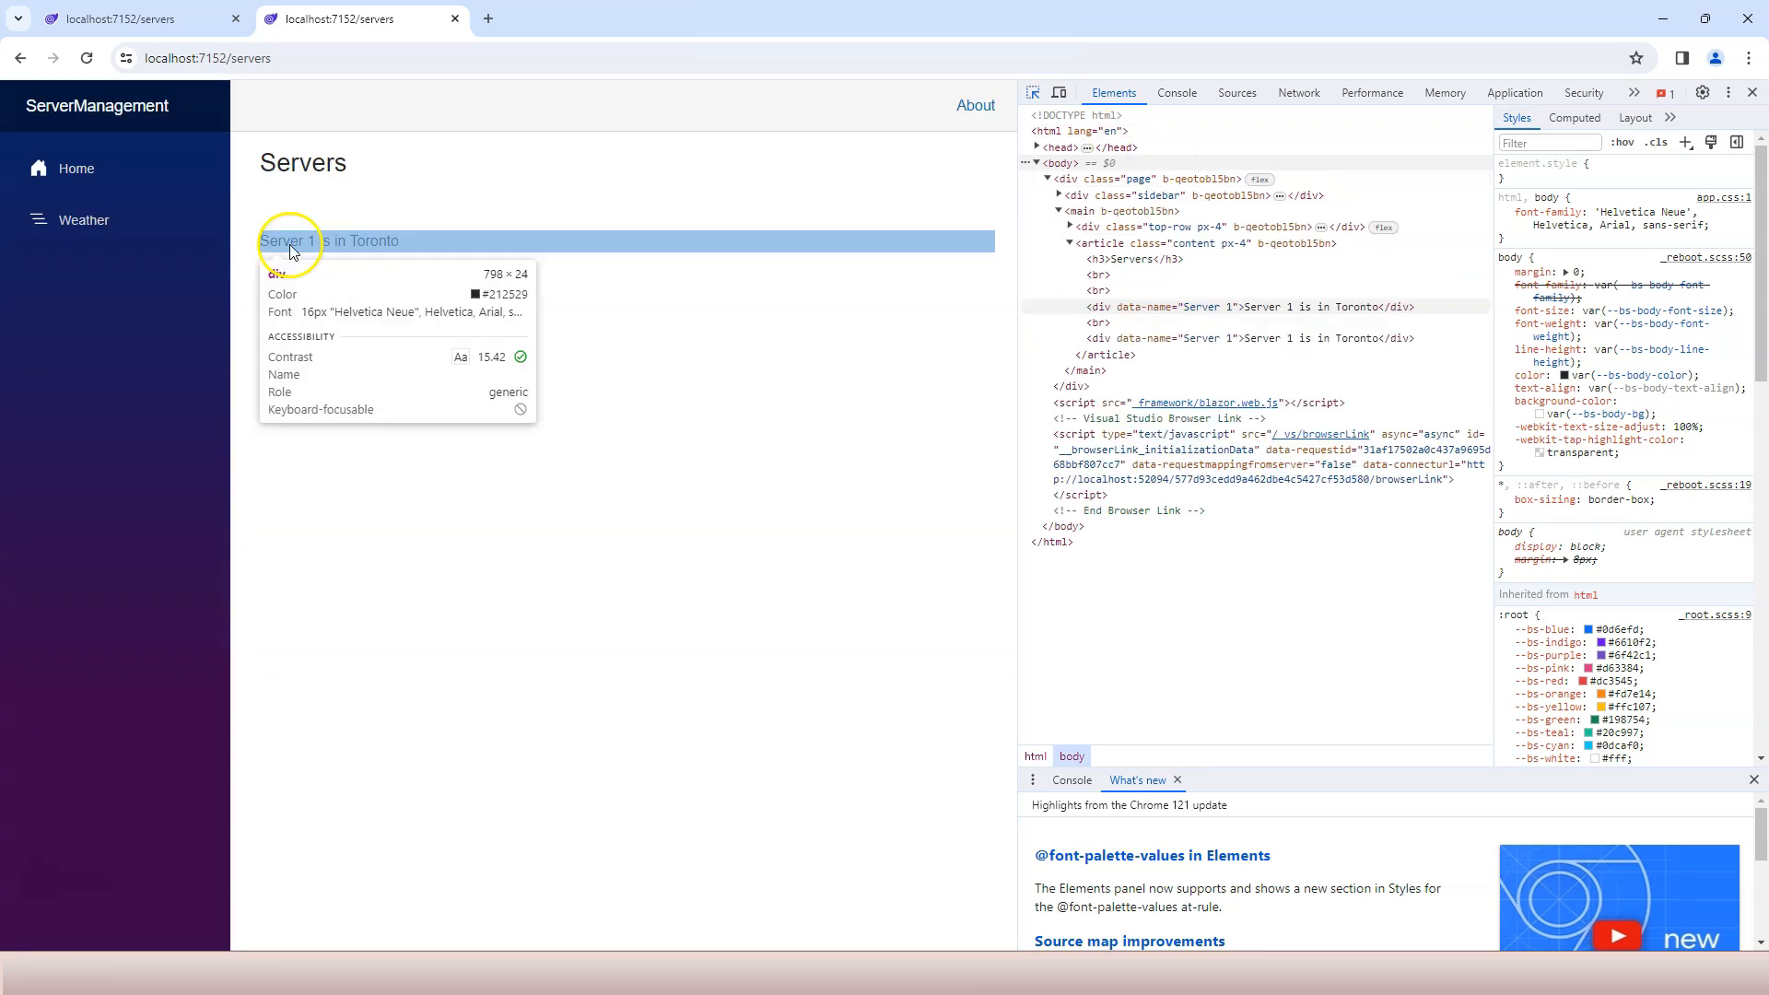
click(1187, 305)
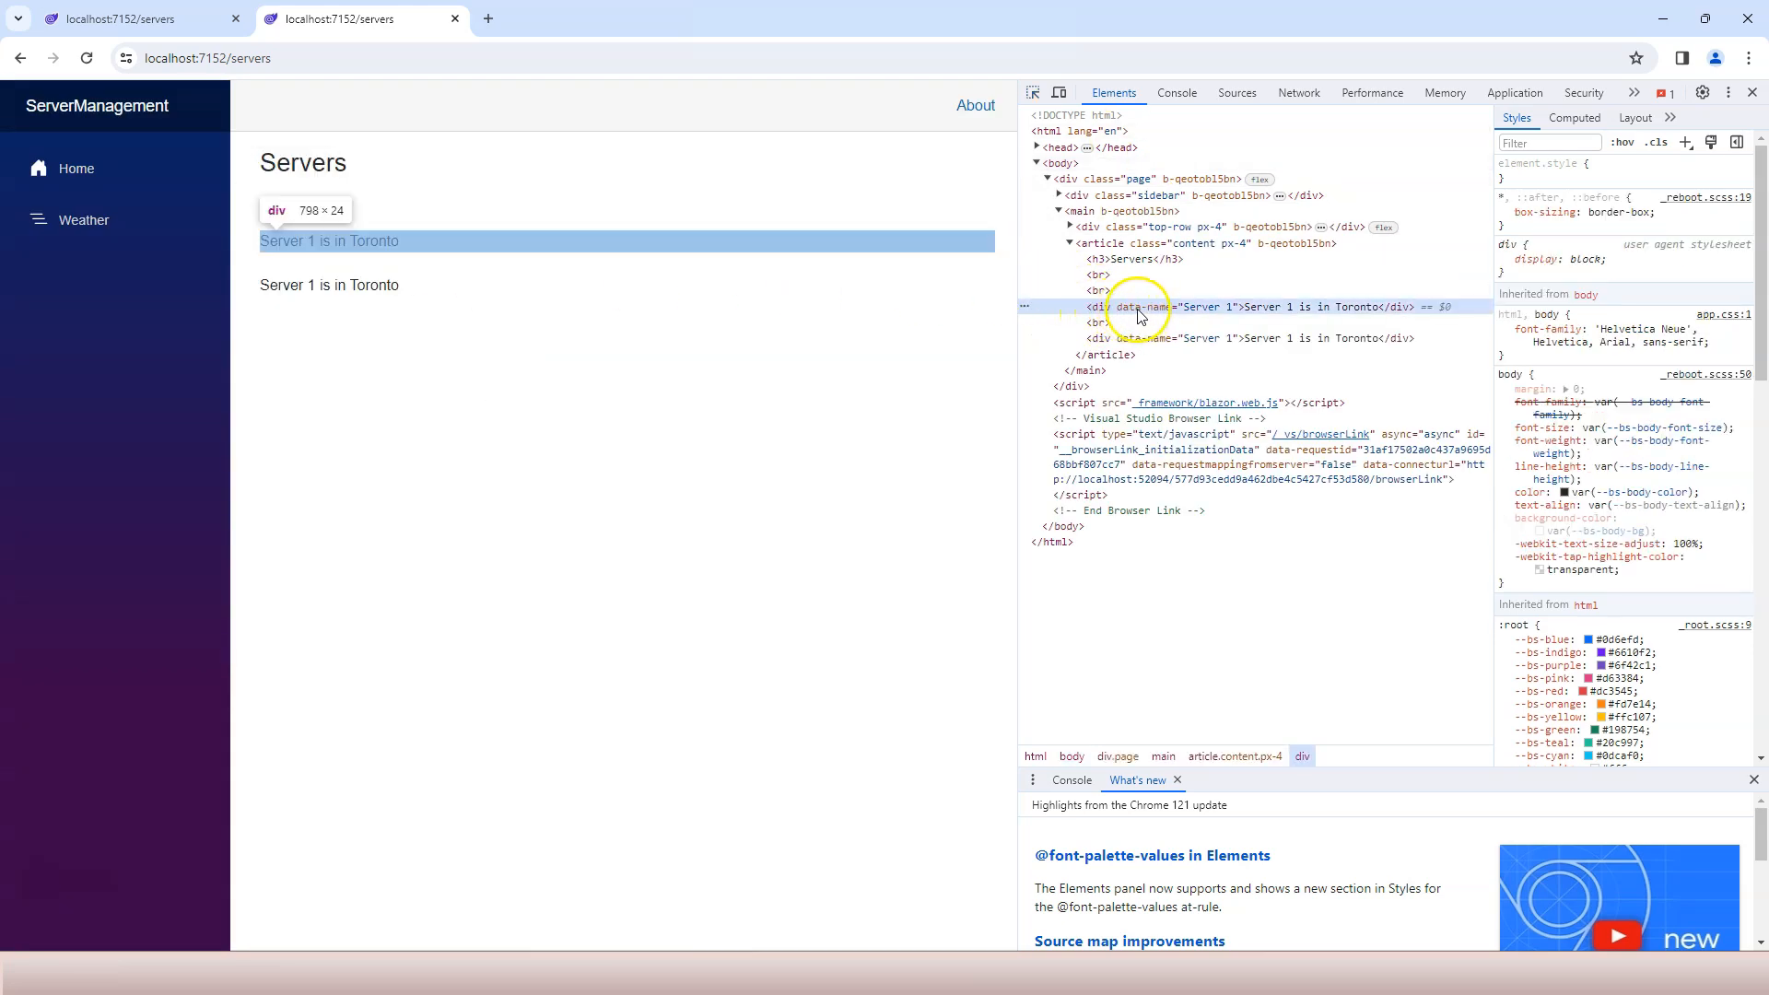
mouse_move(1235, 317)
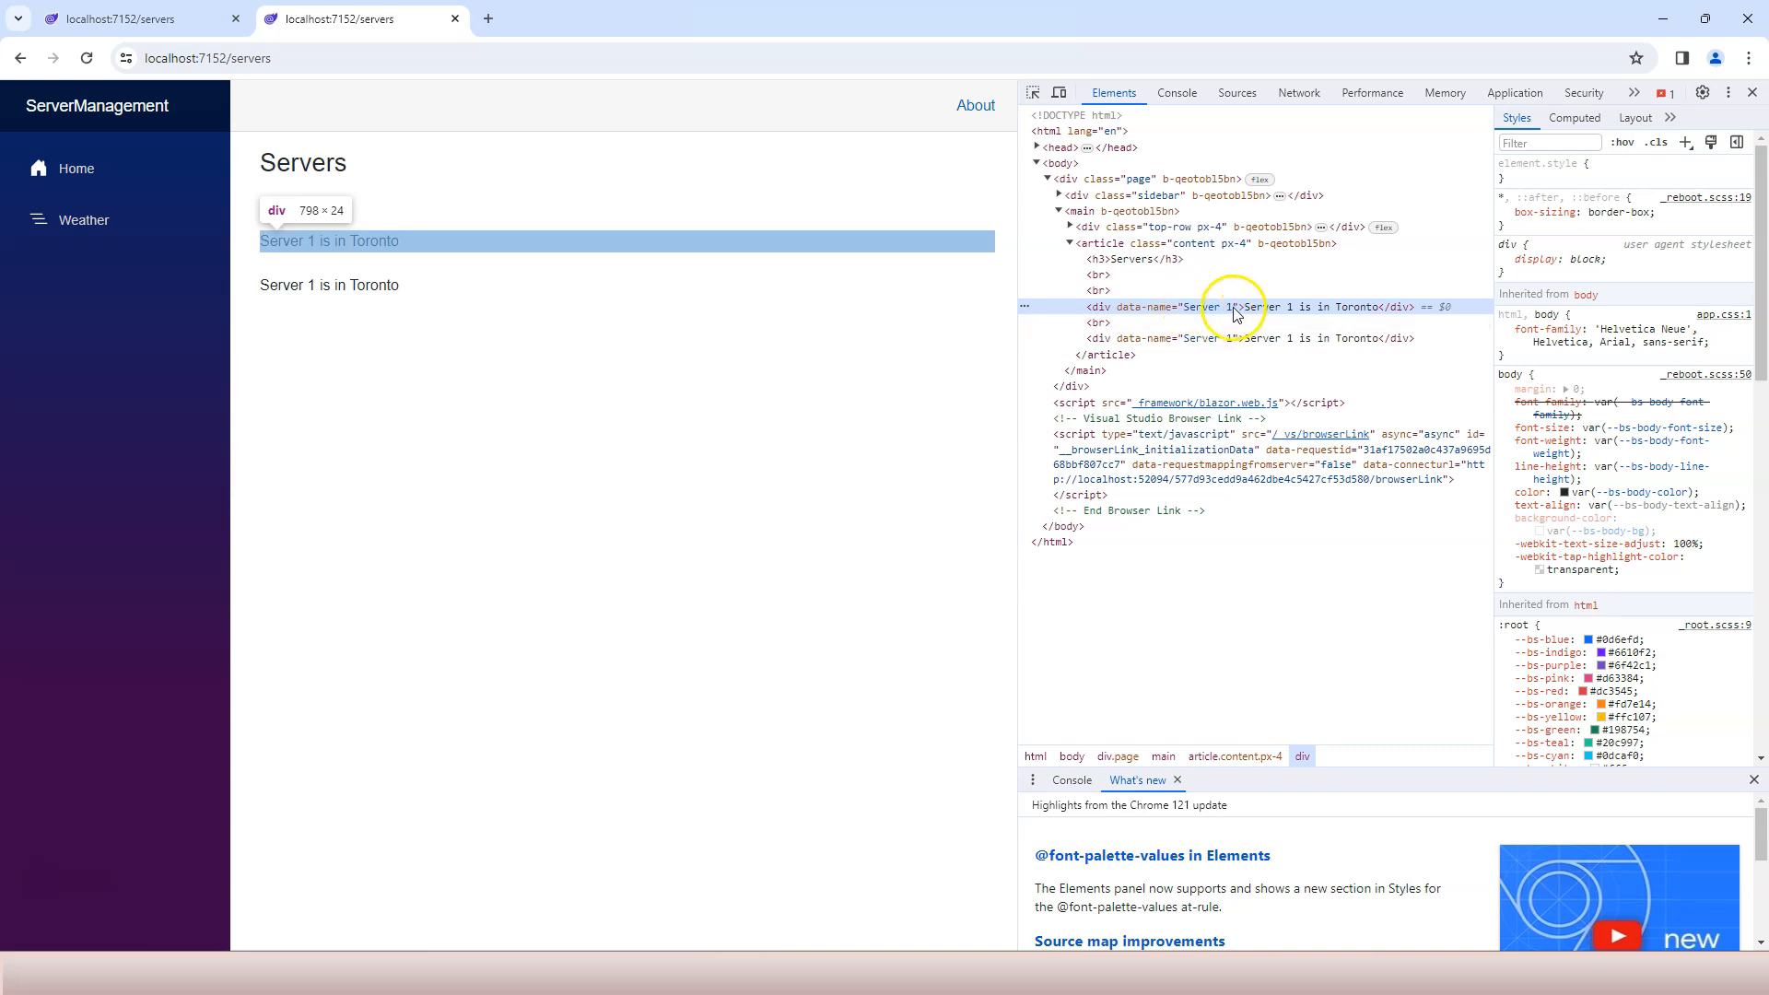
mouse_move(1653, 25)
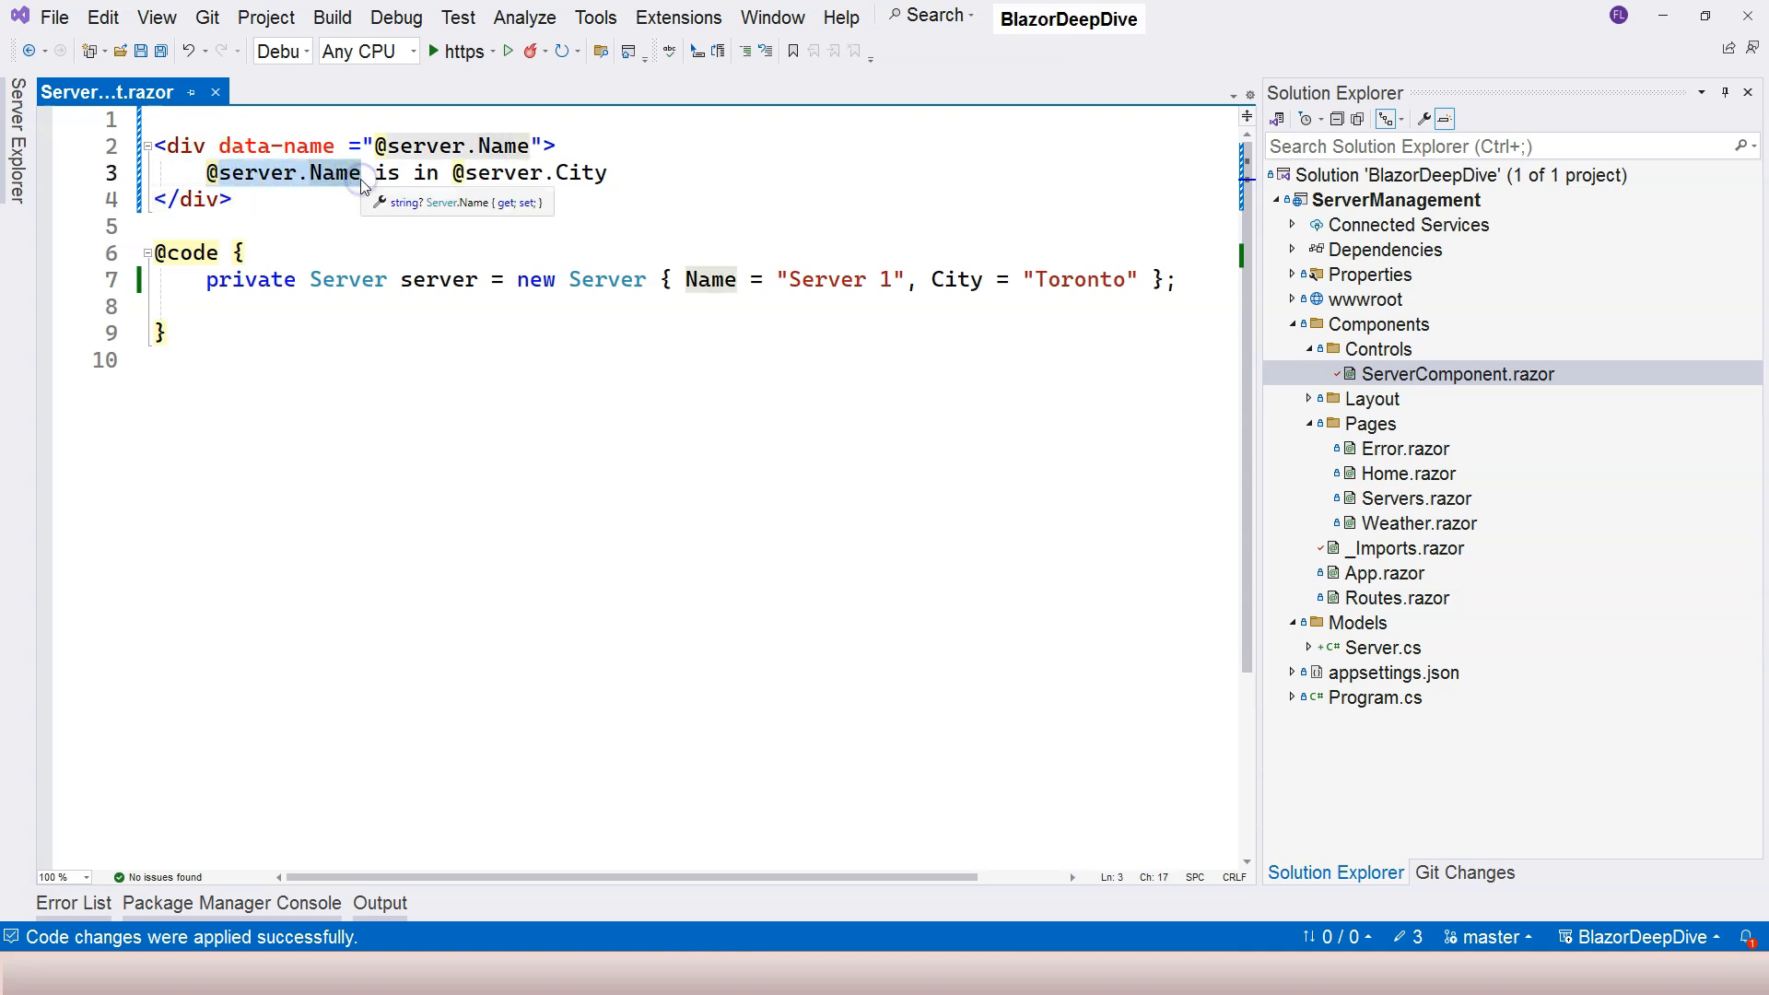
click(291, 200)
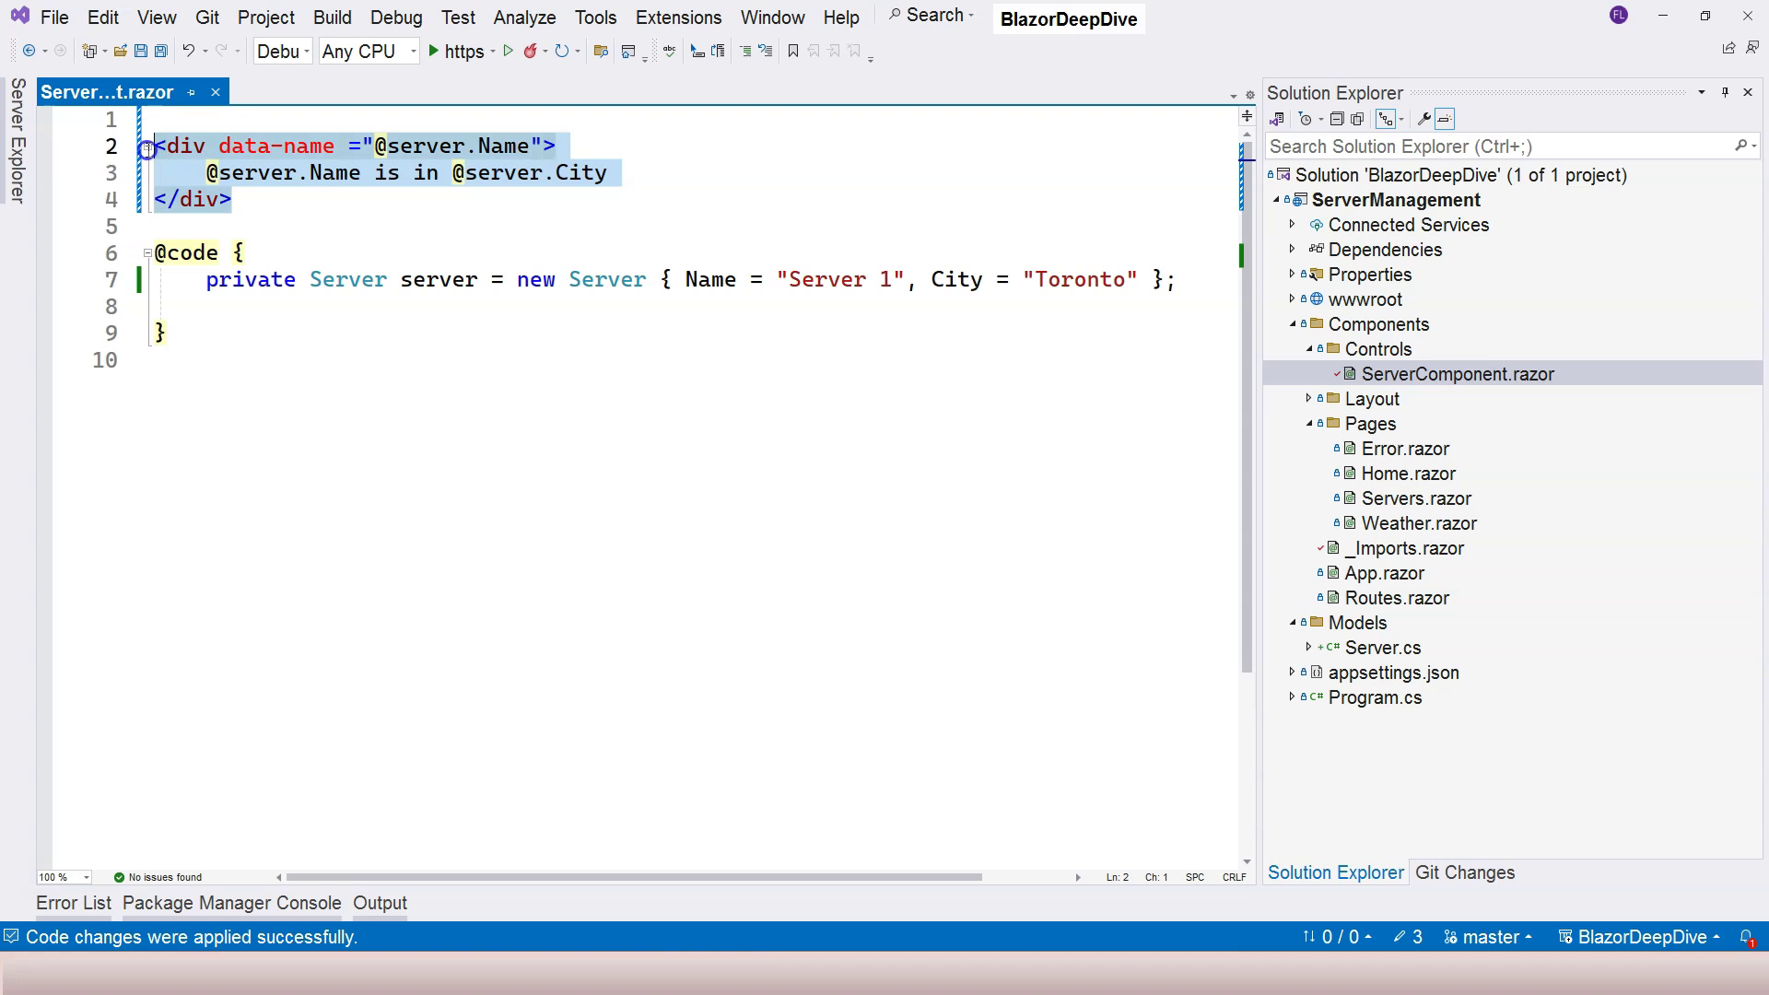
mouse_move(277, 205)
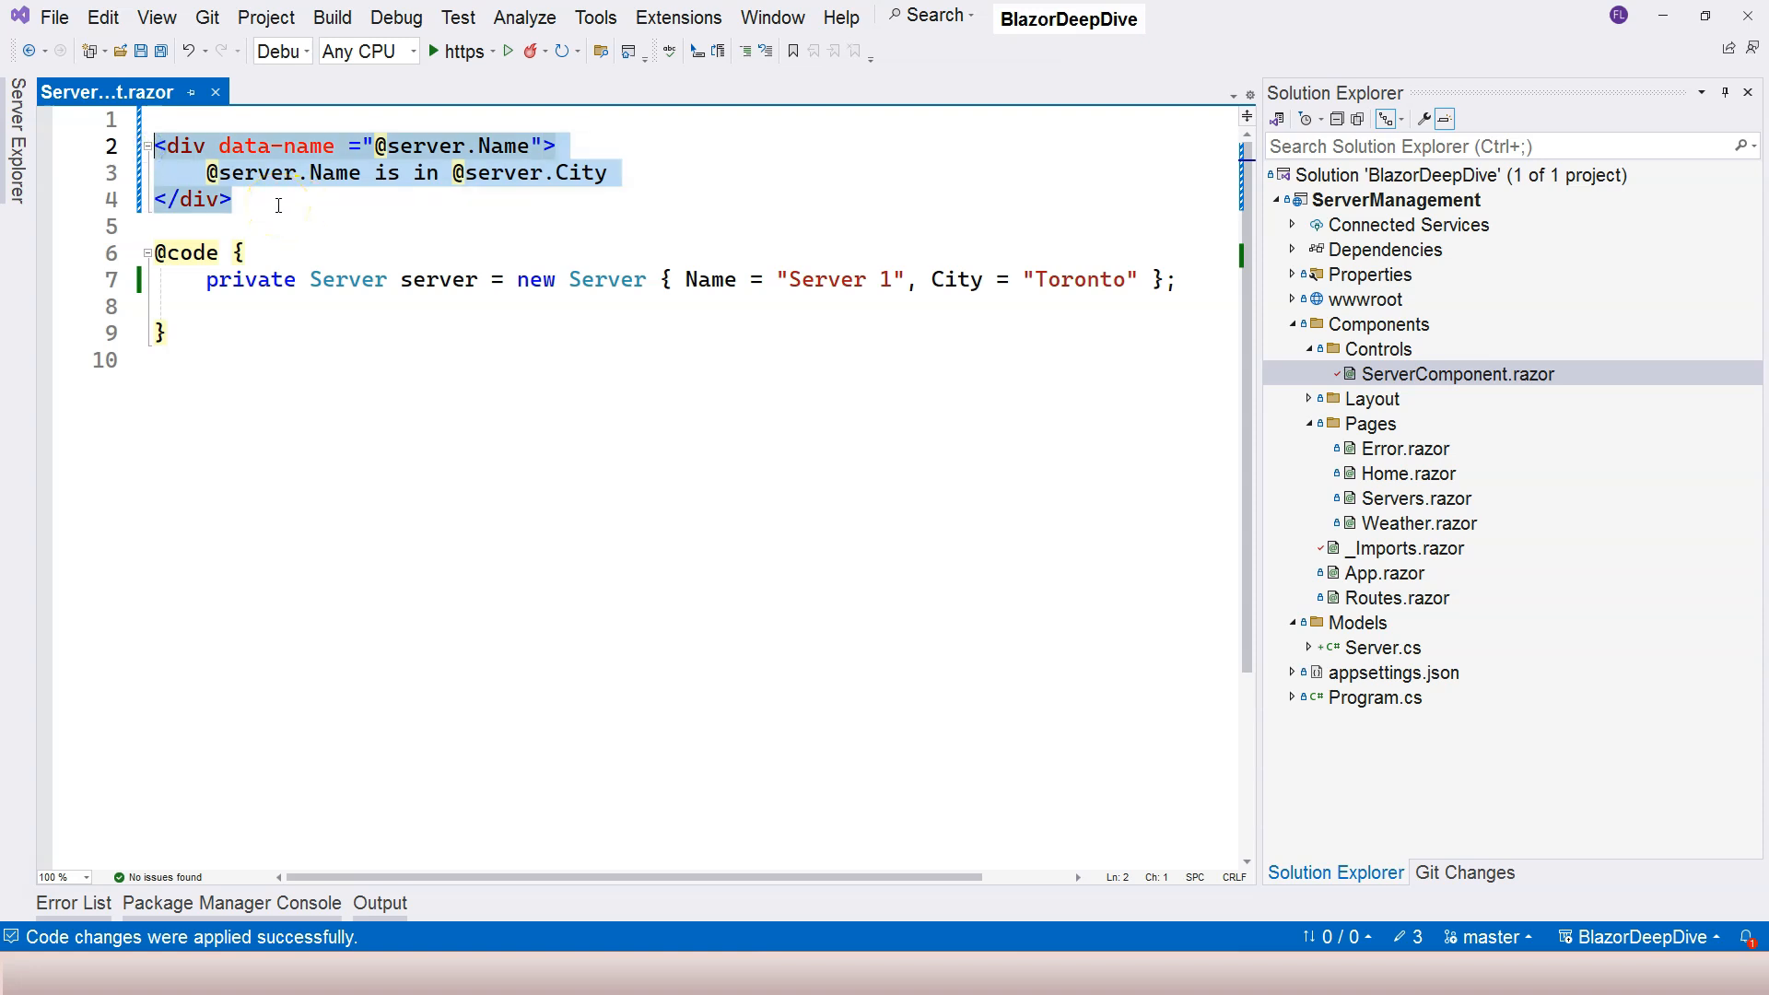